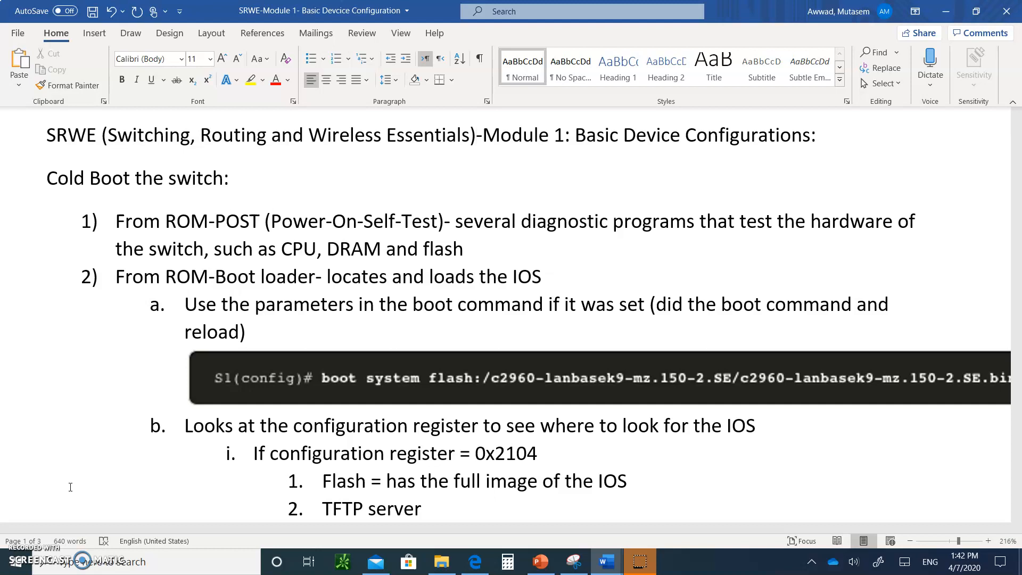
# Step: Correct the first configuration register value from 0x2104 to 0x2102
pyautogui.click(477, 136)
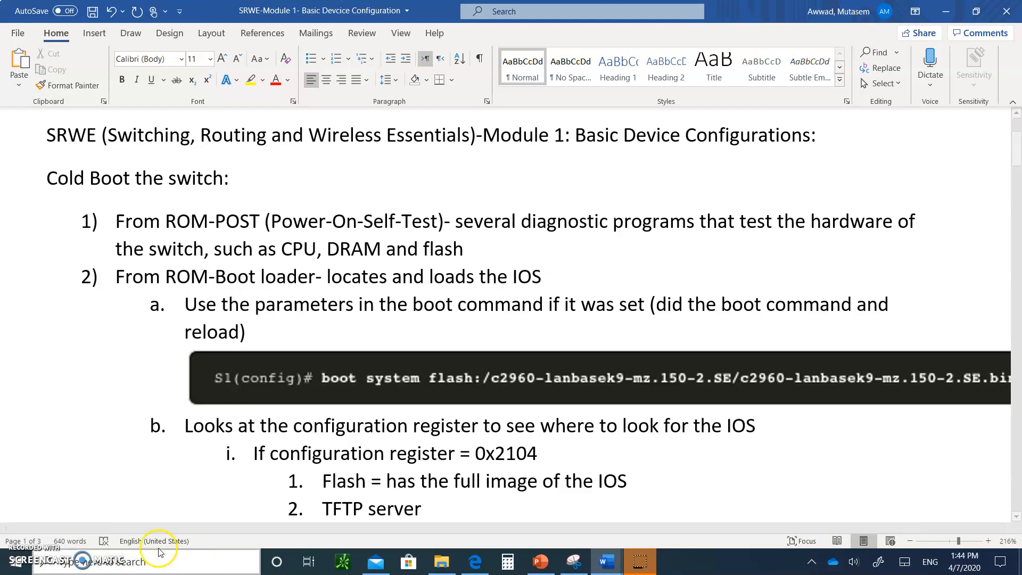
pyautogui.moveTo(648, 401)
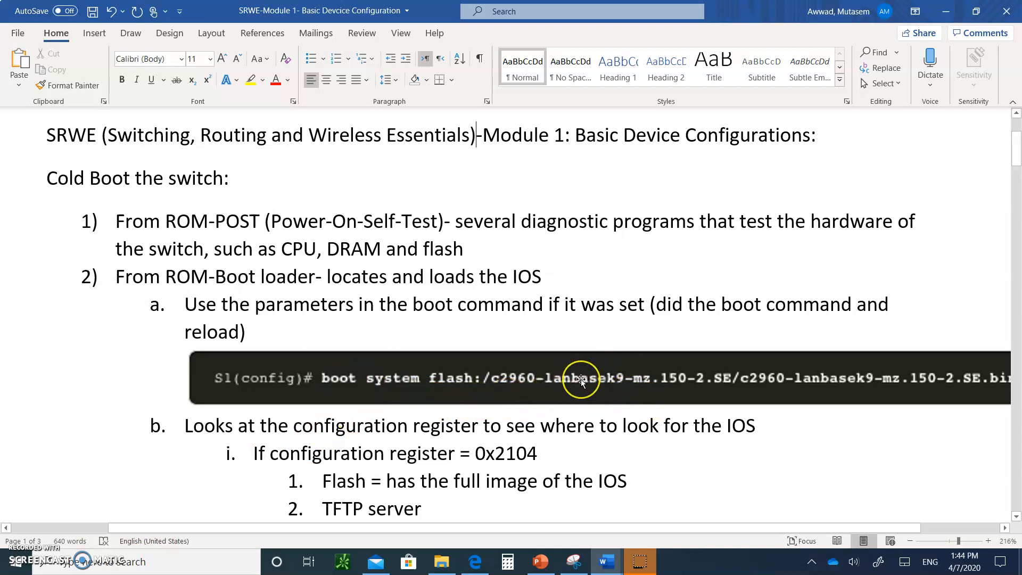
pyautogui.moveTo(795, 384)
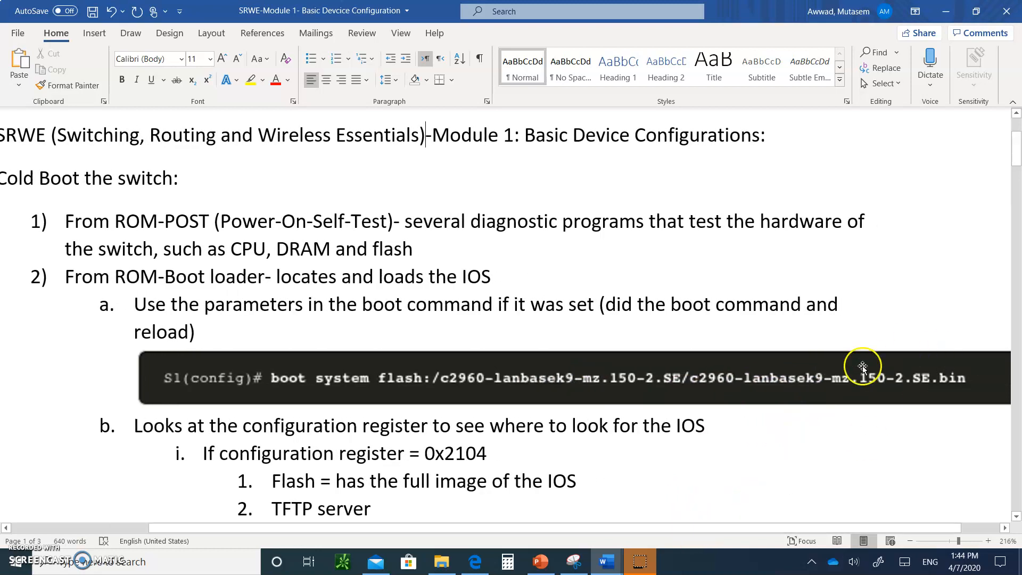
pyautogui.moveTo(743, 365)
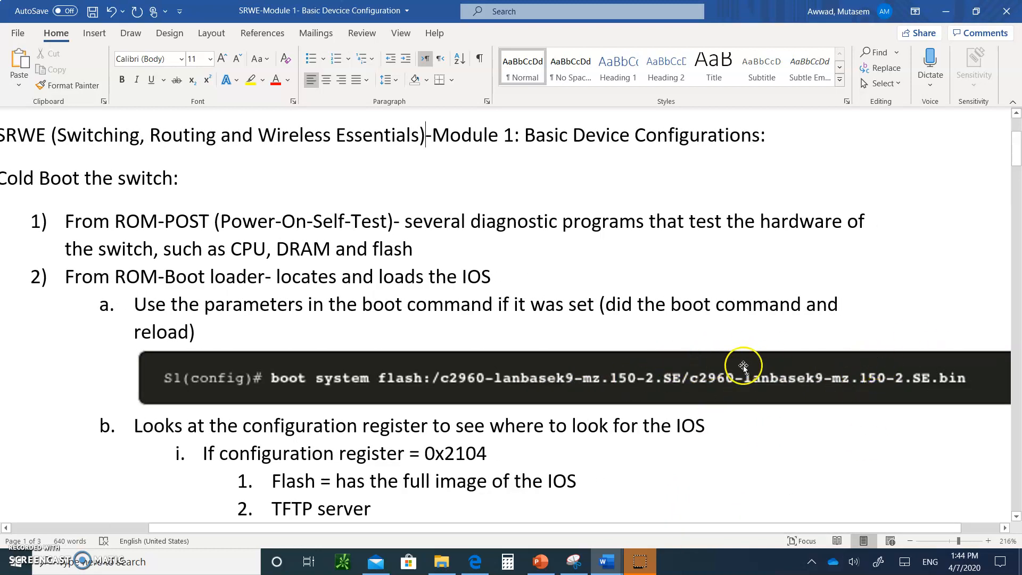
pyautogui.moveTo(372, 323)
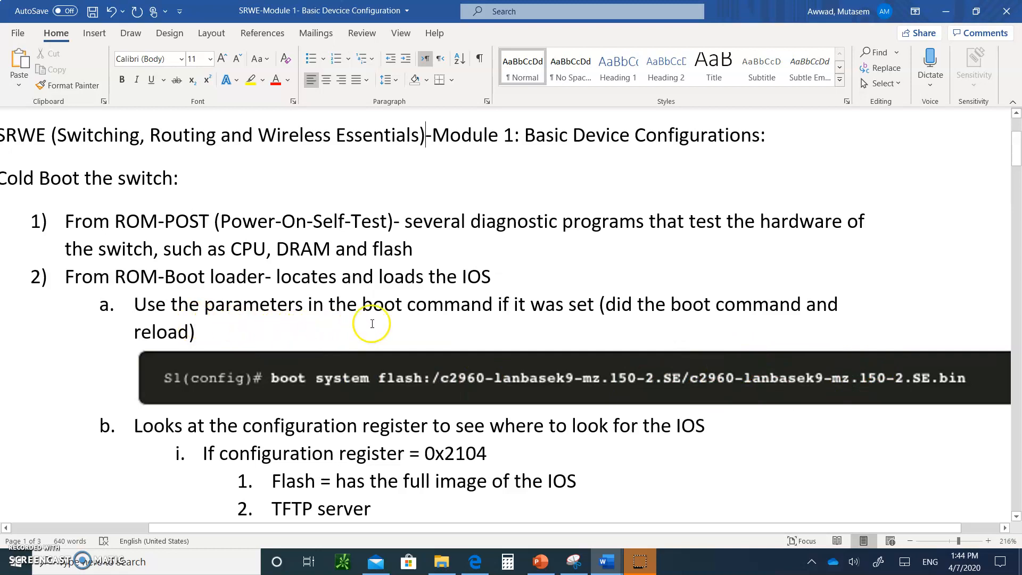
pyautogui.moveTo(510, 320)
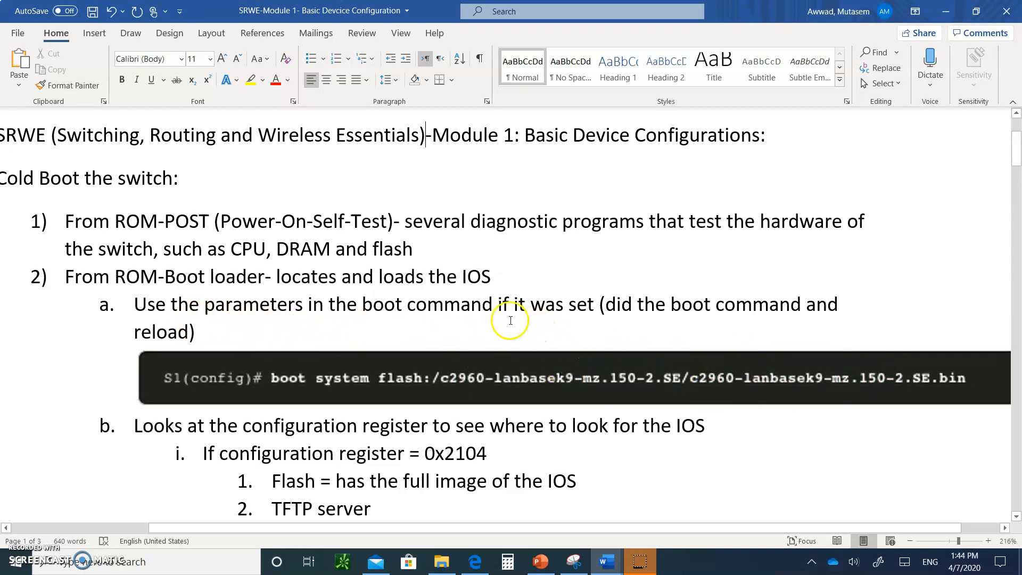
pyautogui.moveTo(610, 327)
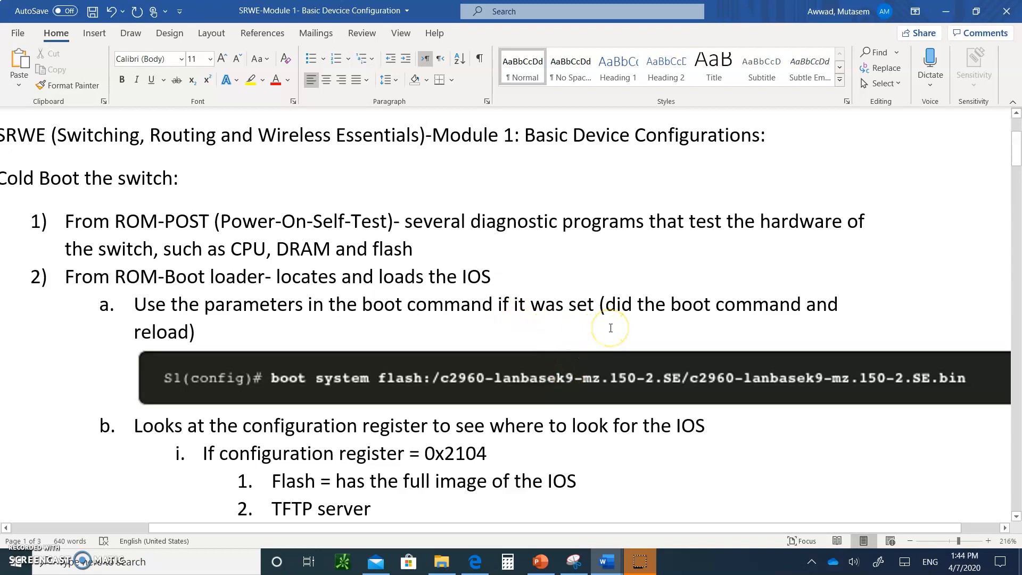
pyautogui.moveTo(522, 383)
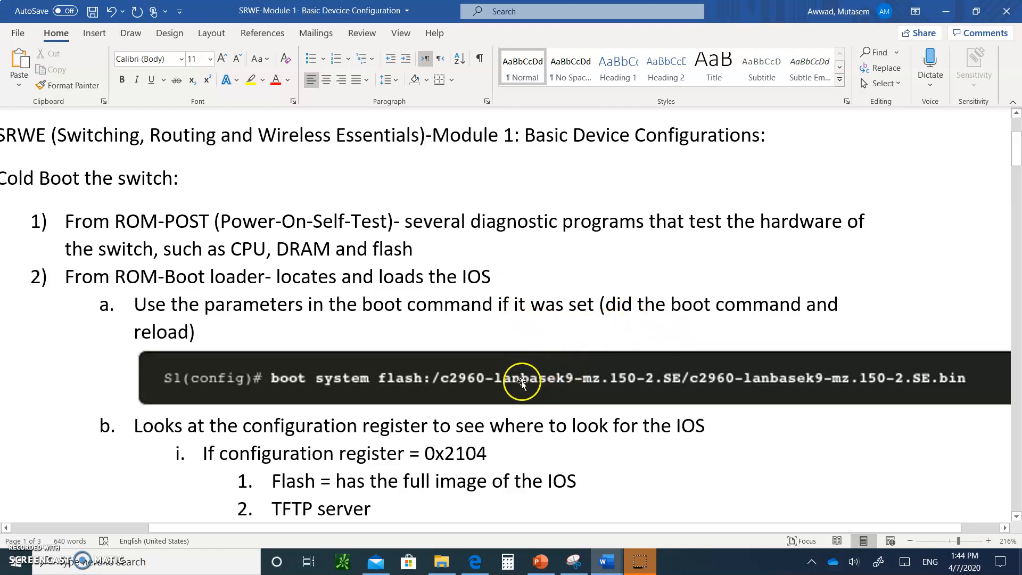
pyautogui.moveTo(243, 392)
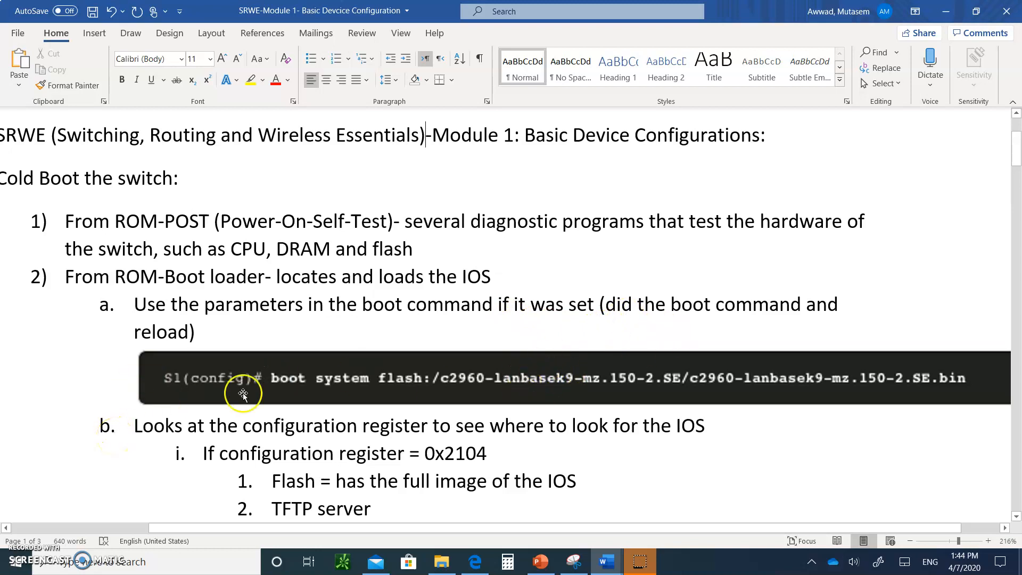
pyautogui.moveTo(438, 347)
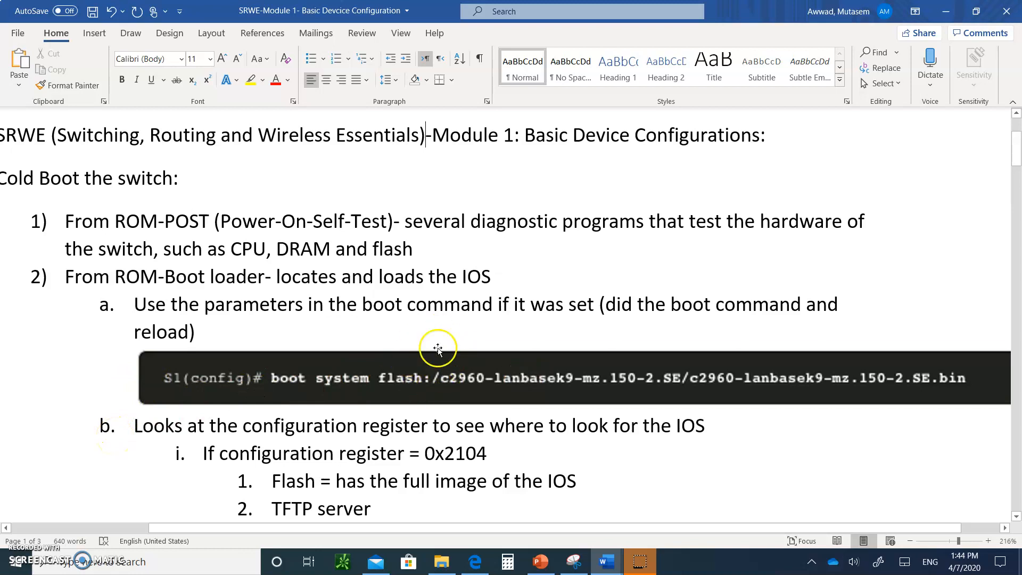
pyautogui.moveTo(329, 359)
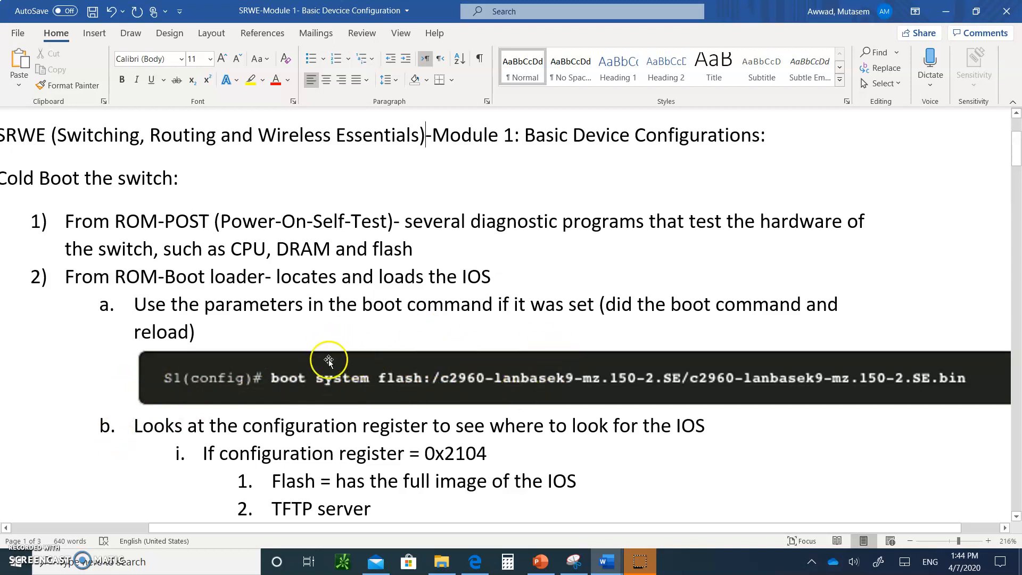
pyautogui.moveTo(361, 375)
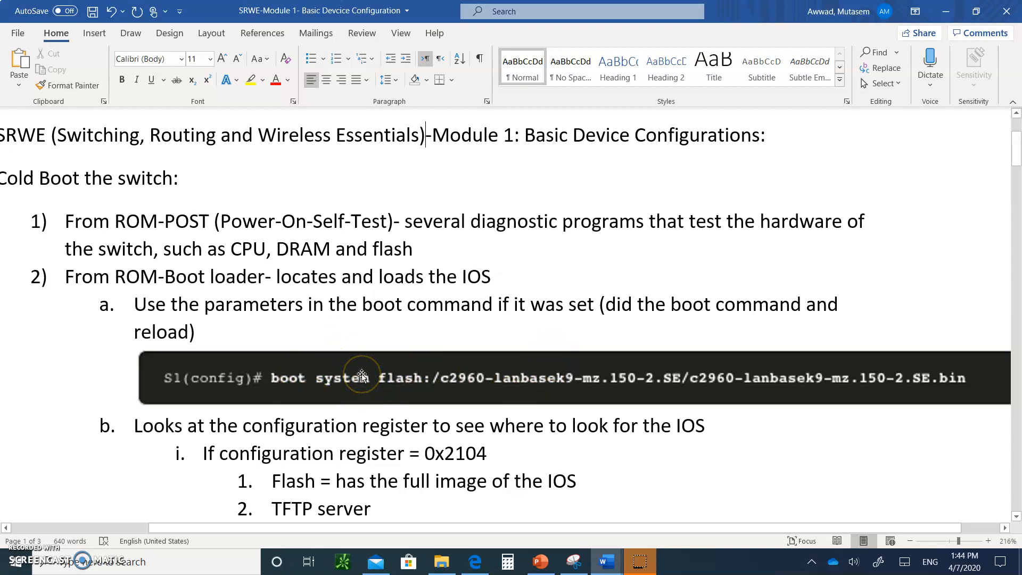
pyautogui.moveTo(755, 358)
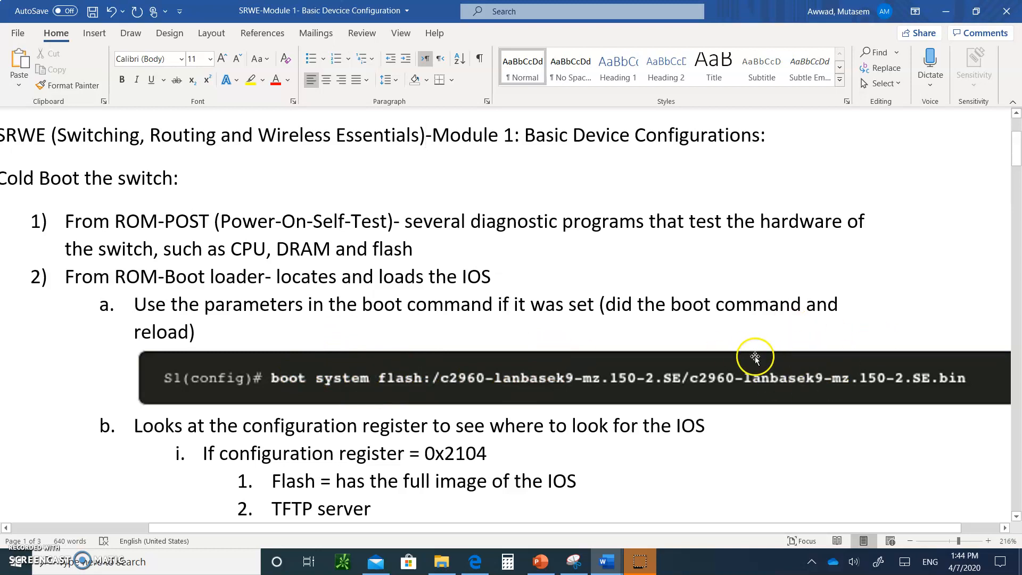
pyautogui.moveTo(884, 315)
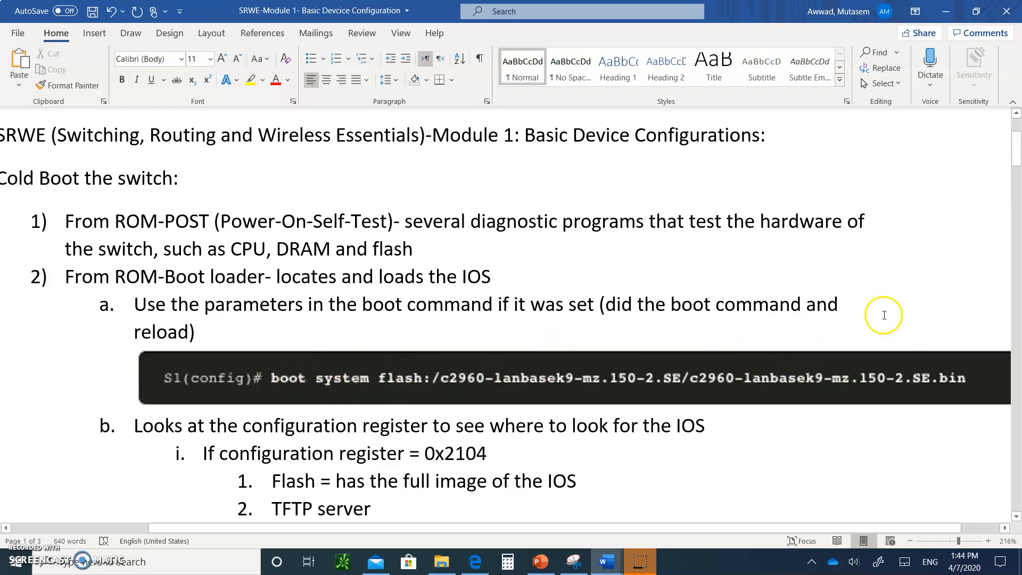
pyautogui.moveTo(780, 379)
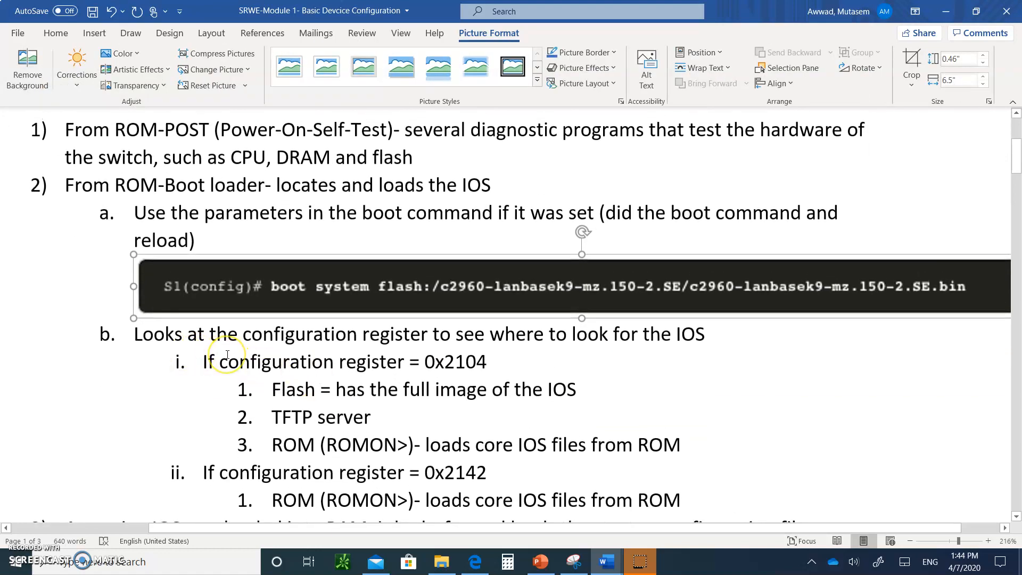
pyautogui.moveTo(278, 294)
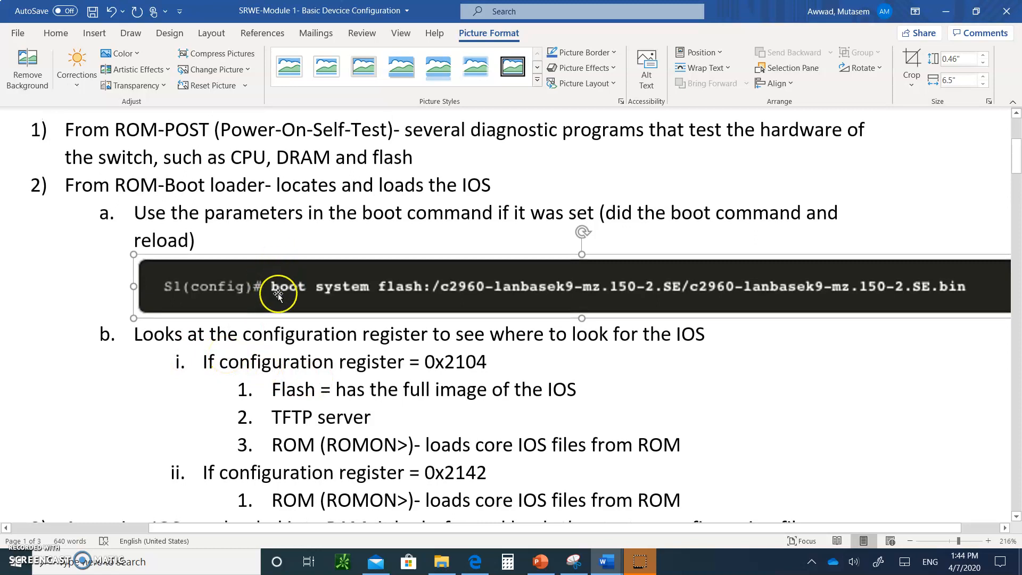
pyautogui.moveTo(305, 295)
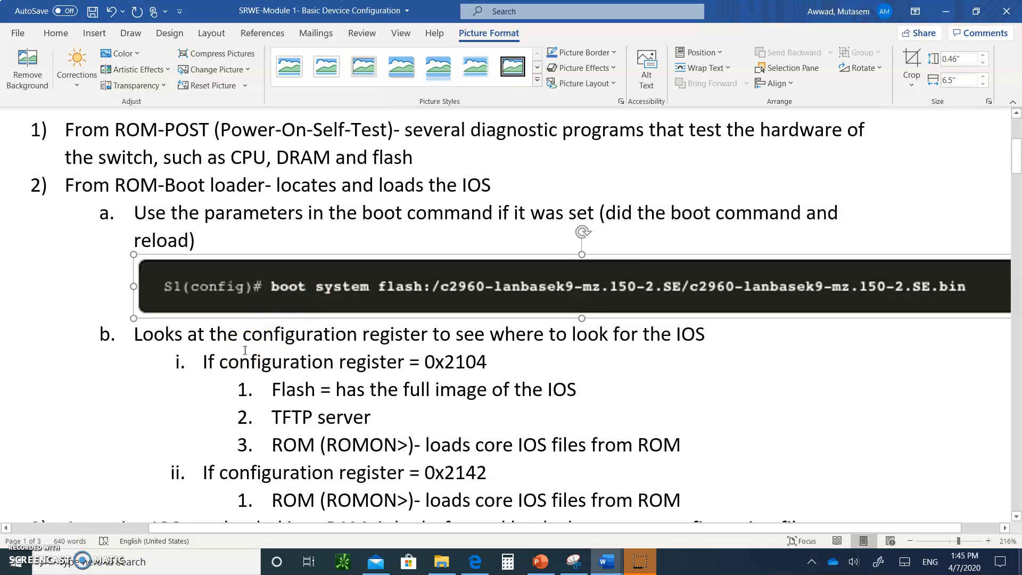
pyautogui.moveTo(555, 376)
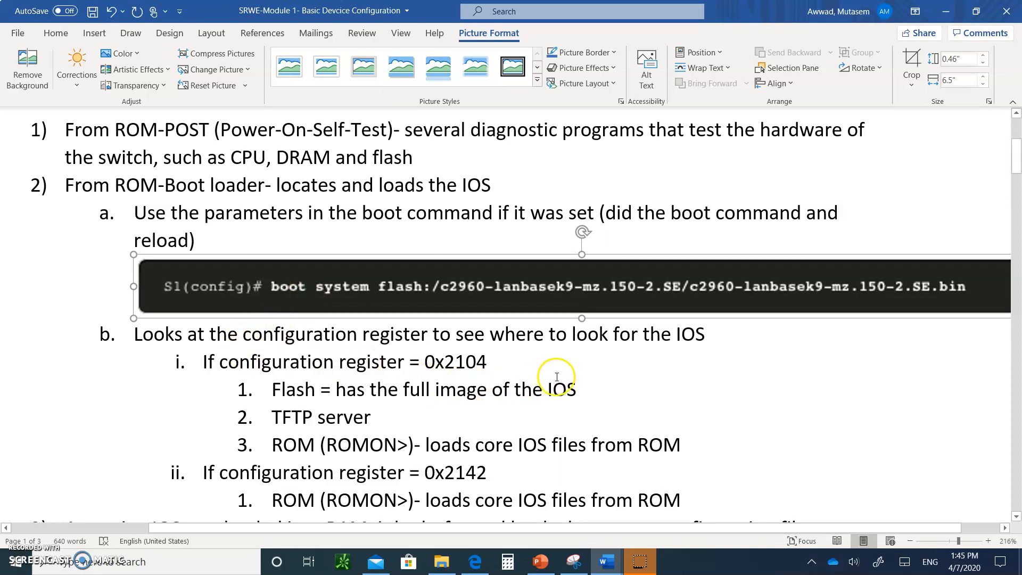
pyautogui.moveTo(697, 344)
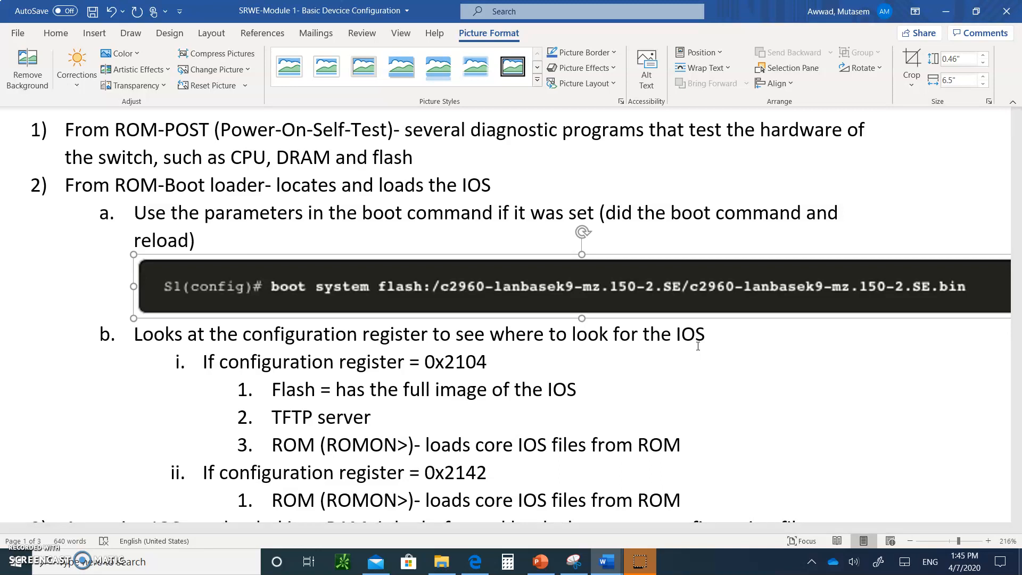
pyautogui.moveTo(704, 377)
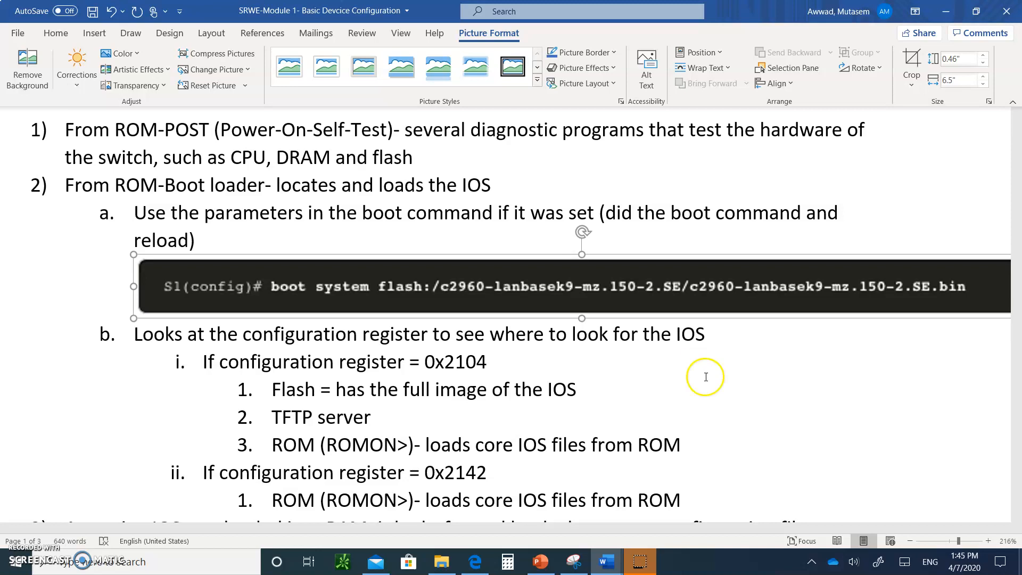
pyautogui.click(488, 362)
pyautogui.write('2')
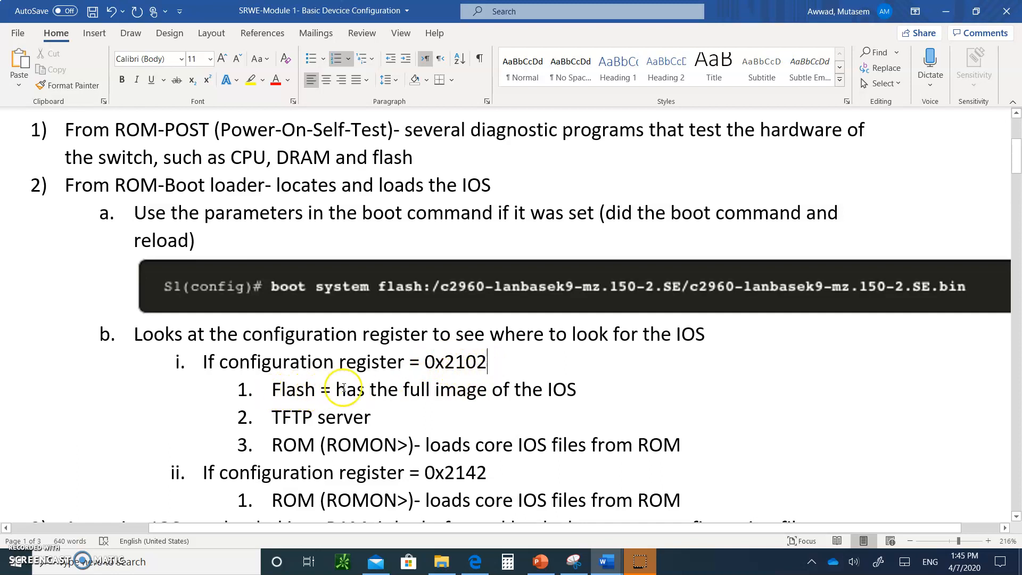
pyautogui.moveTo(567, 408)
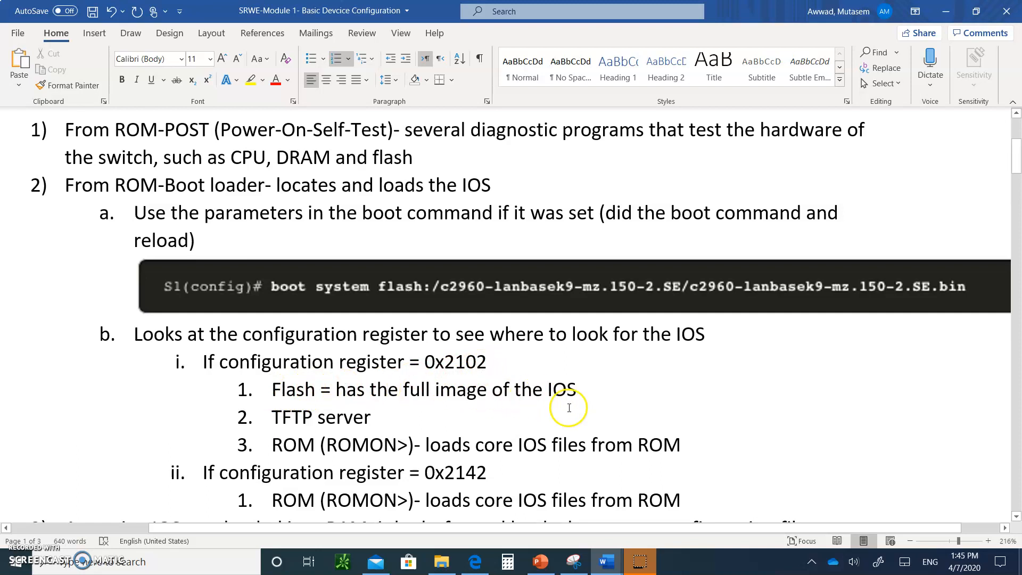
pyautogui.moveTo(297, 411)
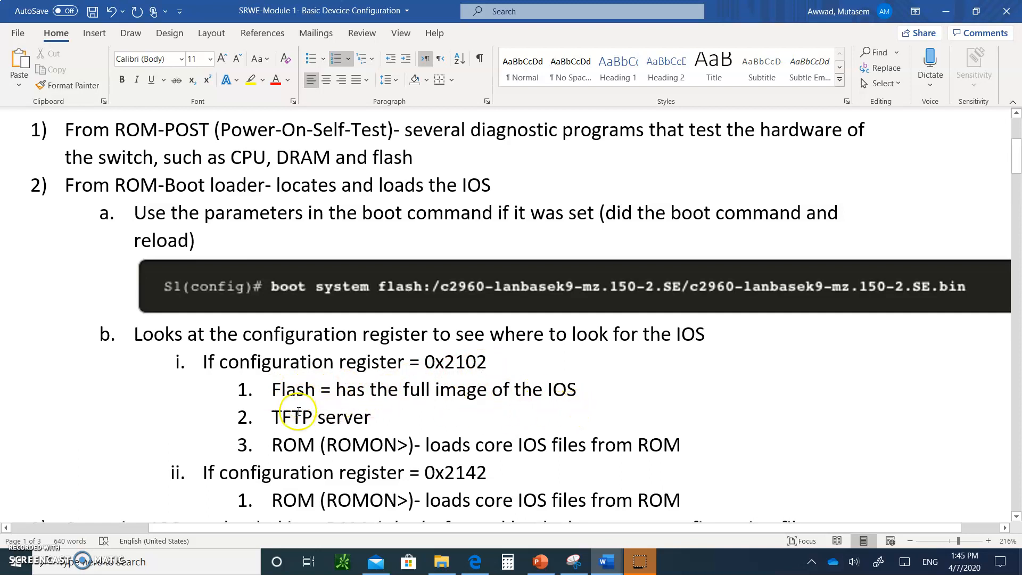
pyautogui.moveTo(277, 436)
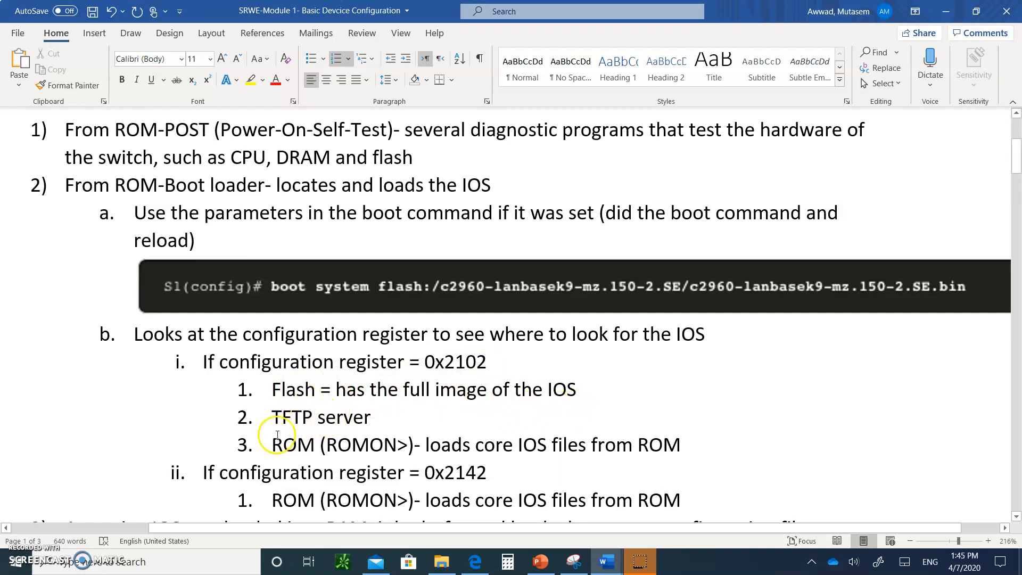
pyautogui.moveTo(396, 444)
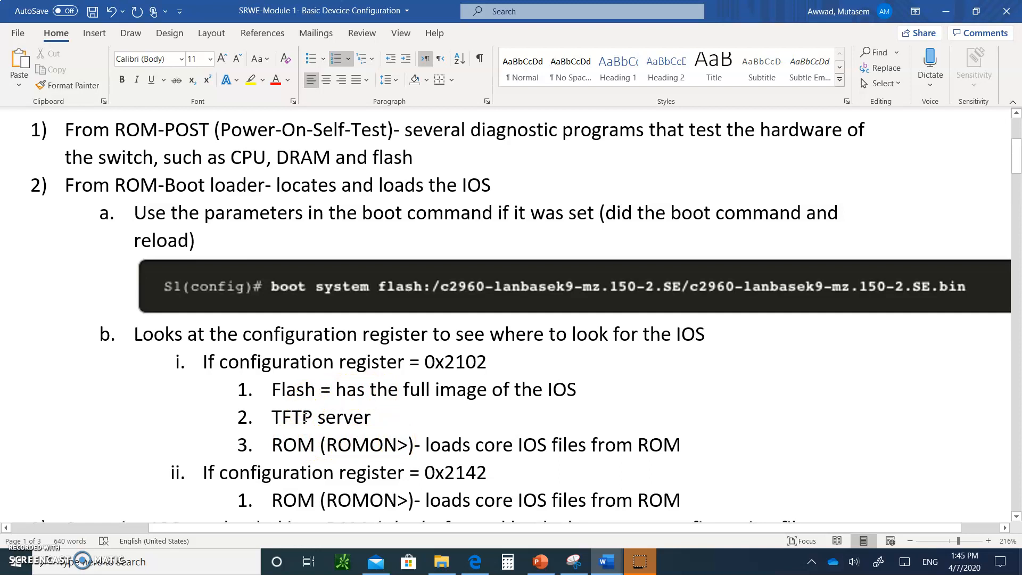
pyautogui.moveTo(342, 439)
pyautogui.write('M')
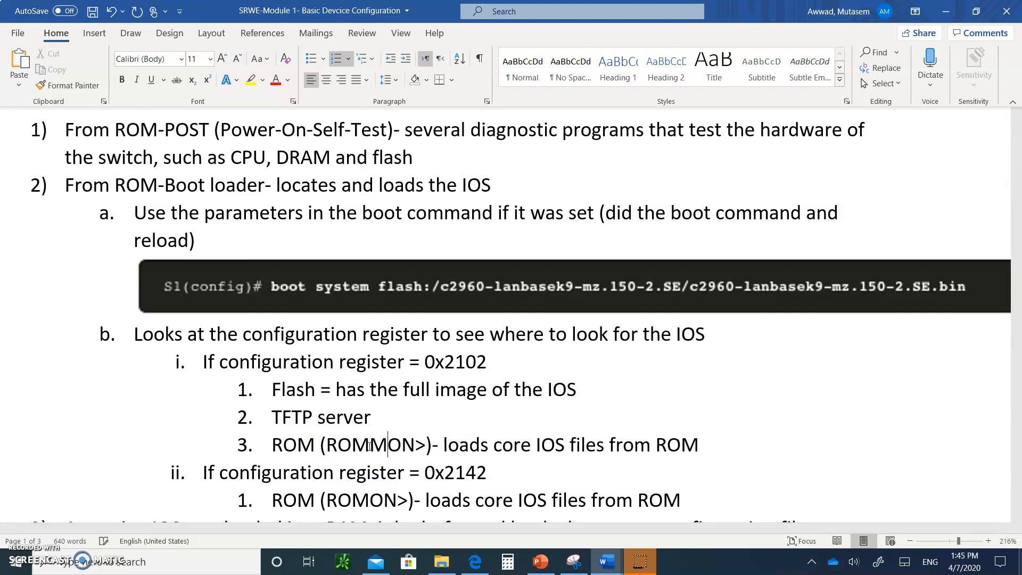
pyautogui.moveTo(388, 436)
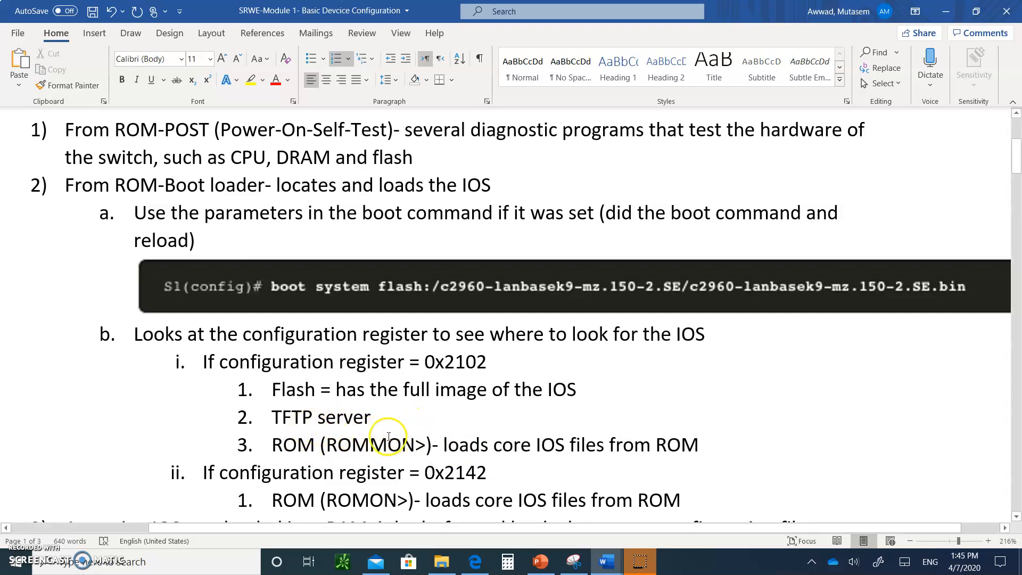
pyautogui.scroll(-3)
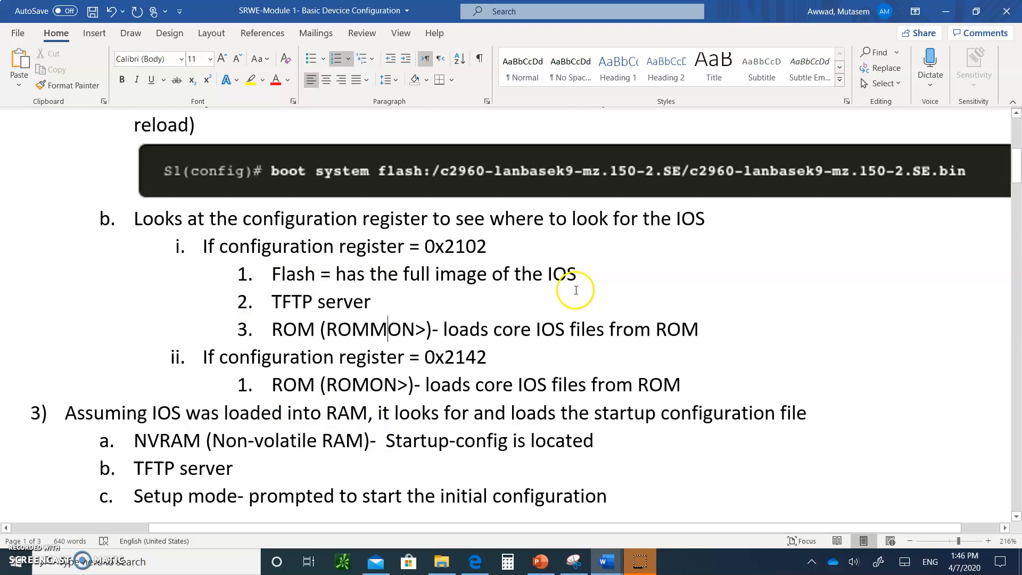
pyautogui.moveTo(272, 341)
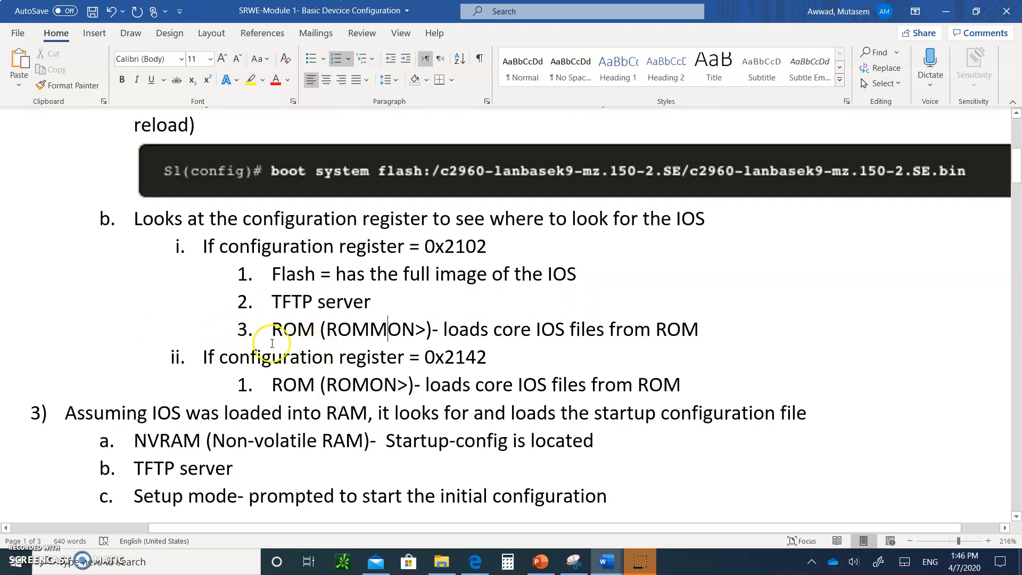
pyautogui.moveTo(518, 242)
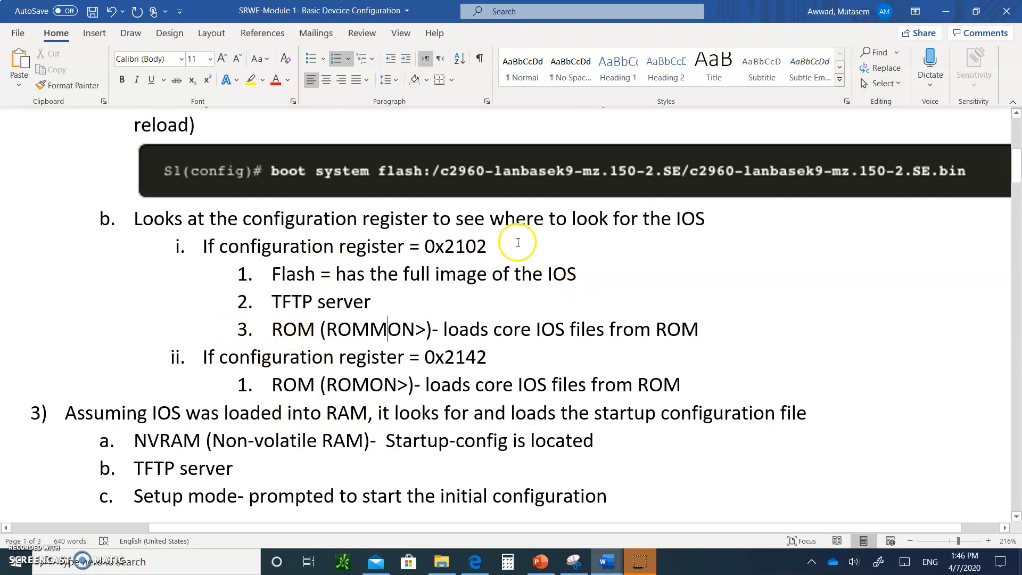
pyautogui.moveTo(524, 286)
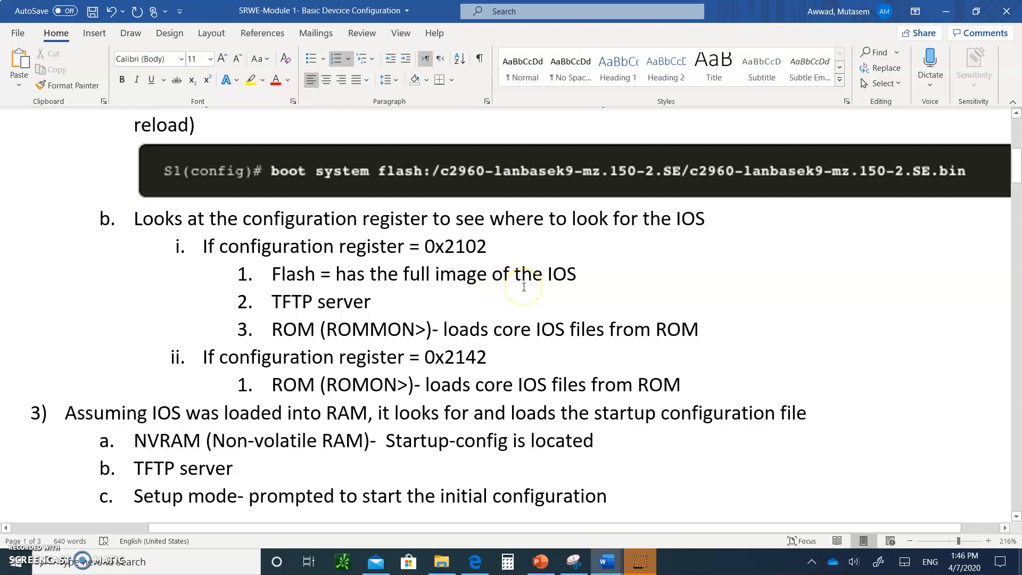
pyautogui.moveTo(167, 254)
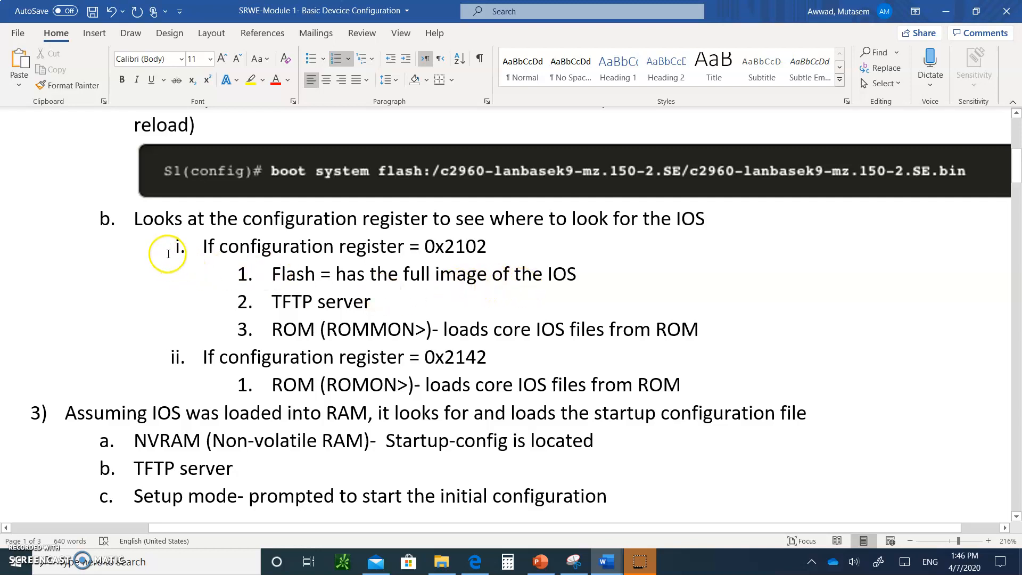
pyautogui.moveTo(69, 285)
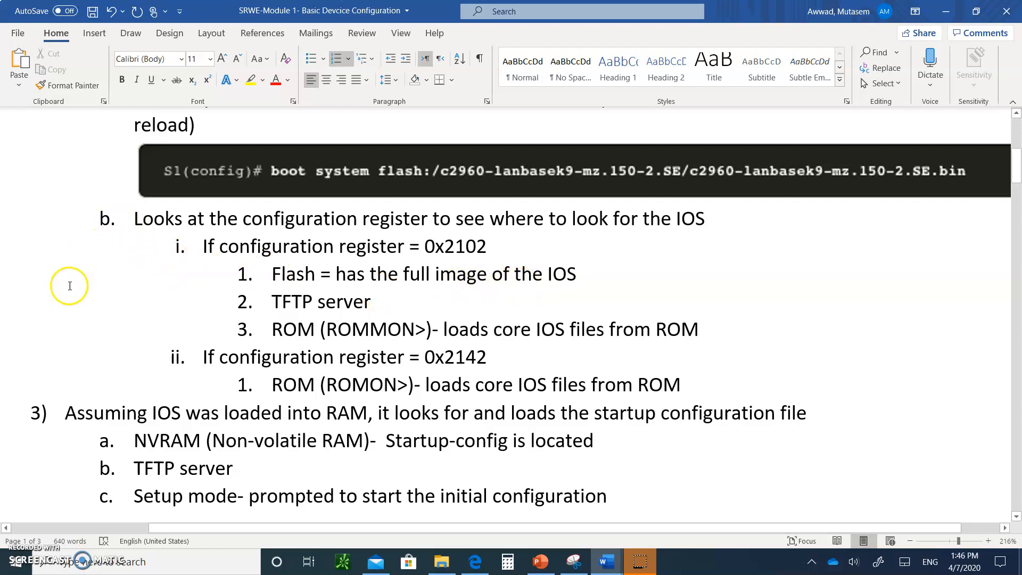
pyautogui.moveTo(254, 324)
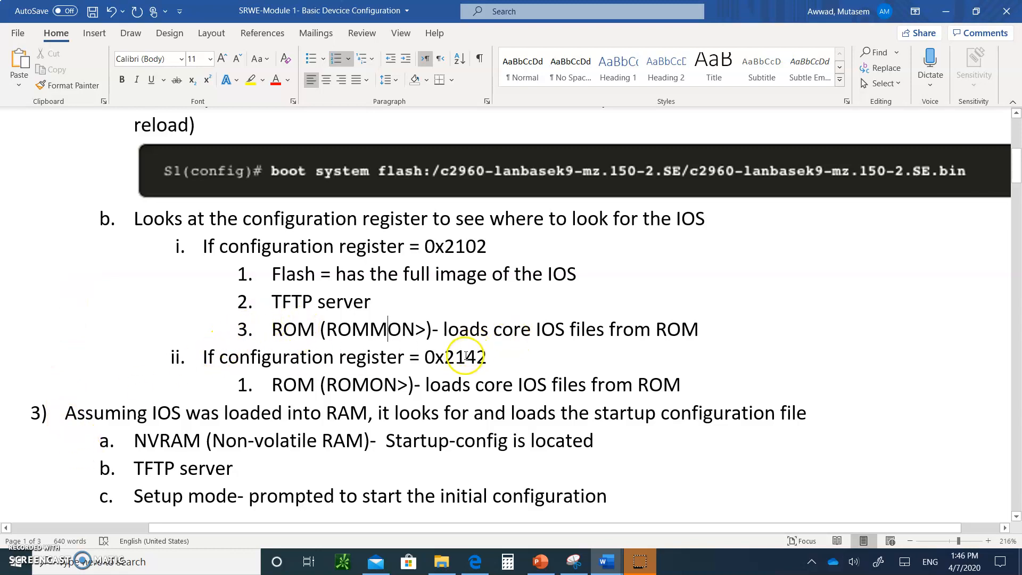
pyautogui.doubleClick(478, 356)
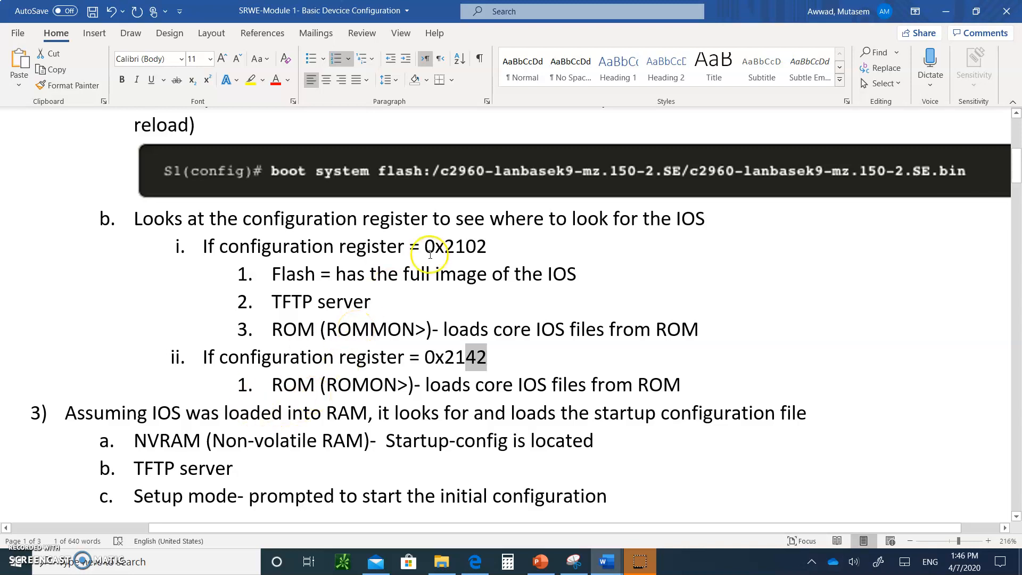
pyautogui.moveTo(539, 270)
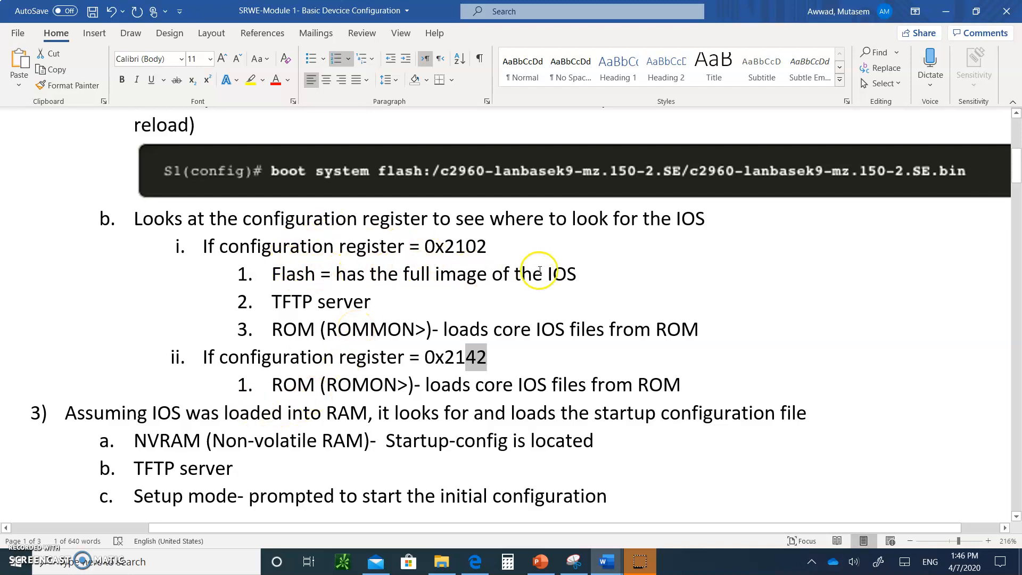
# Step: Reach the Switch LED indicators line and switch to the PowerPoint lecture slides
pyautogui.scroll(-3)
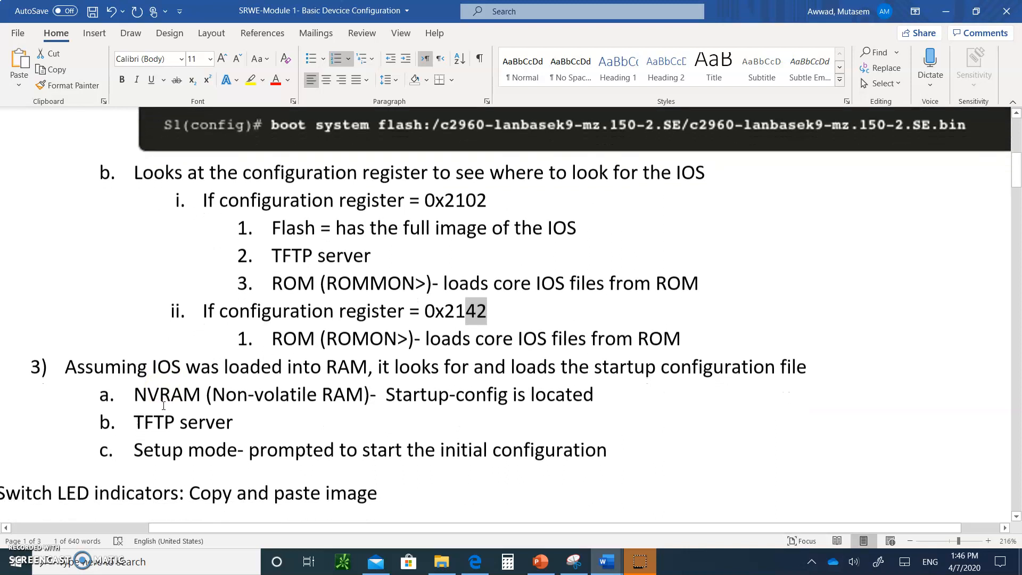
pyautogui.scroll(-3)
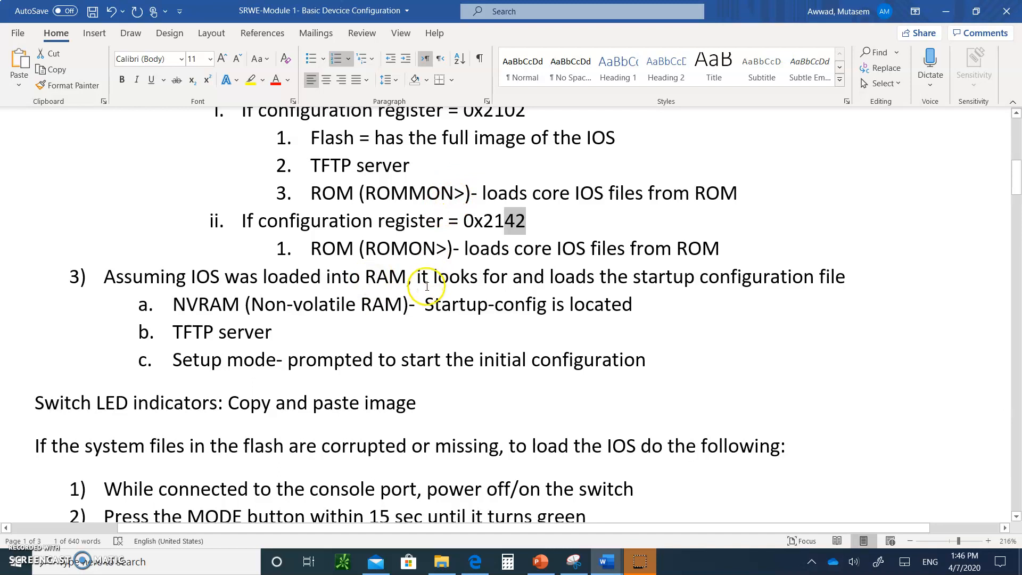
pyautogui.moveTo(678, 269)
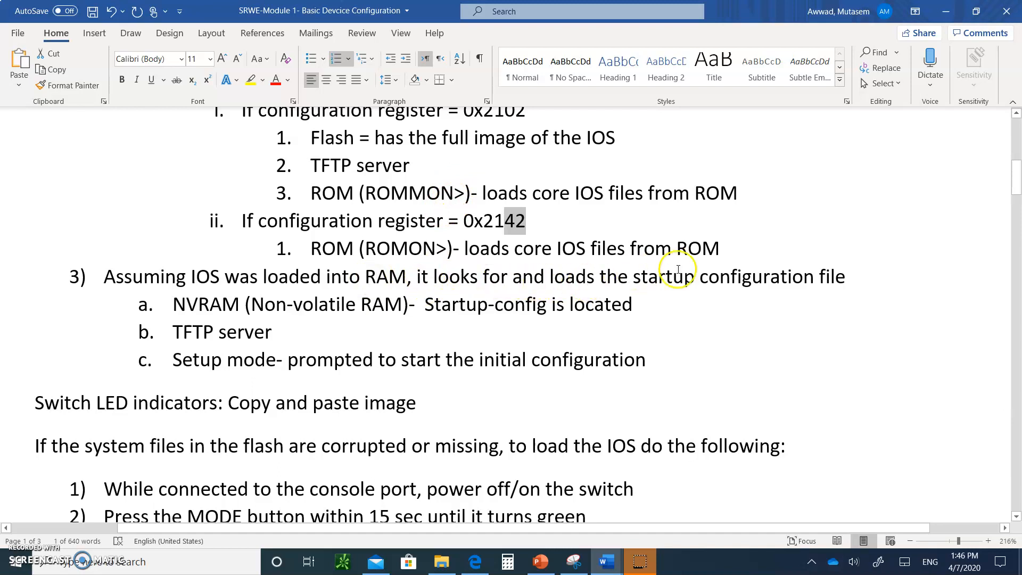
pyautogui.moveTo(189, 300)
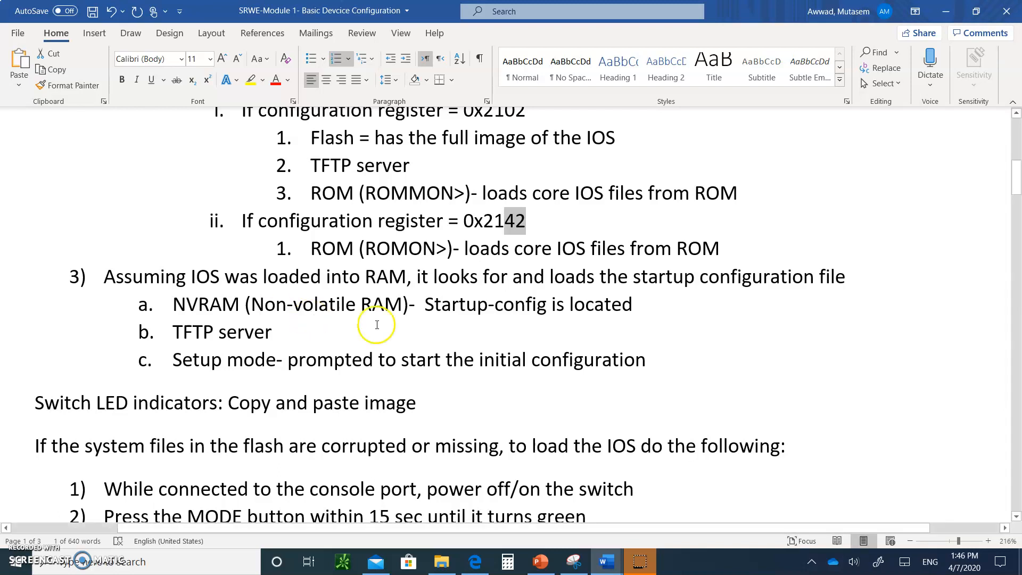
pyautogui.moveTo(206, 289)
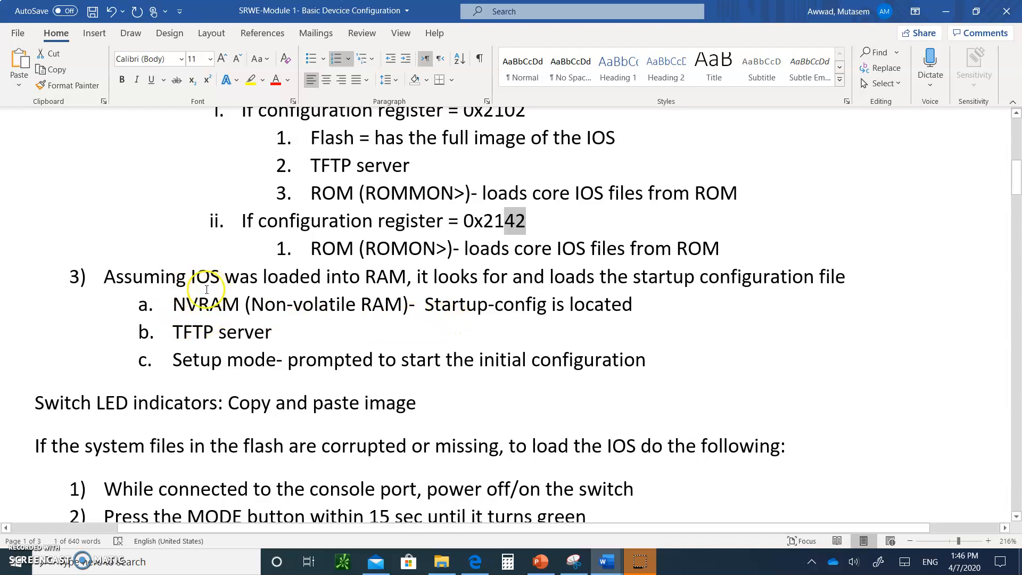
pyautogui.moveTo(208, 262)
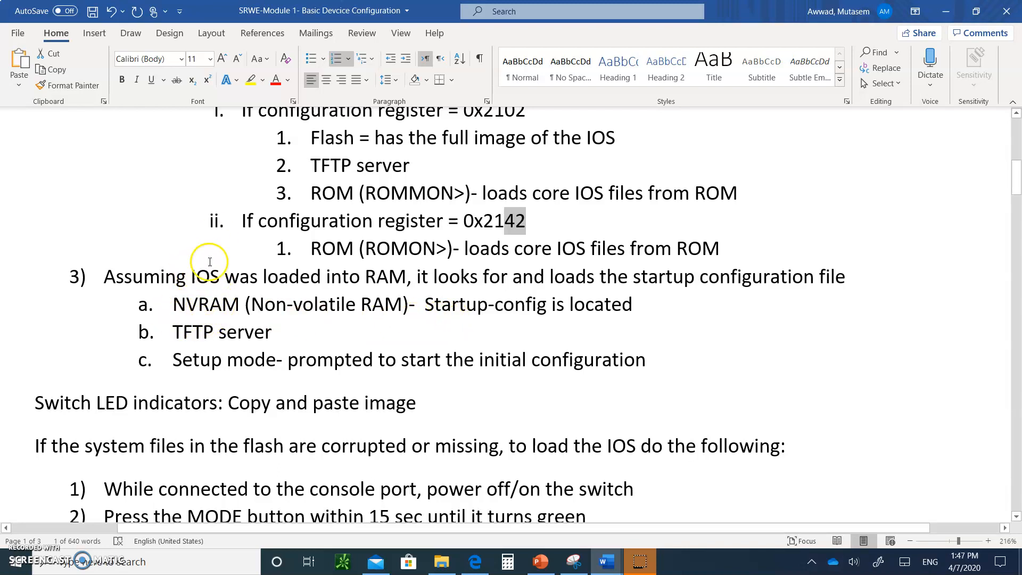
pyautogui.moveTo(202, 276)
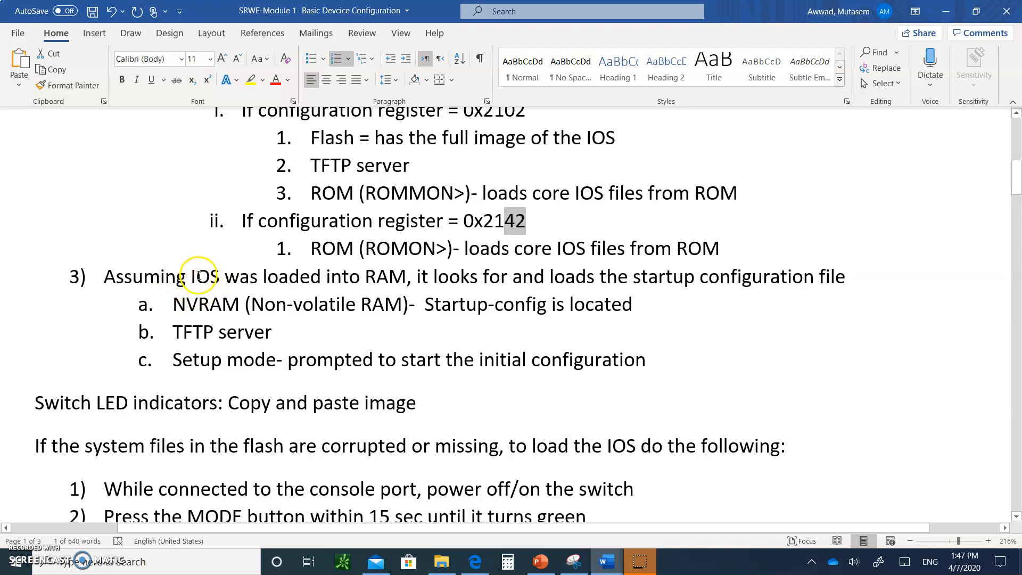
pyautogui.moveTo(210, 292)
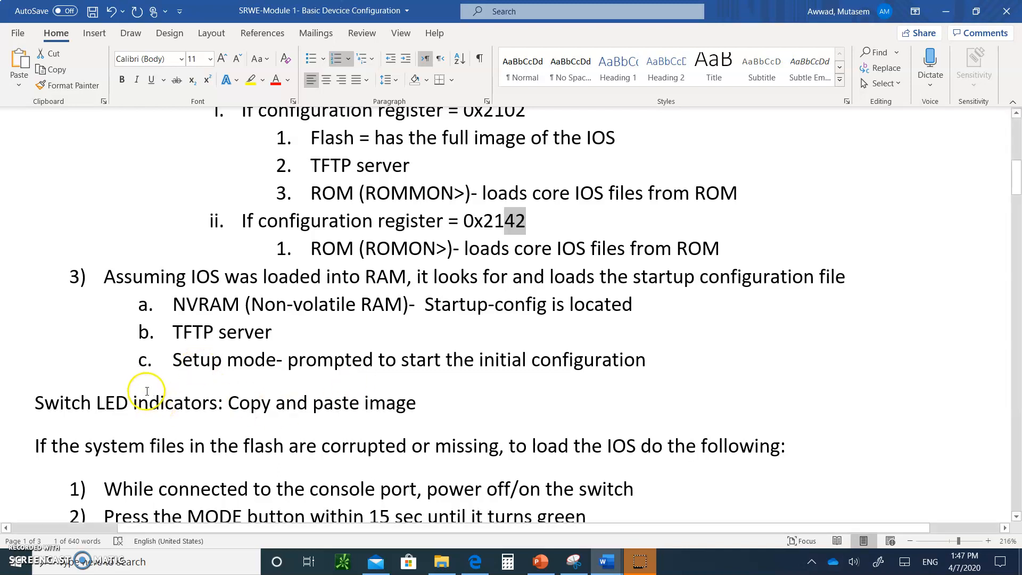
pyautogui.moveTo(123, 402)
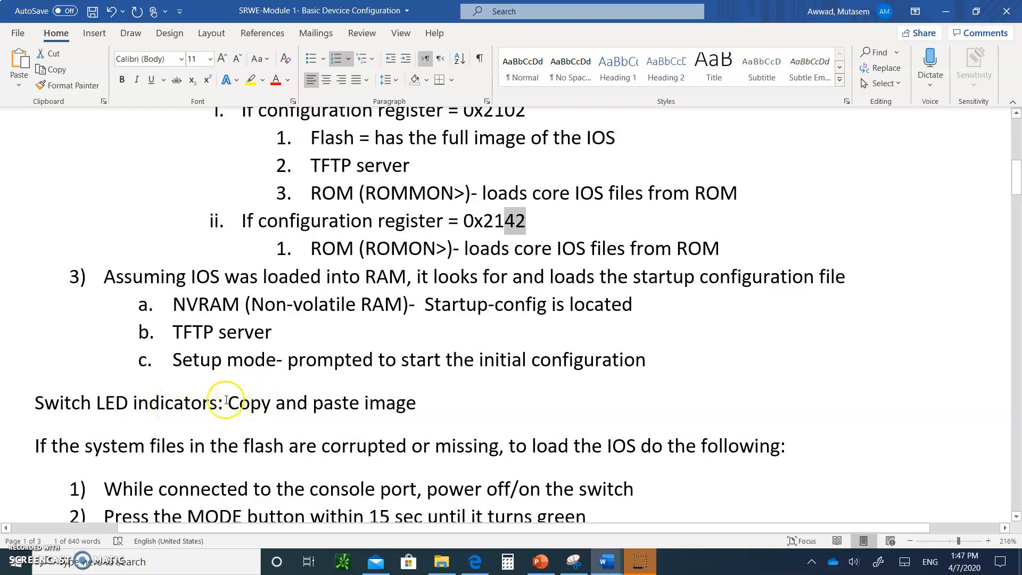
pyautogui.moveTo(506, 476)
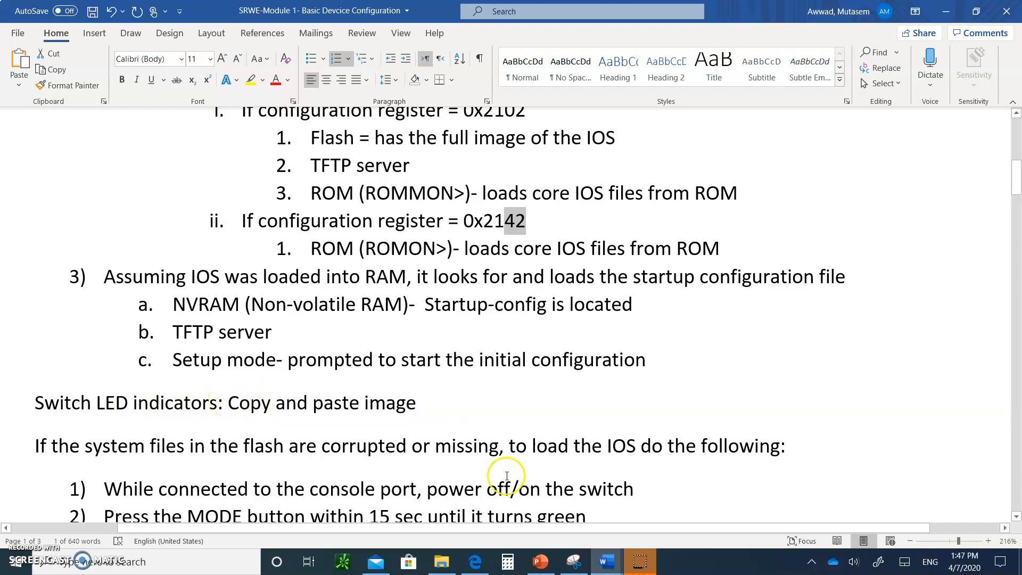
pyautogui.click(539, 561)
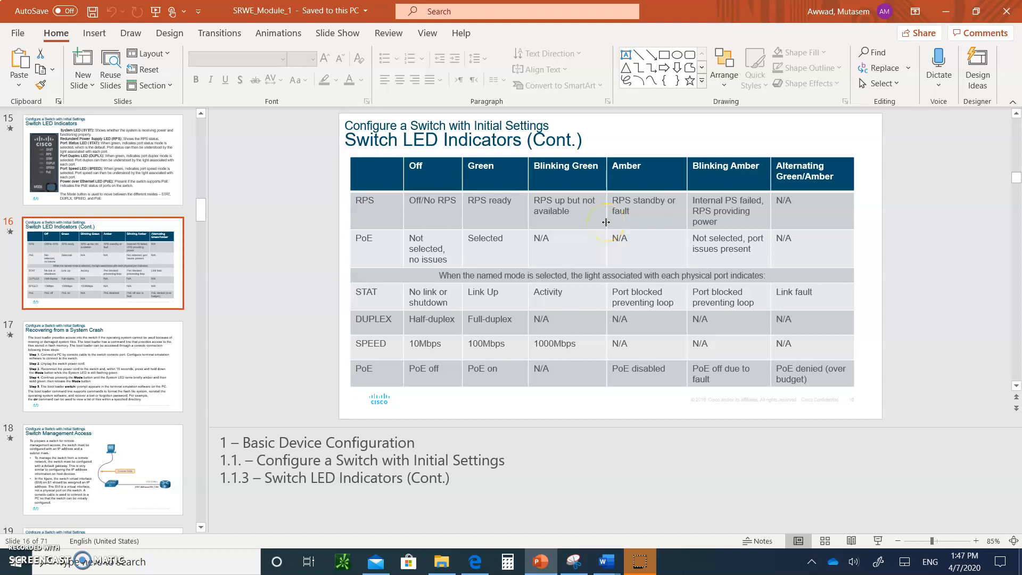
pyautogui.moveTo(231, 392)
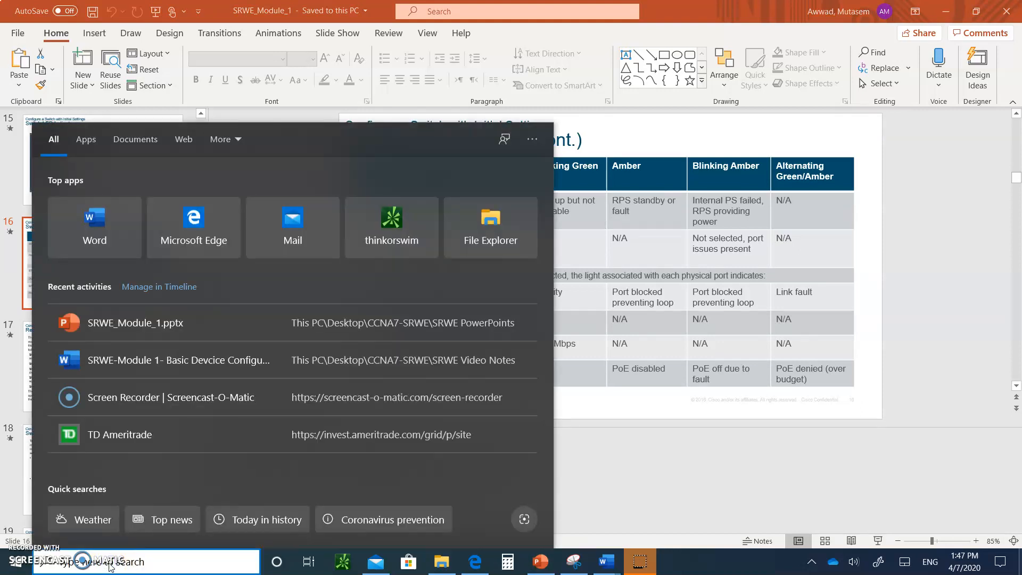
# Step: Discard the old snip, capture the Switch LED Indicators table slide, then go to Document2
pyautogui.write('snip')
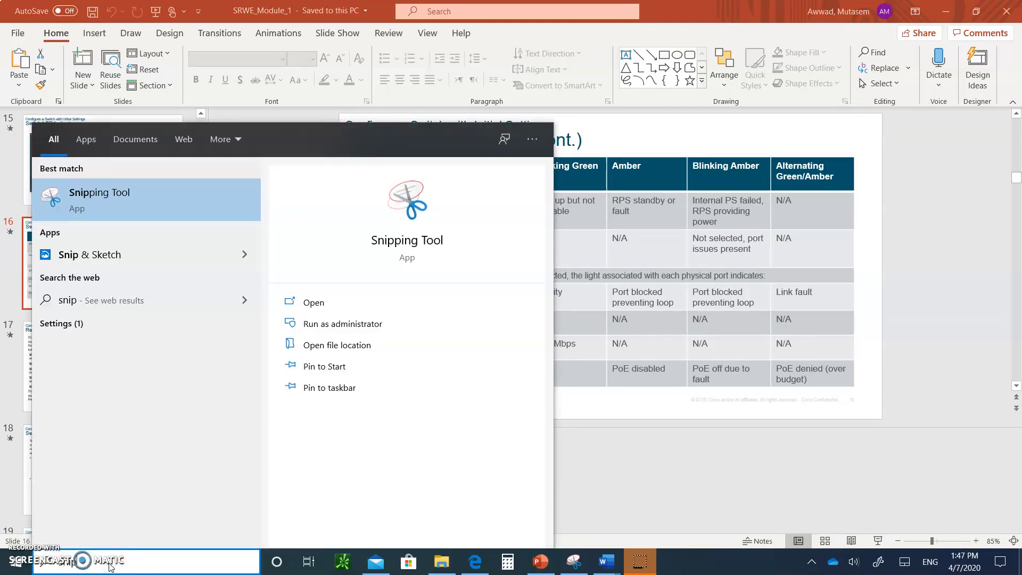
pyautogui.moveTo(91, 208)
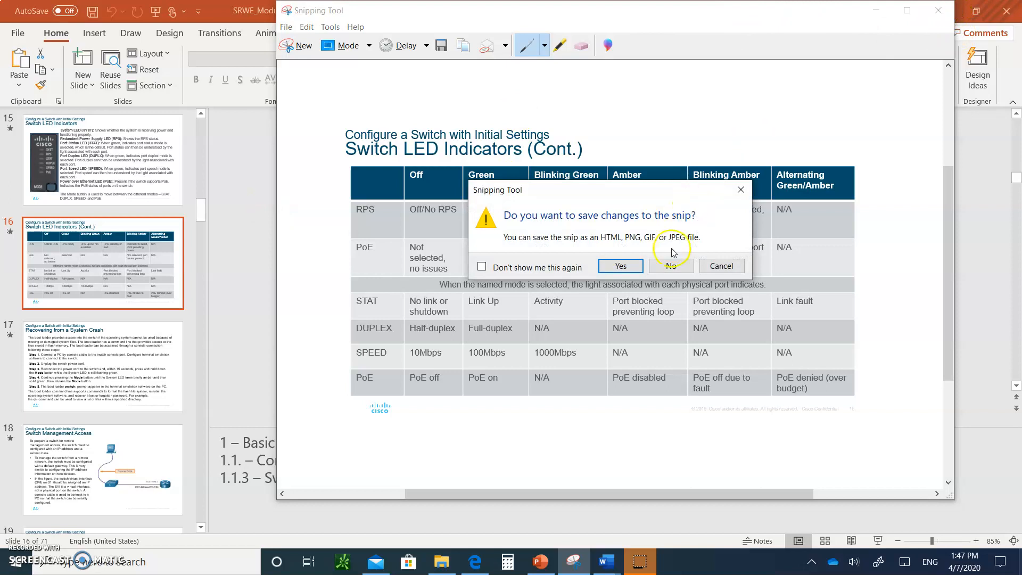
pyautogui.click(670, 266)
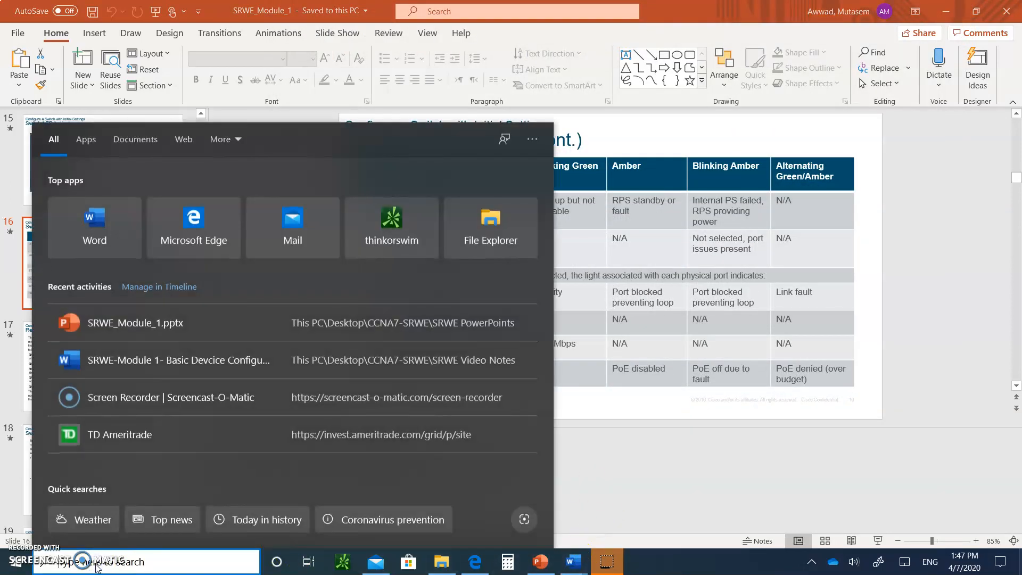
pyautogui.write('snip')
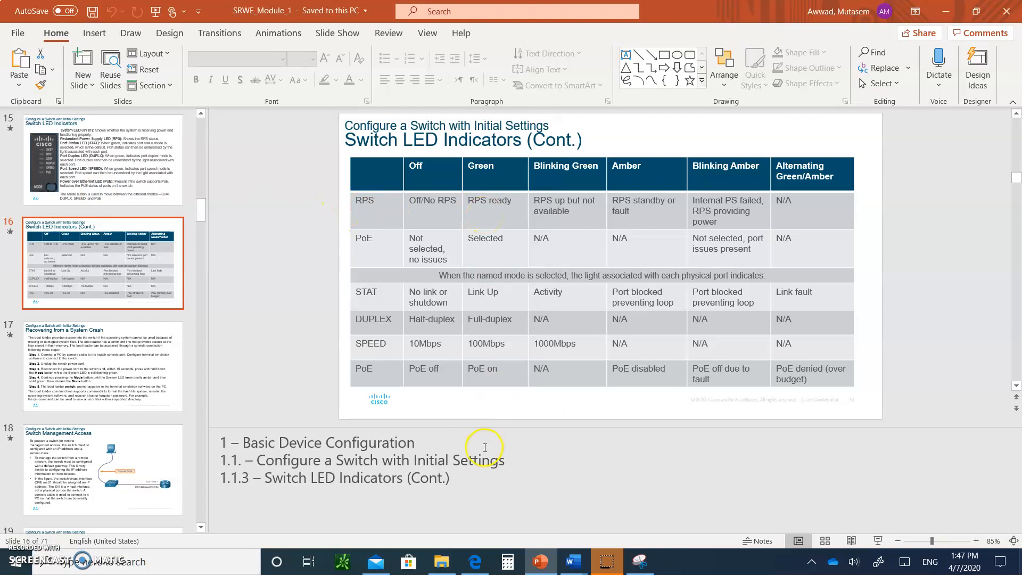
pyautogui.click(606, 561)
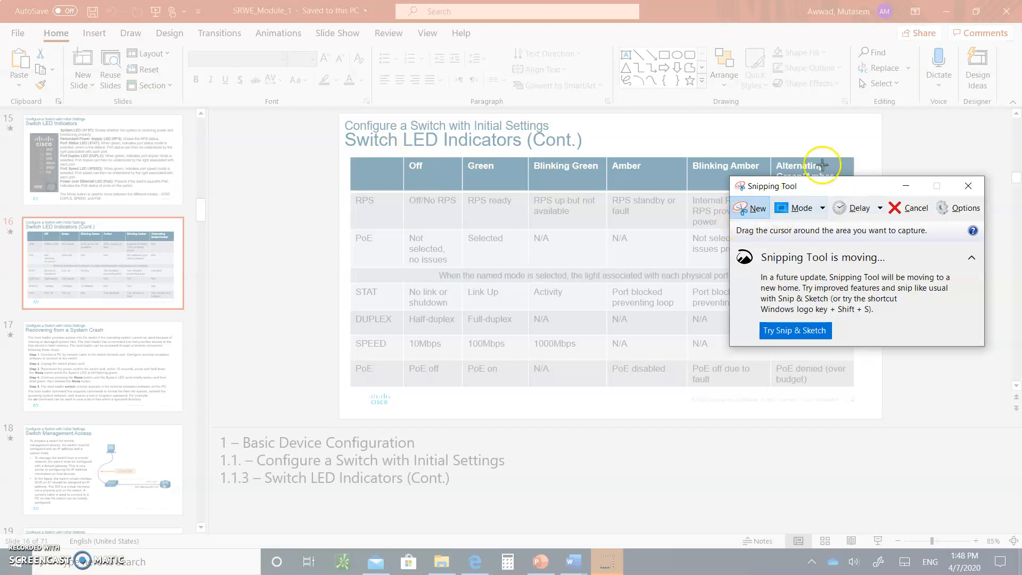
pyautogui.moveTo(342, 114)
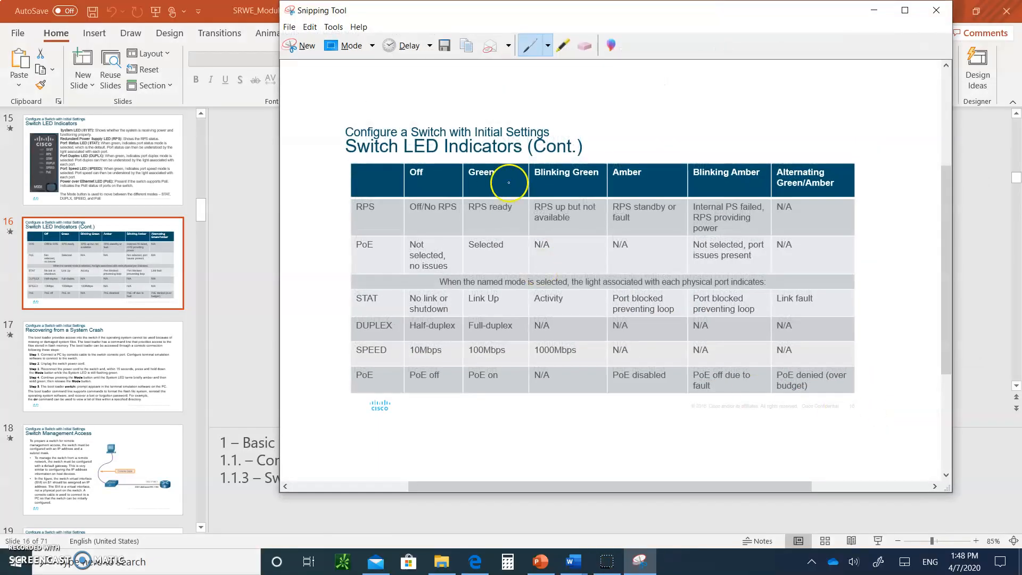
pyautogui.moveTo(527, 228)
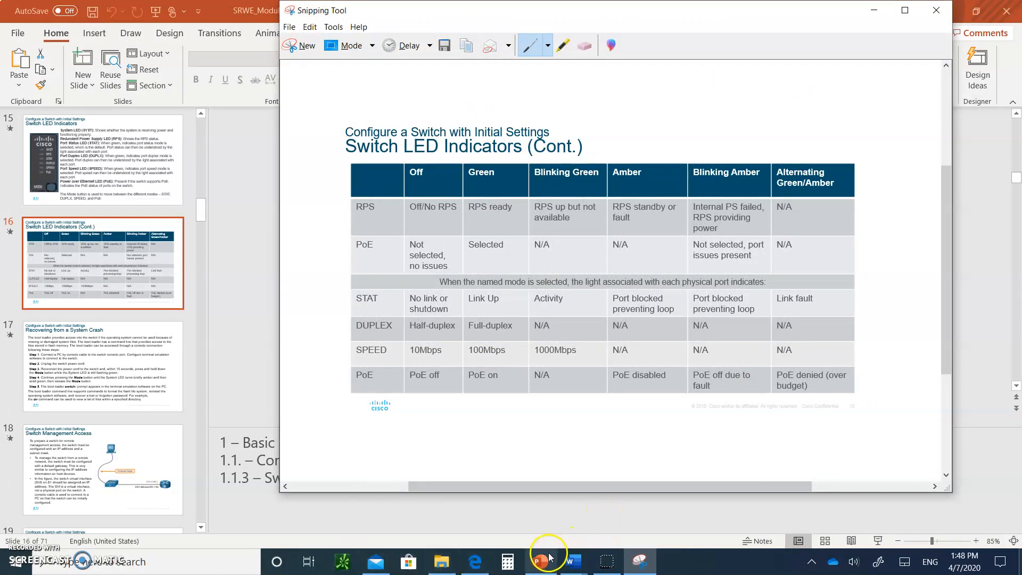
pyautogui.moveTo(571, 561)
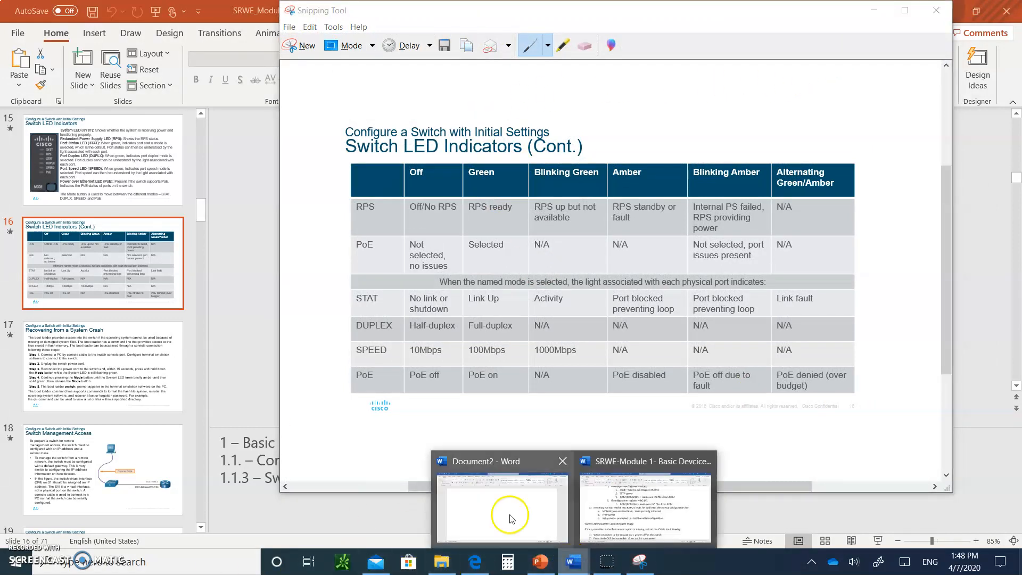
pyautogui.click(501, 508)
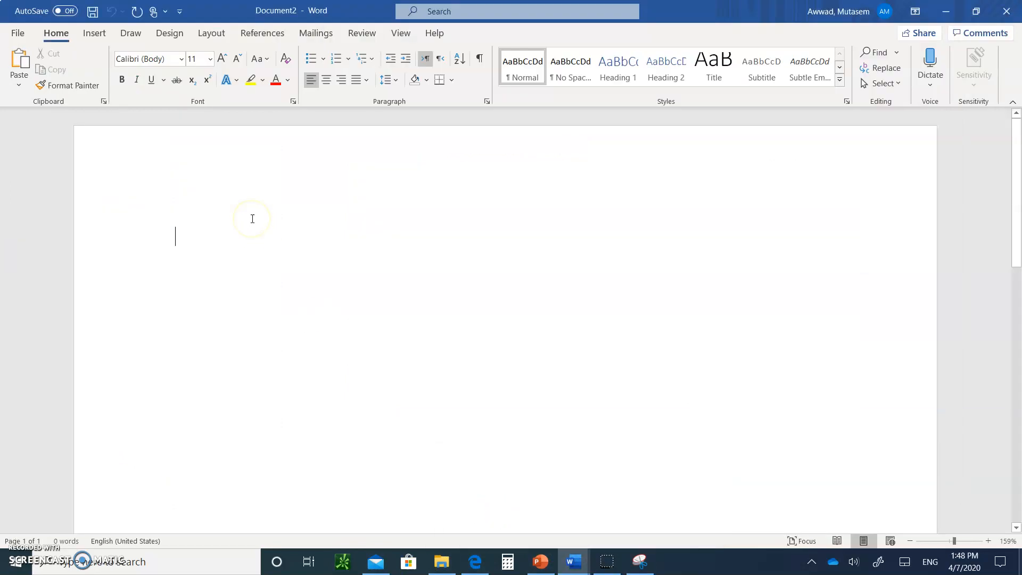
pyautogui.moveTo(252, 218)
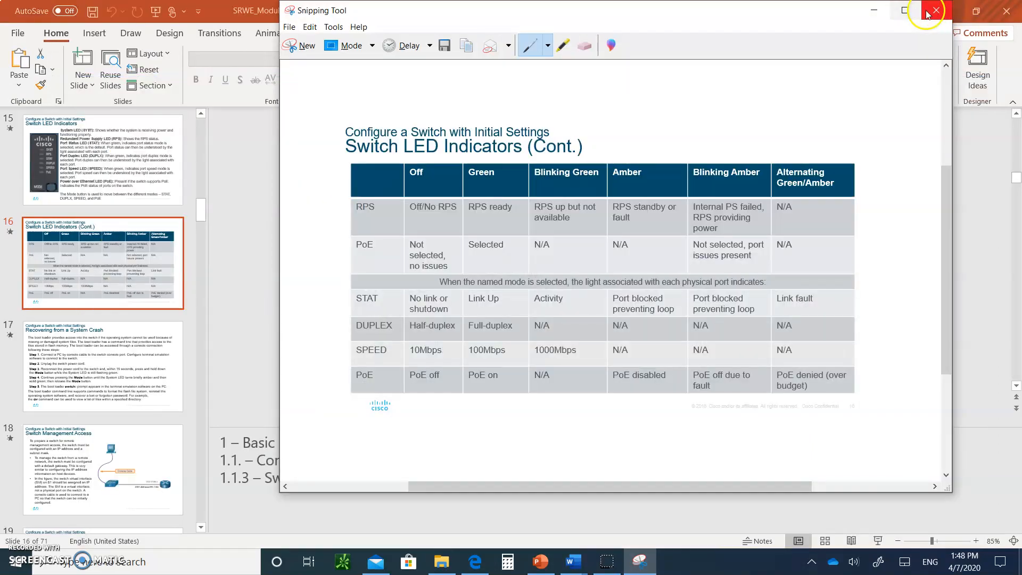
# Step: Close the snip window and return to the SRWE-Module 1 notes document
pyautogui.click(933, 11)
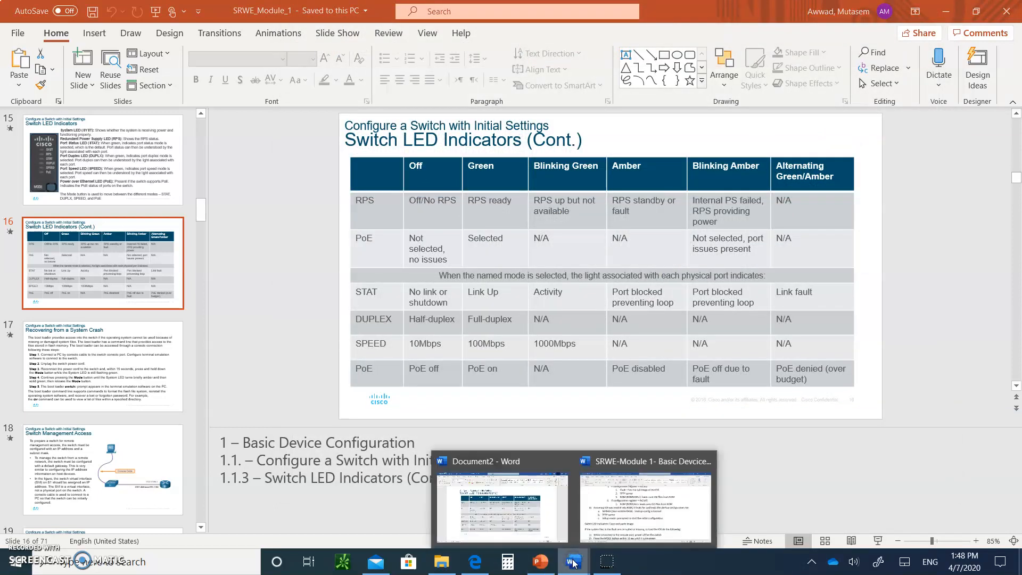
pyautogui.click(645, 501)
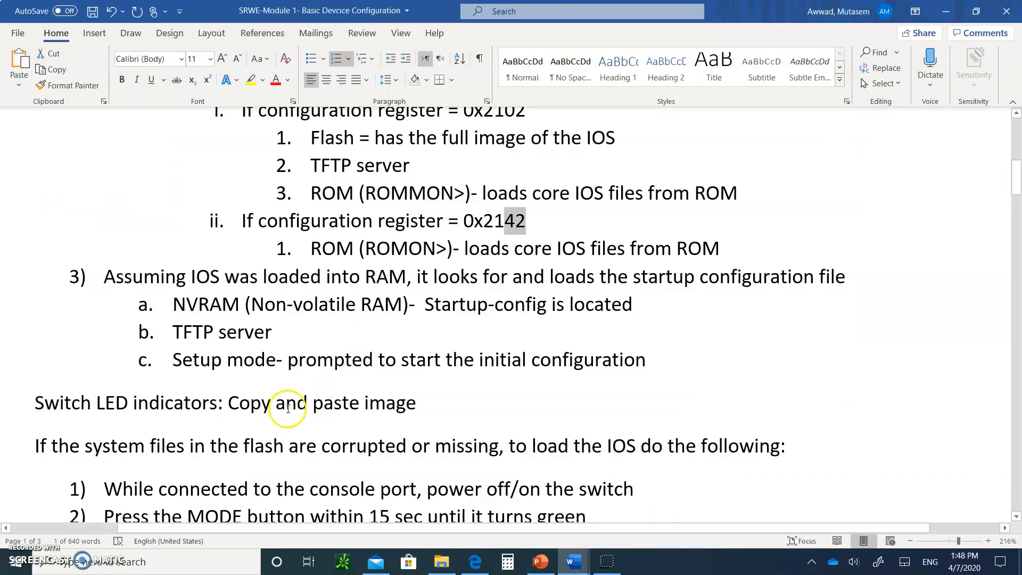
pyautogui.scroll(-3)
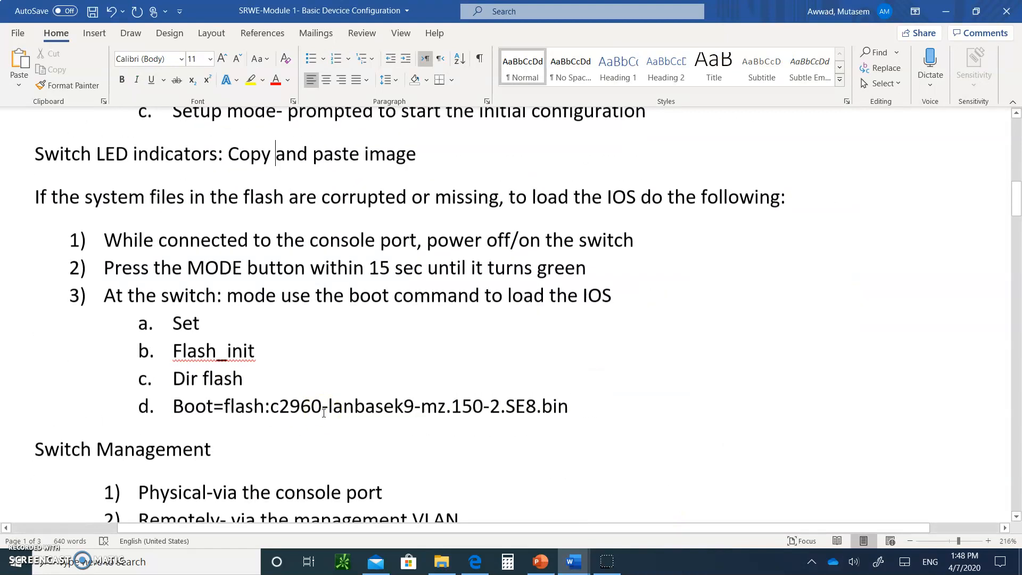
pyautogui.scroll(3)
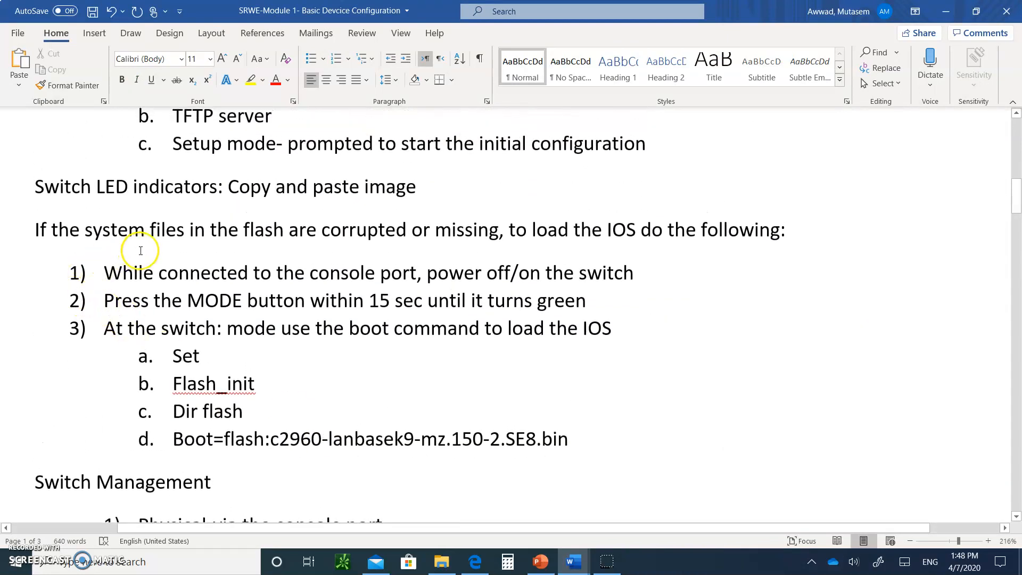
pyautogui.moveTo(384, 229)
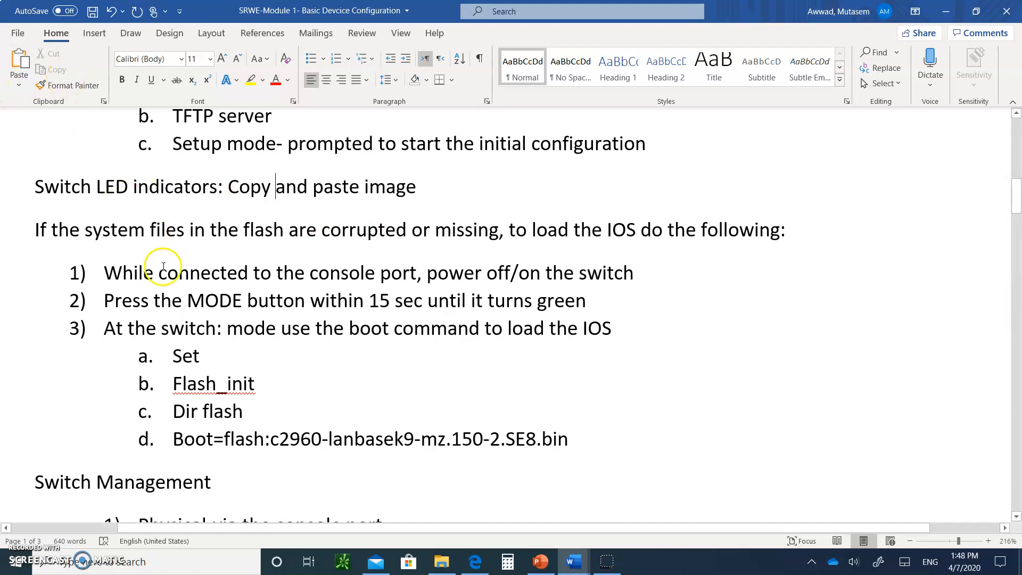
pyautogui.moveTo(380, 276)
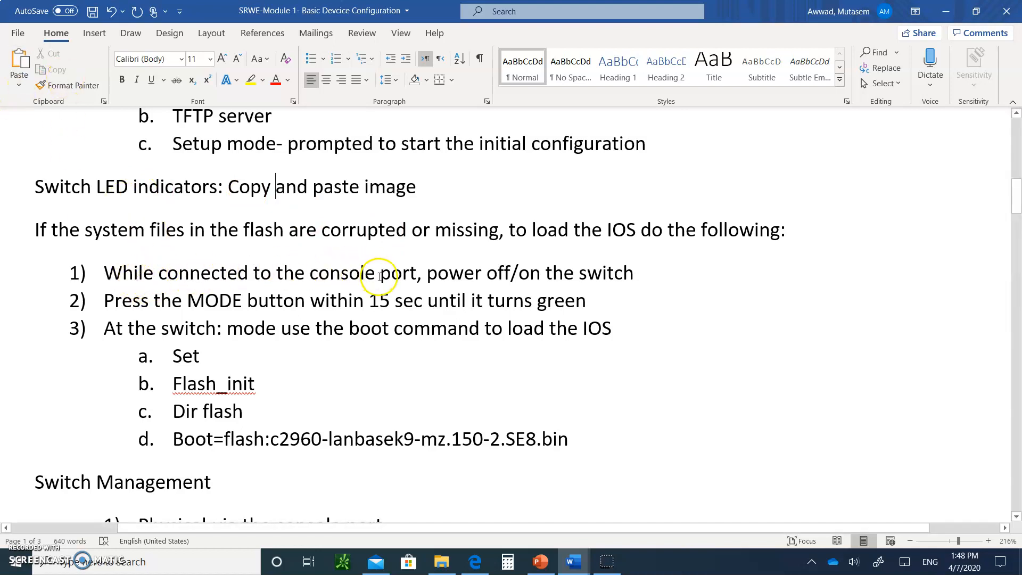
pyautogui.moveTo(505, 274)
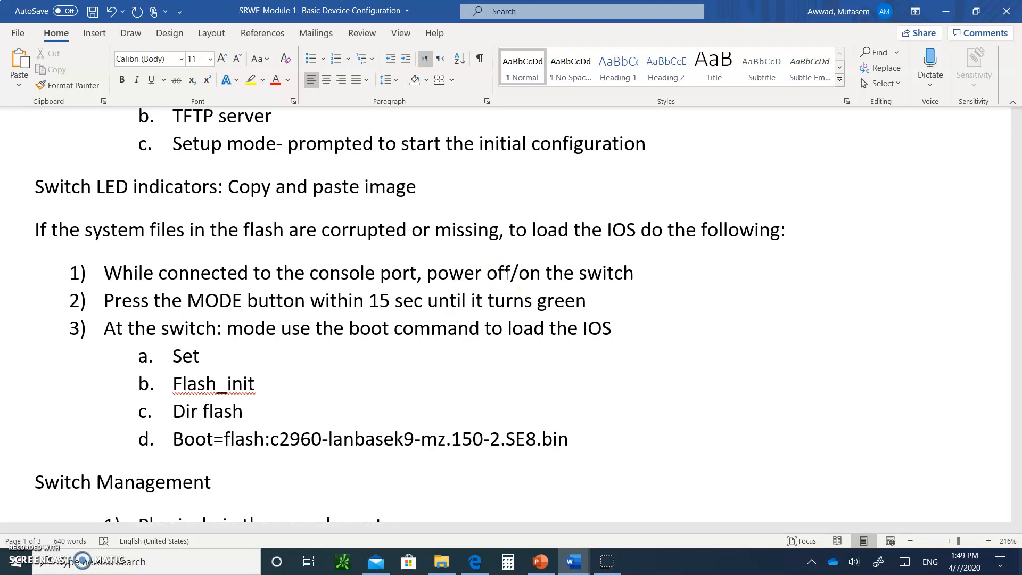
pyautogui.click(275, 187)
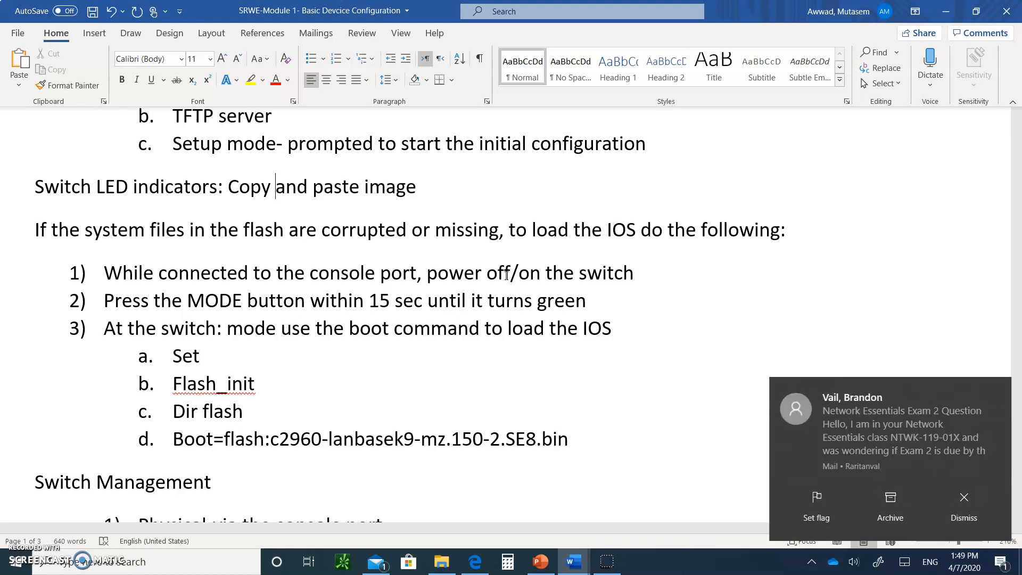
pyautogui.moveTo(985, 491)
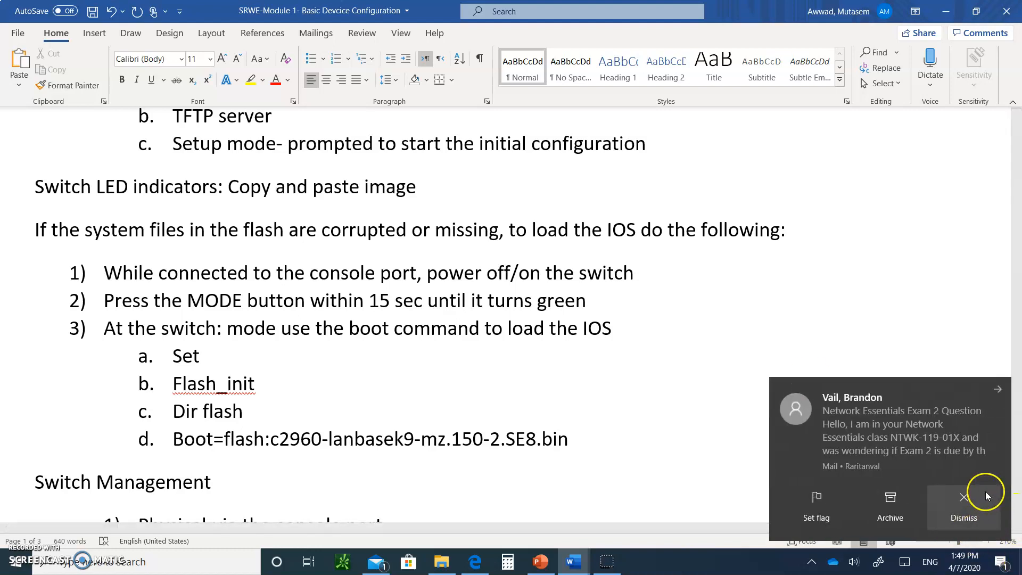
pyautogui.click(965, 508)
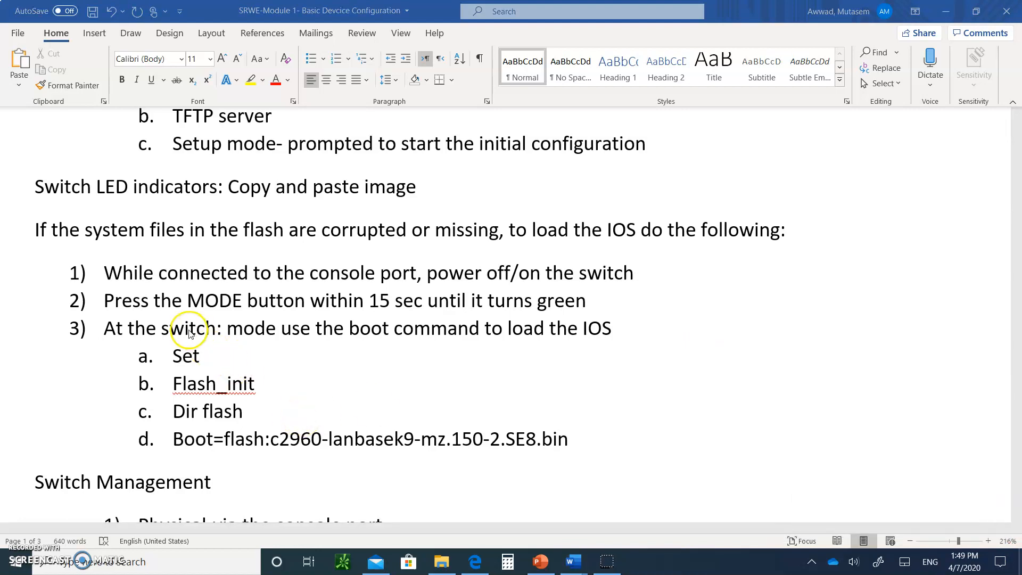
pyautogui.moveTo(192, 338)
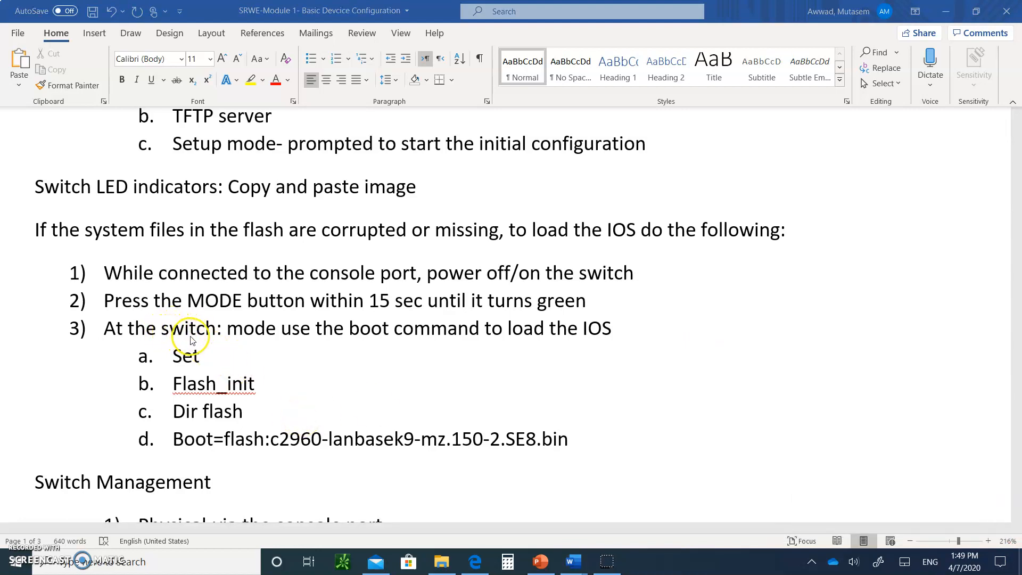
pyautogui.moveTo(210, 364)
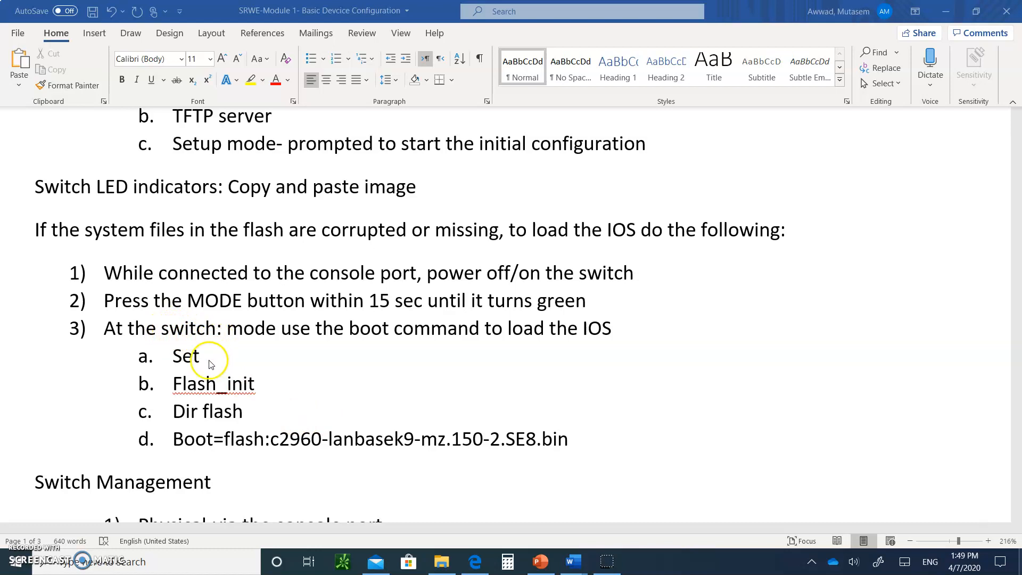
pyautogui.moveTo(223, 402)
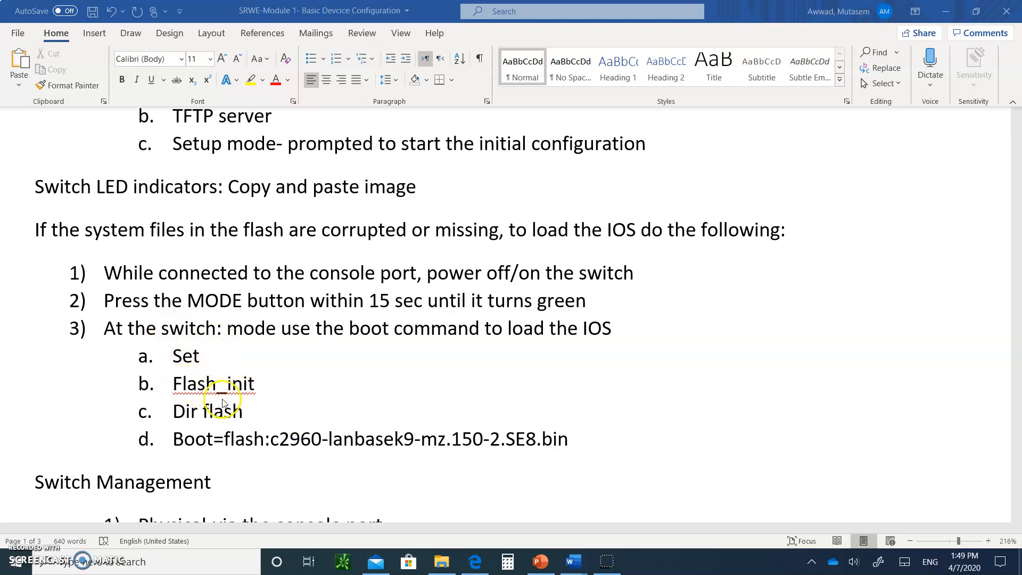
pyautogui.moveTo(182, 411)
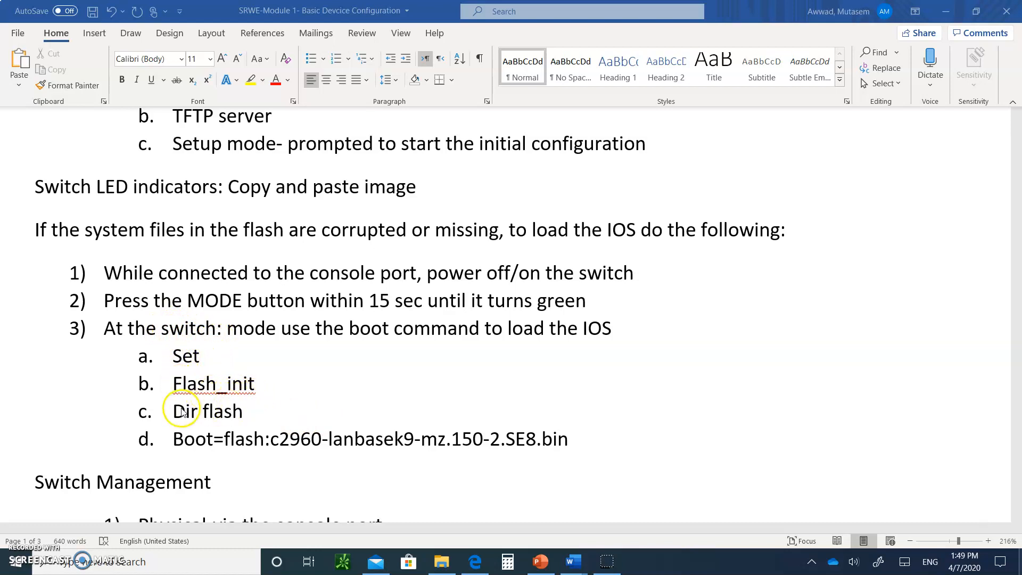
pyautogui.moveTo(275, 441)
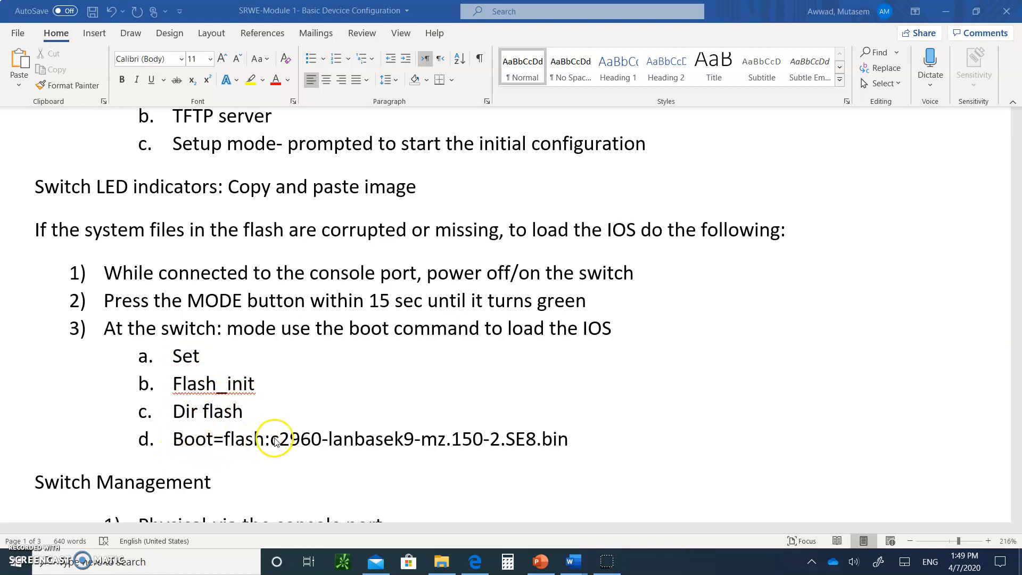
pyautogui.moveTo(238, 449)
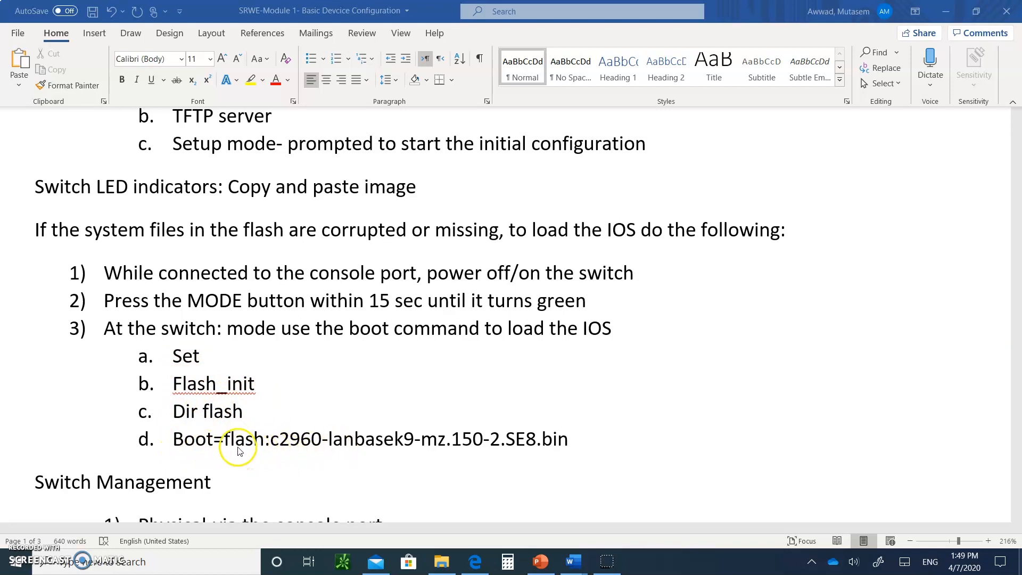
pyautogui.moveTo(383, 448)
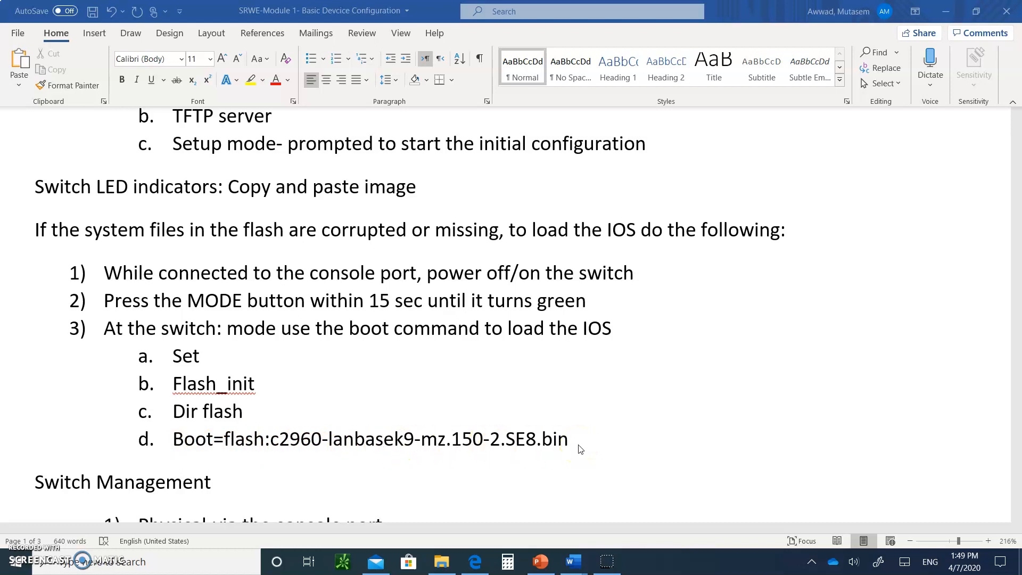
pyautogui.scroll(-3)
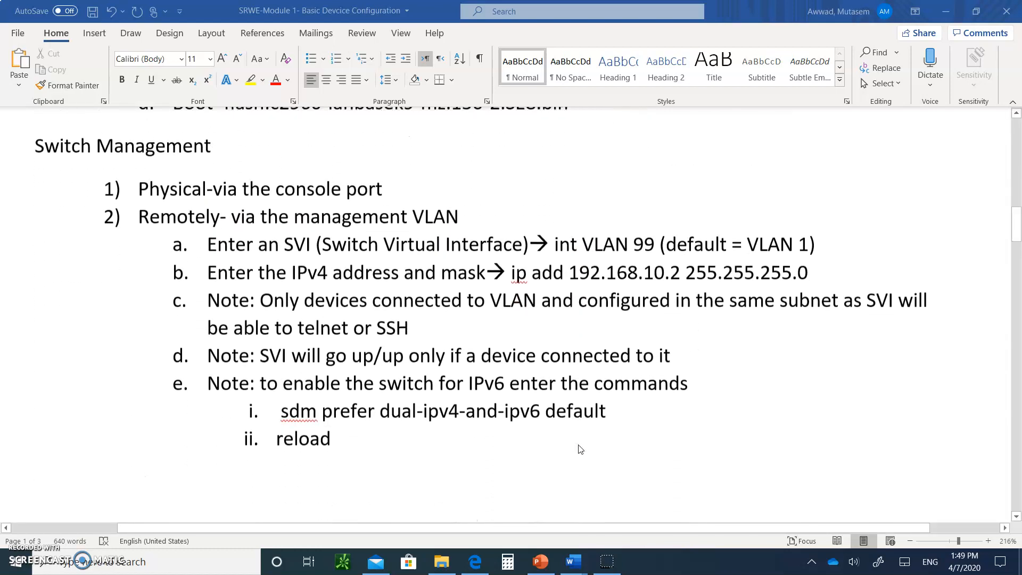
pyautogui.scroll(3)
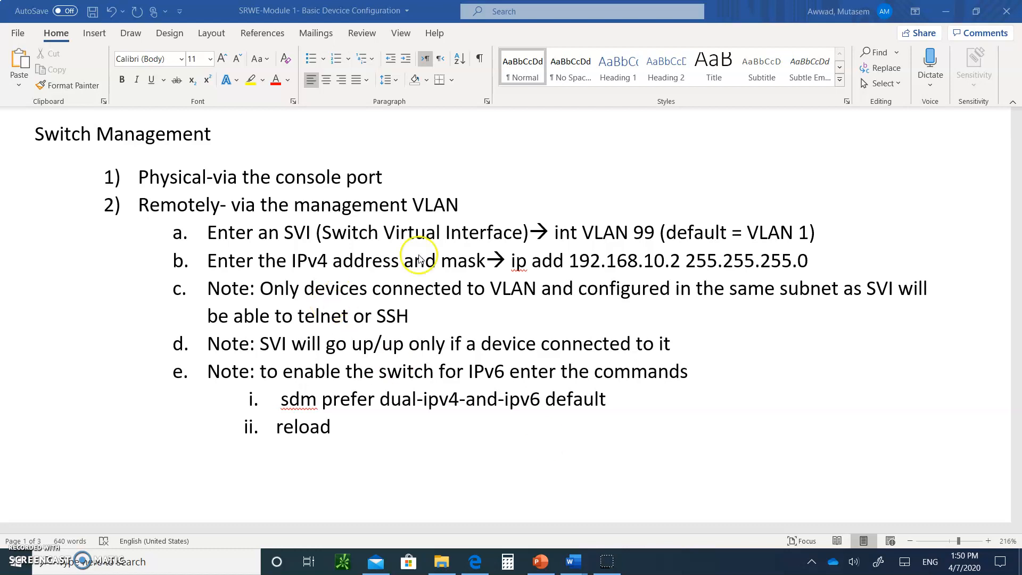
pyautogui.moveTo(381, 201)
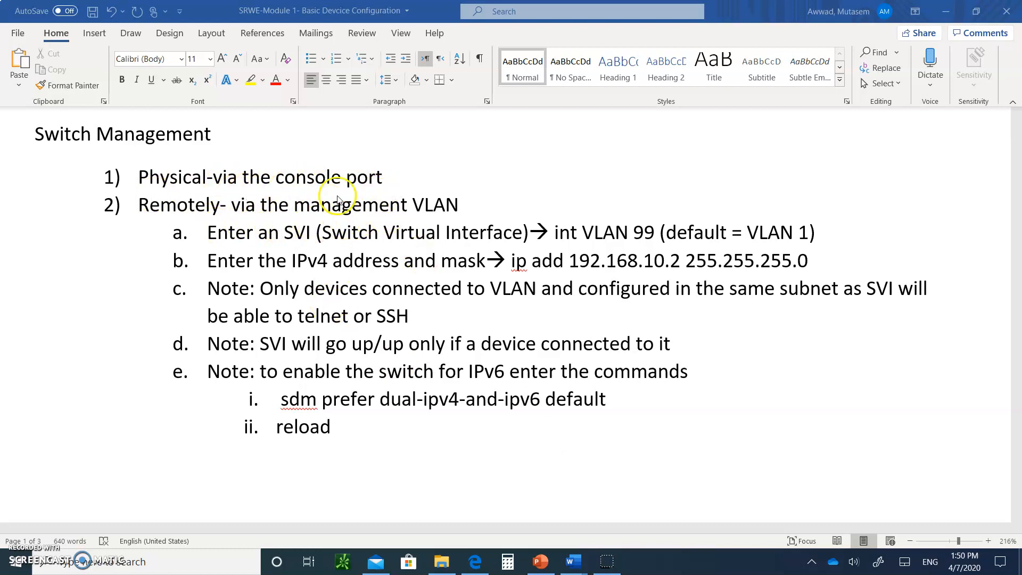
pyautogui.moveTo(381, 208)
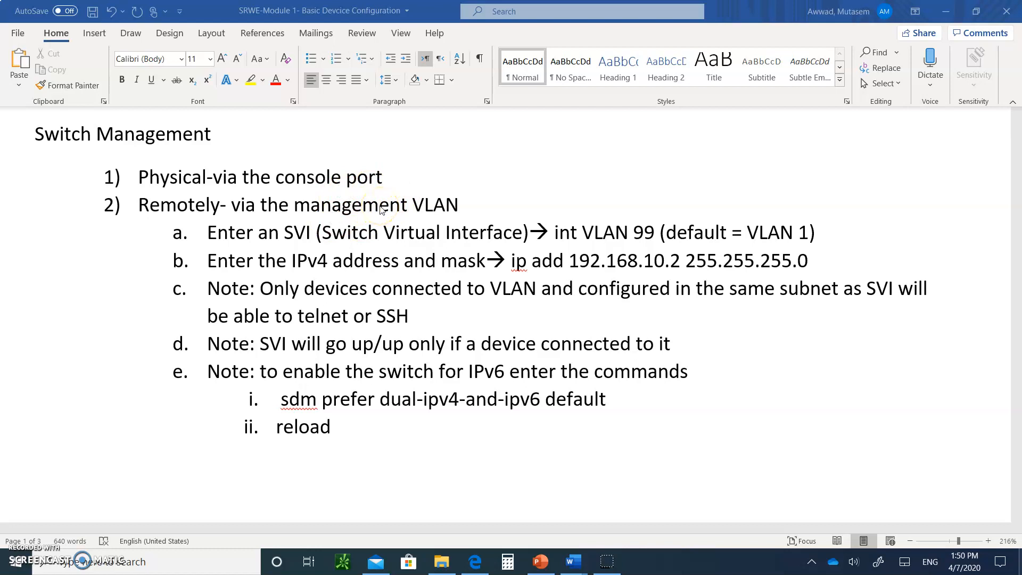
pyautogui.moveTo(301, 249)
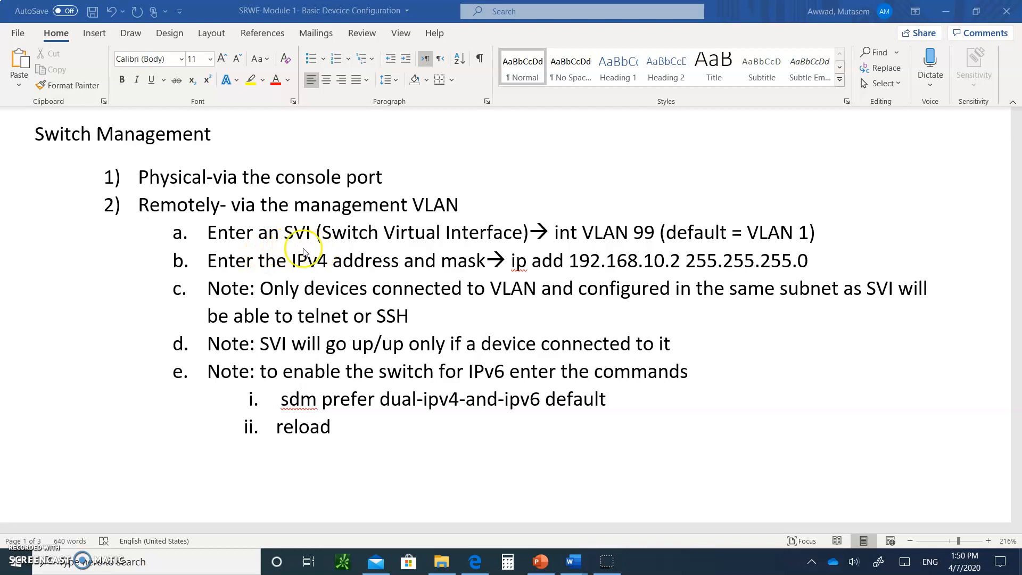
pyautogui.moveTo(562, 251)
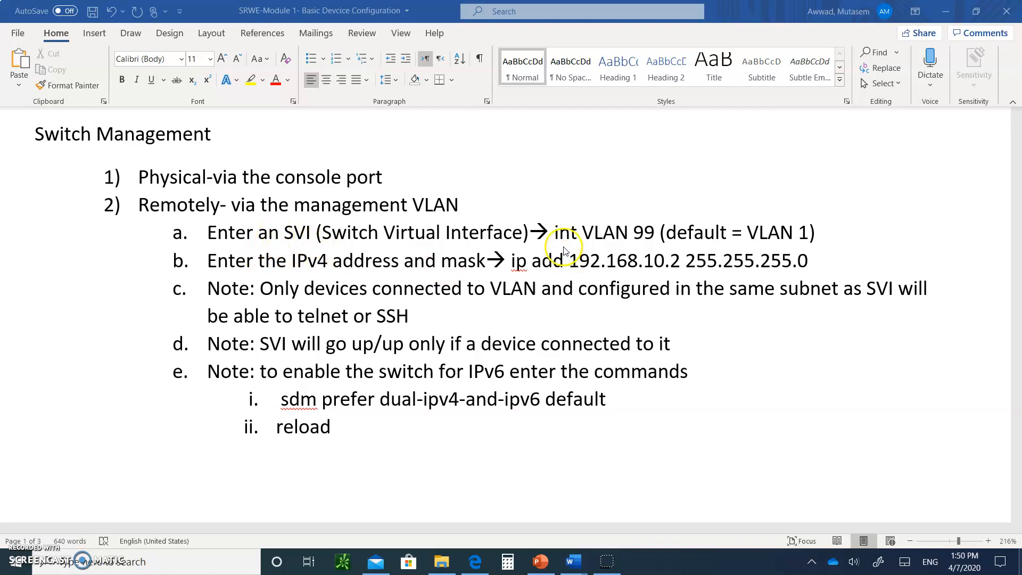
pyautogui.moveTo(472, 206)
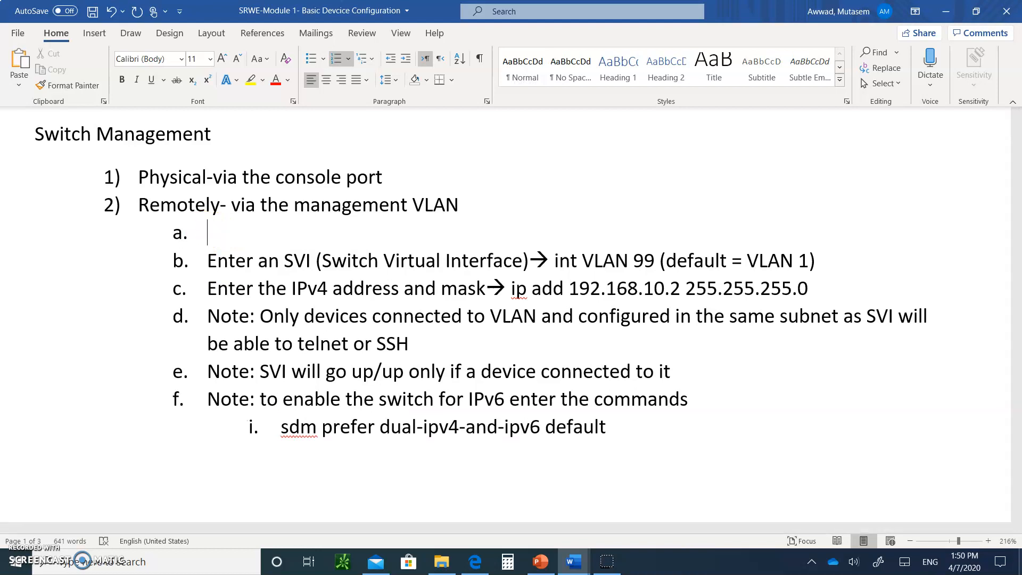
# Step: Add a new first remote-management item reading 'Vlan 99'
pyautogui.write('Vlan')
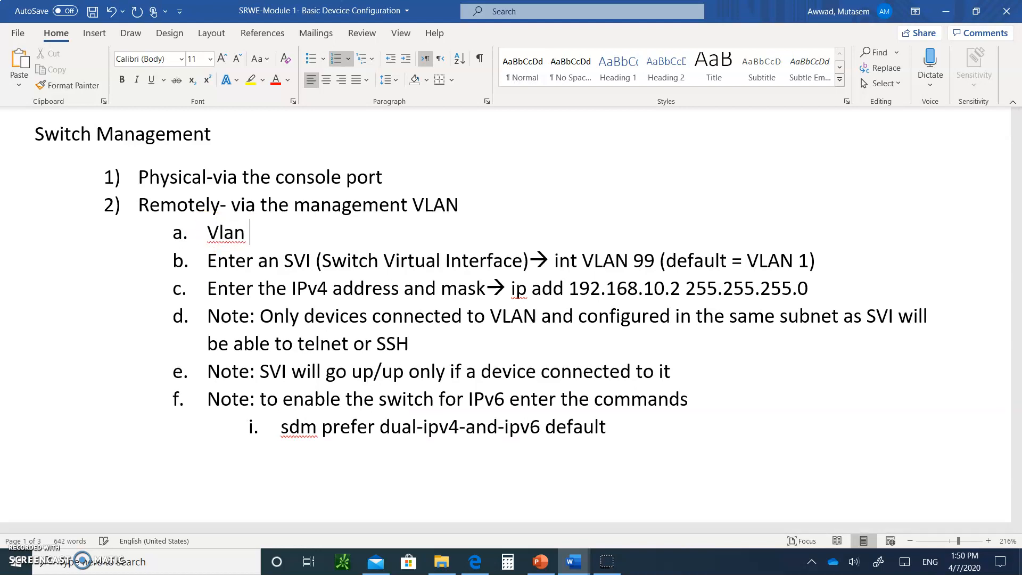
pyautogui.write('99')
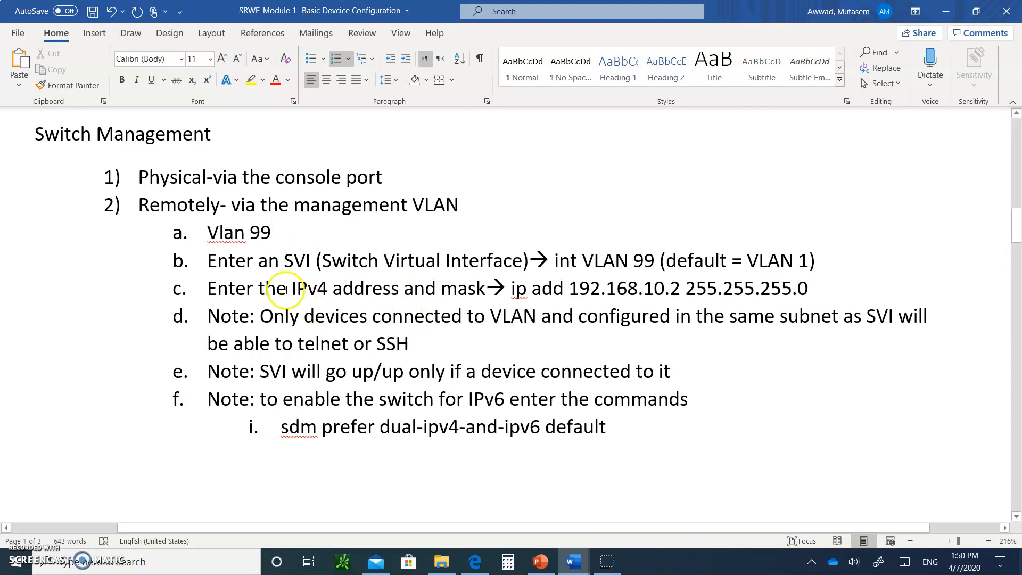
pyautogui.moveTo(567, 274)
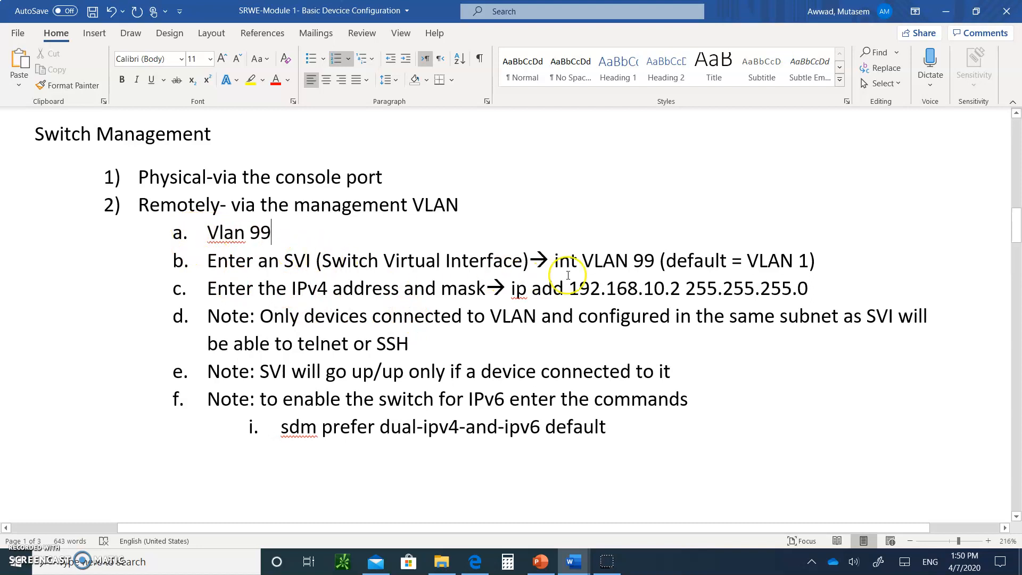
pyautogui.moveTo(609, 268)
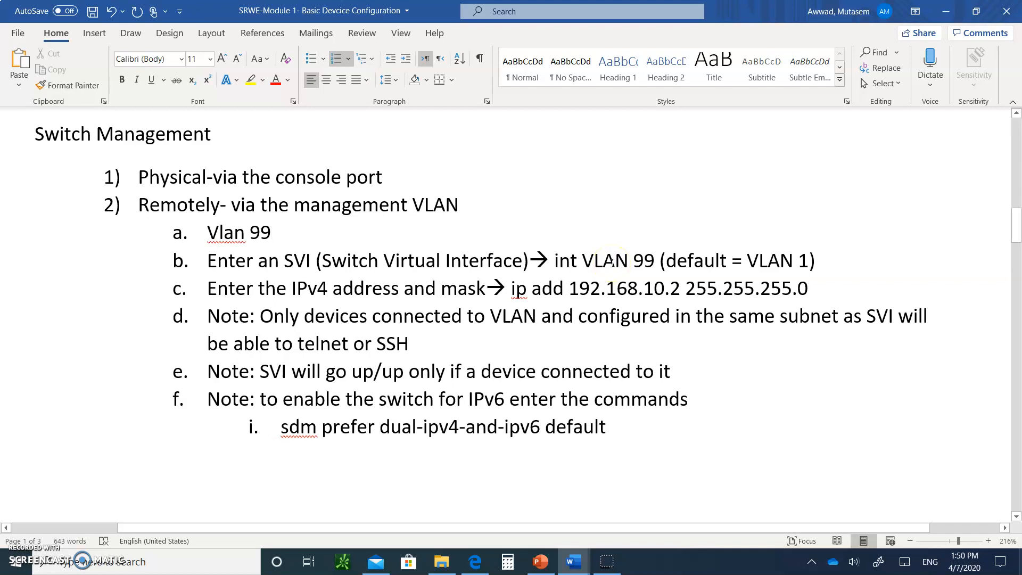
pyautogui.moveTo(688, 259)
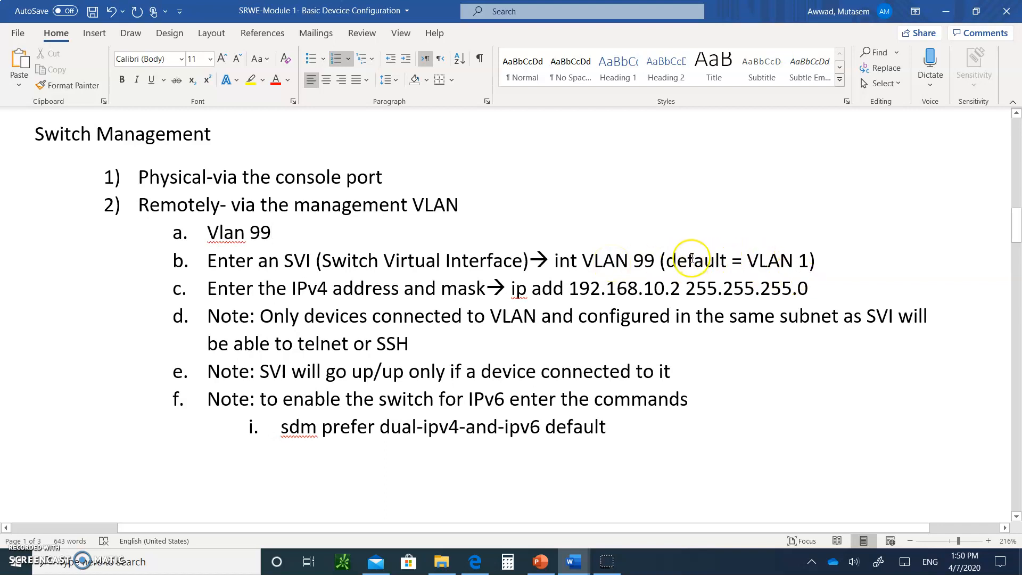
pyautogui.click(269, 233)
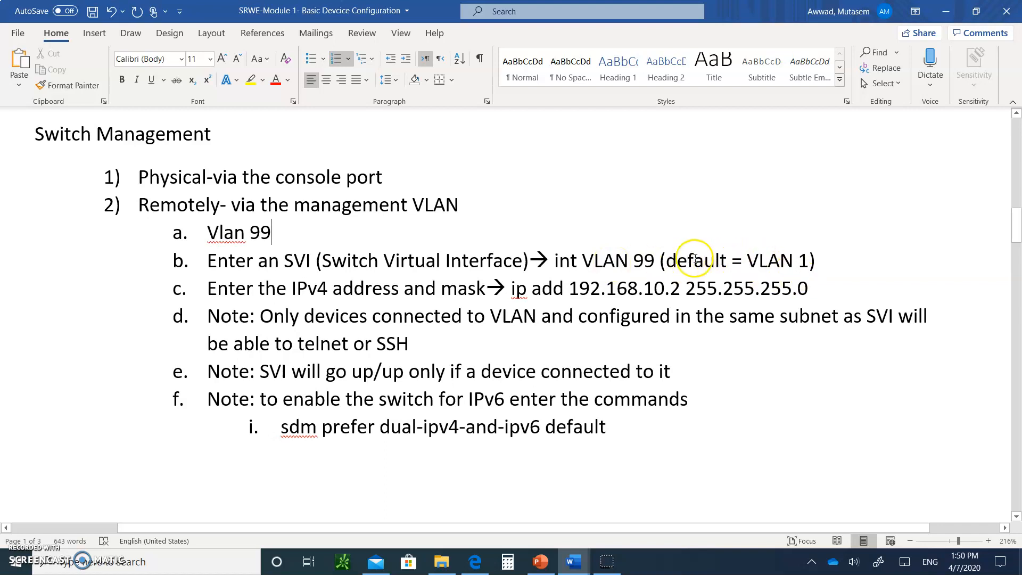
pyautogui.moveTo(779, 267)
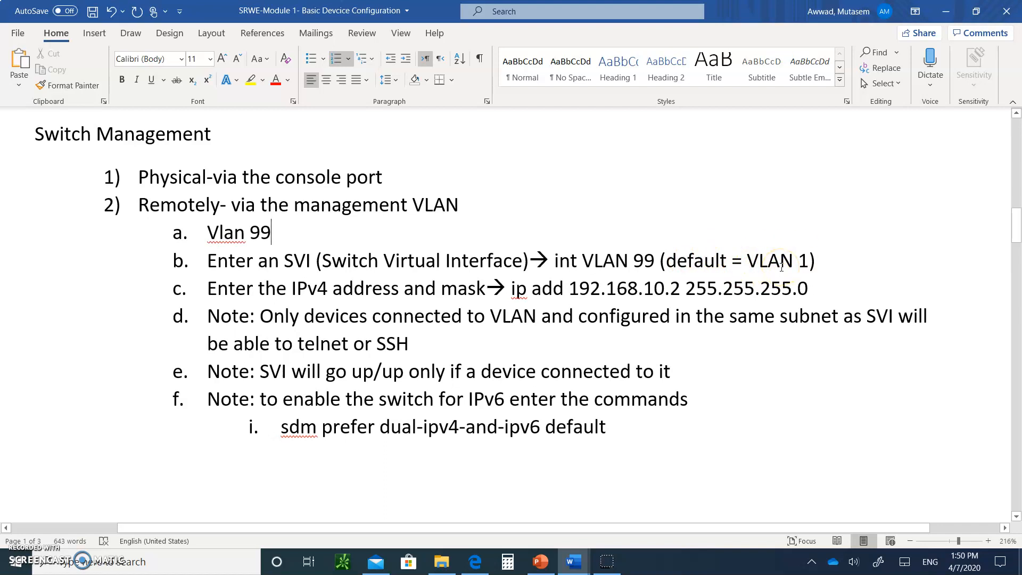
pyautogui.moveTo(737, 250)
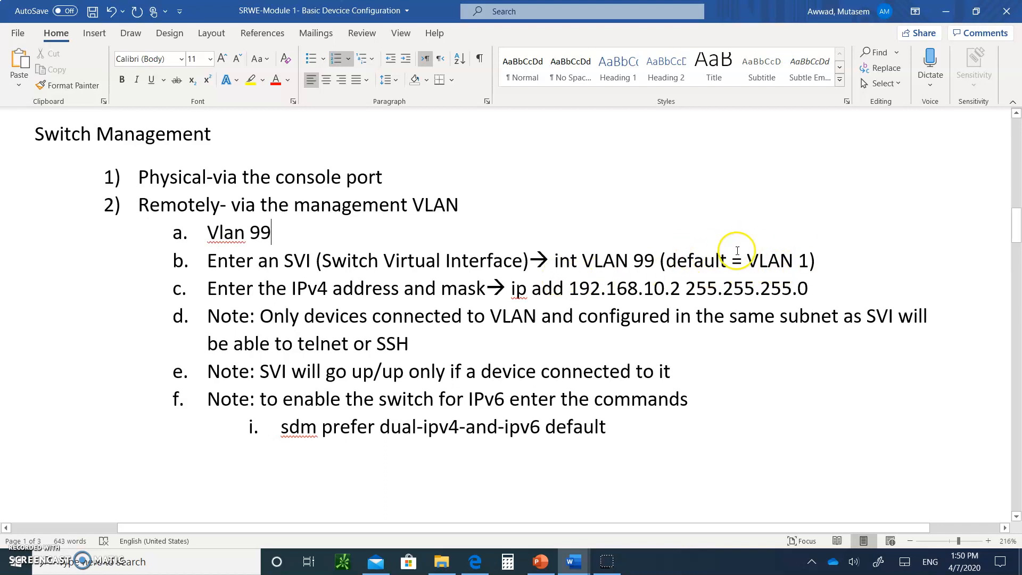
pyautogui.moveTo(248, 287)
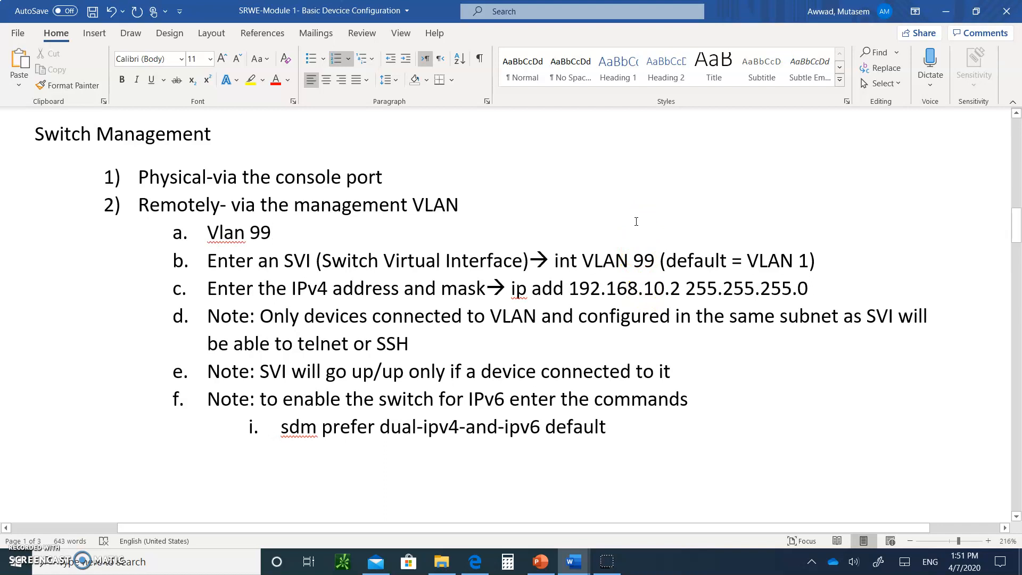
pyautogui.click(269, 232)
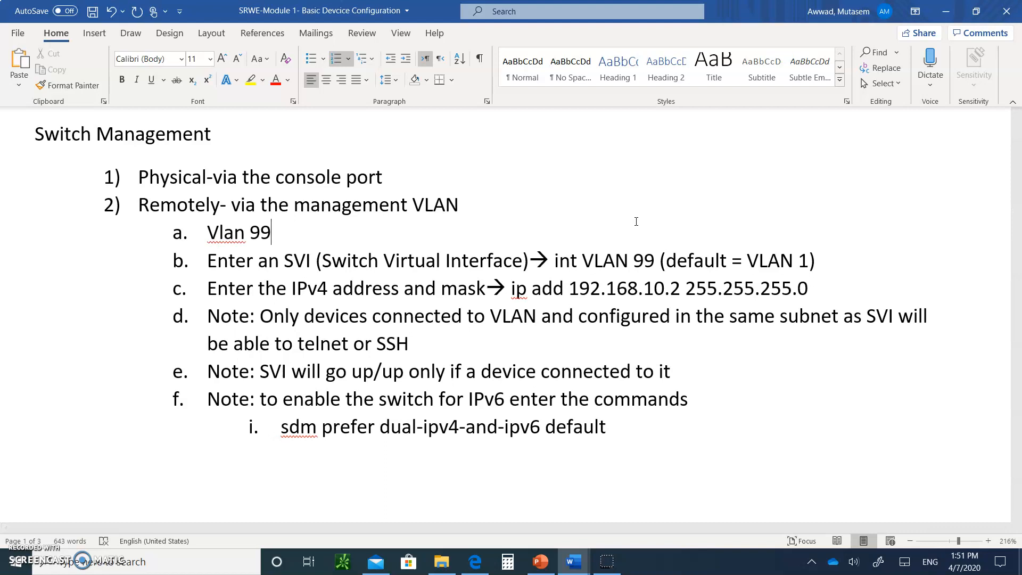
pyautogui.moveTo(659, 235)
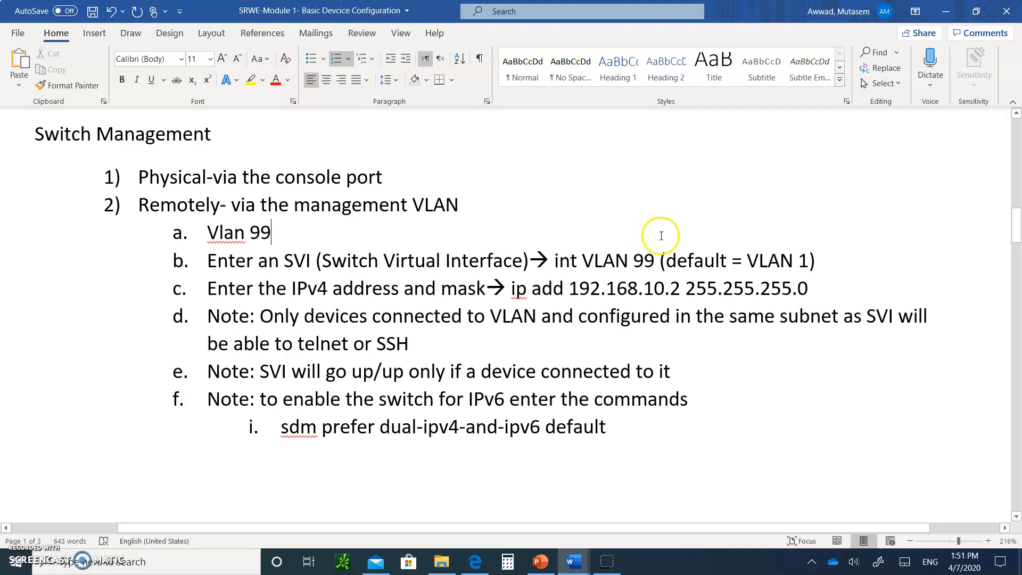
pyautogui.moveTo(799, 261)
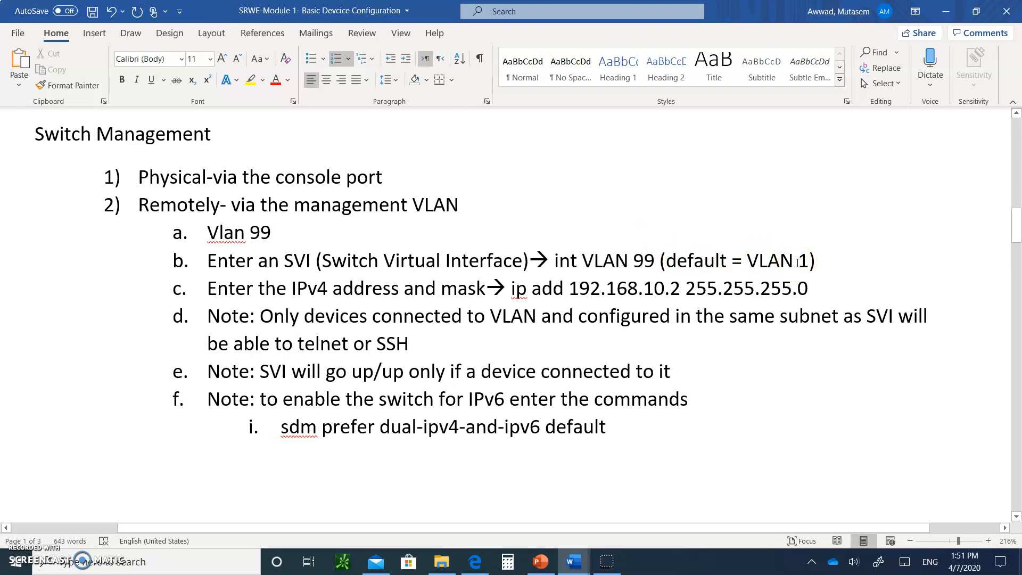
pyautogui.click(269, 233)
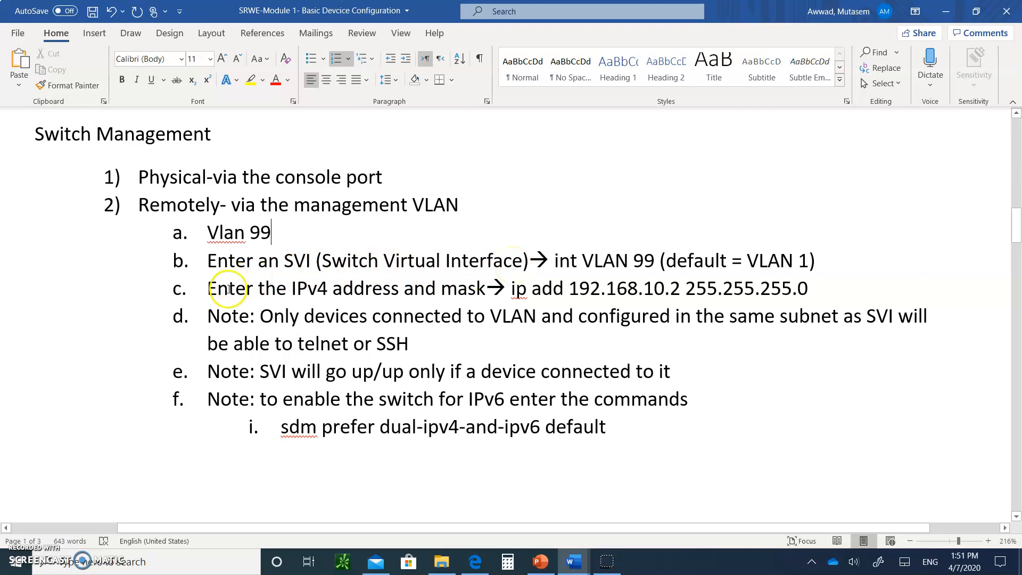
pyautogui.moveTo(638, 261)
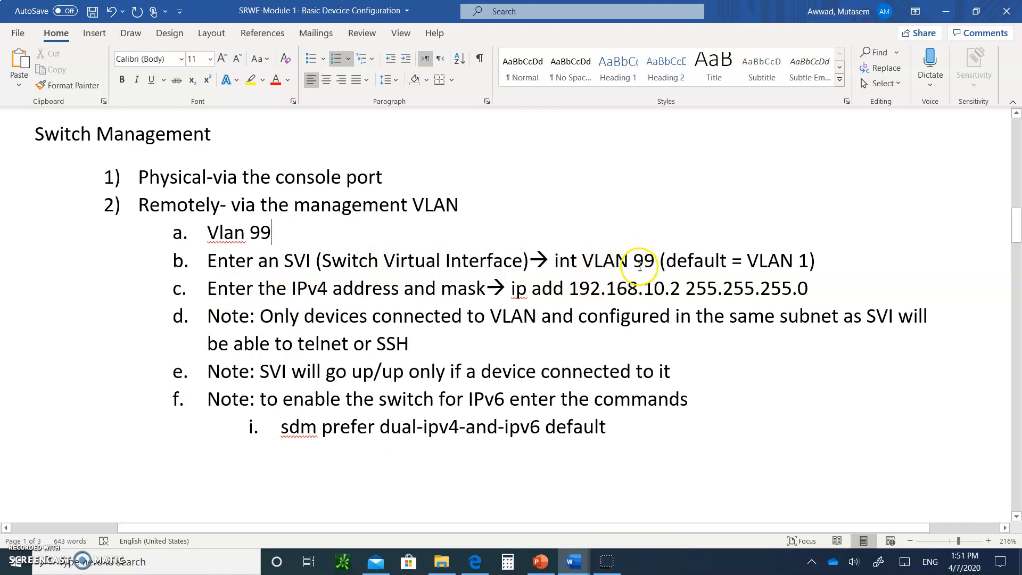
pyautogui.moveTo(460, 274)
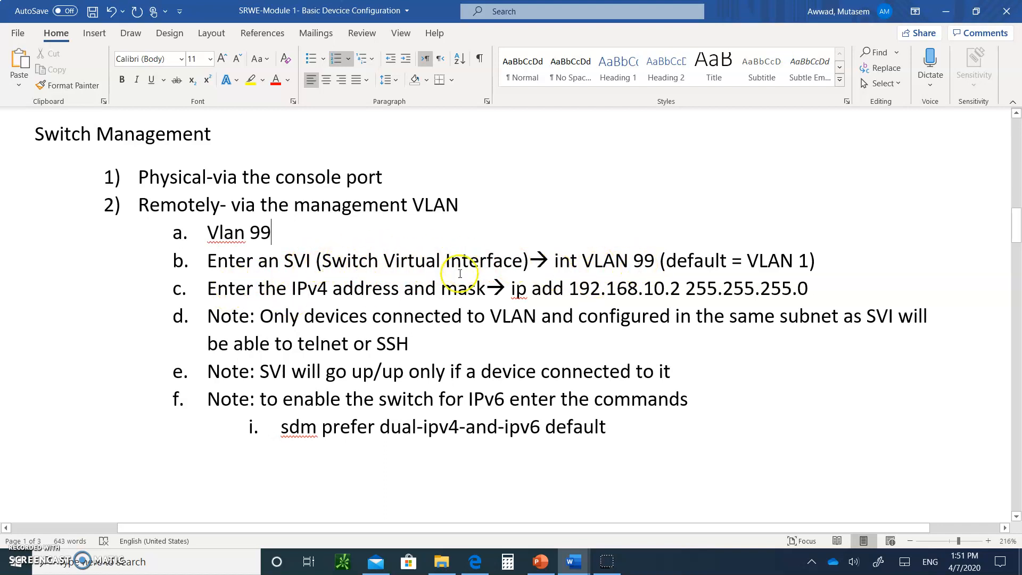
pyautogui.moveTo(728, 267)
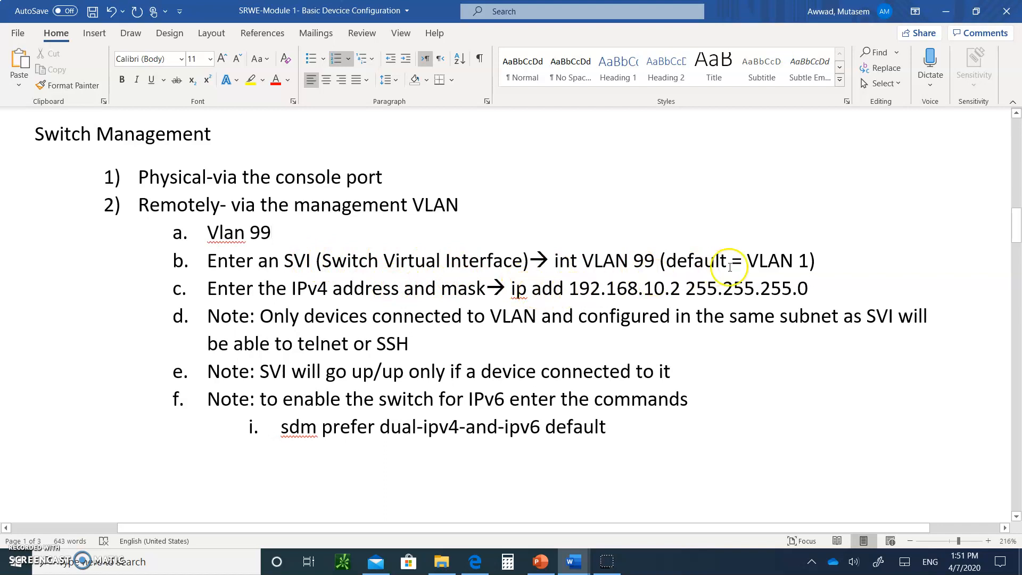
pyautogui.moveTo(787, 288)
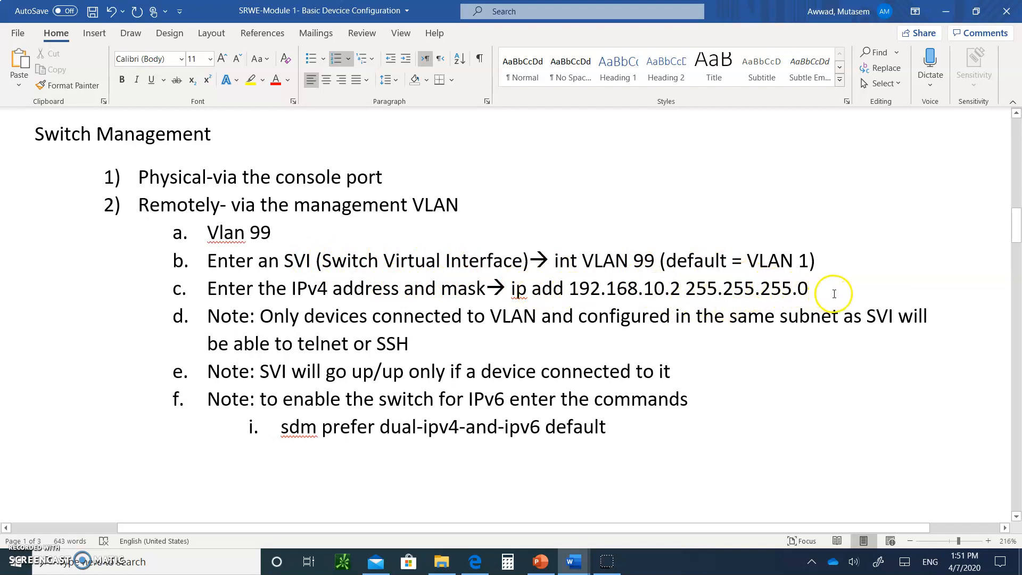
pyautogui.moveTo(189, 310)
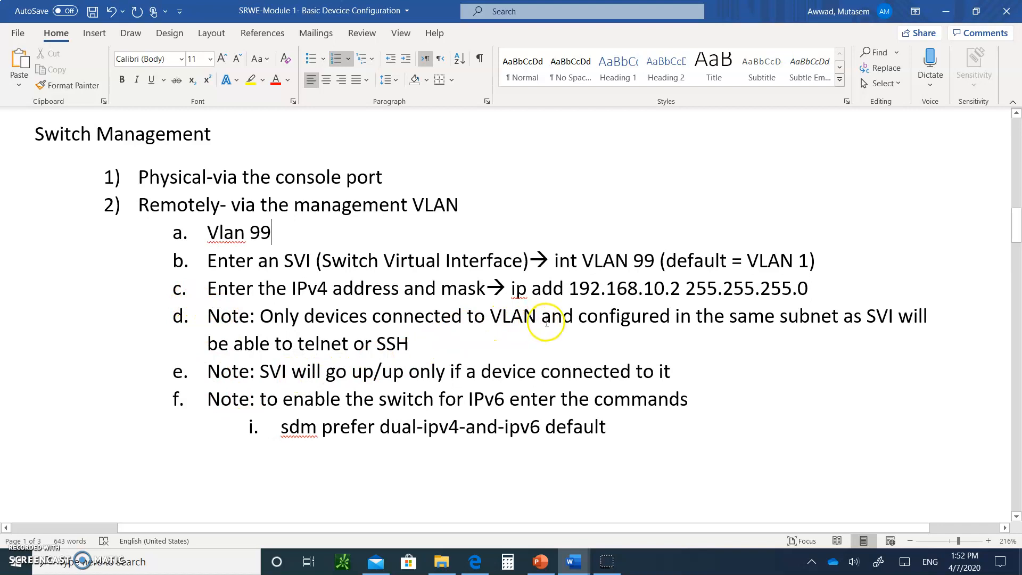
pyautogui.moveTo(779, 338)
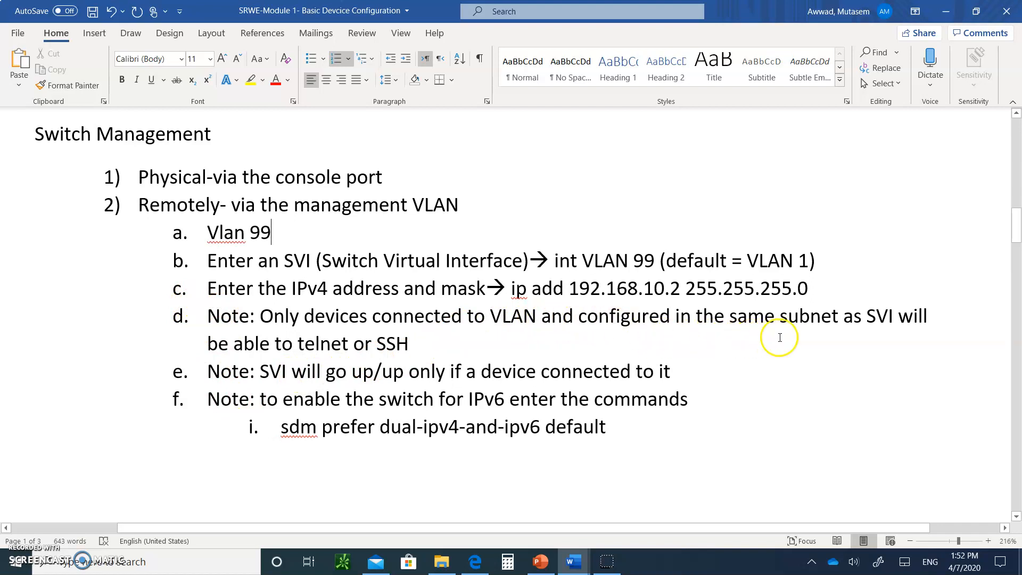
pyautogui.moveTo(609, 316)
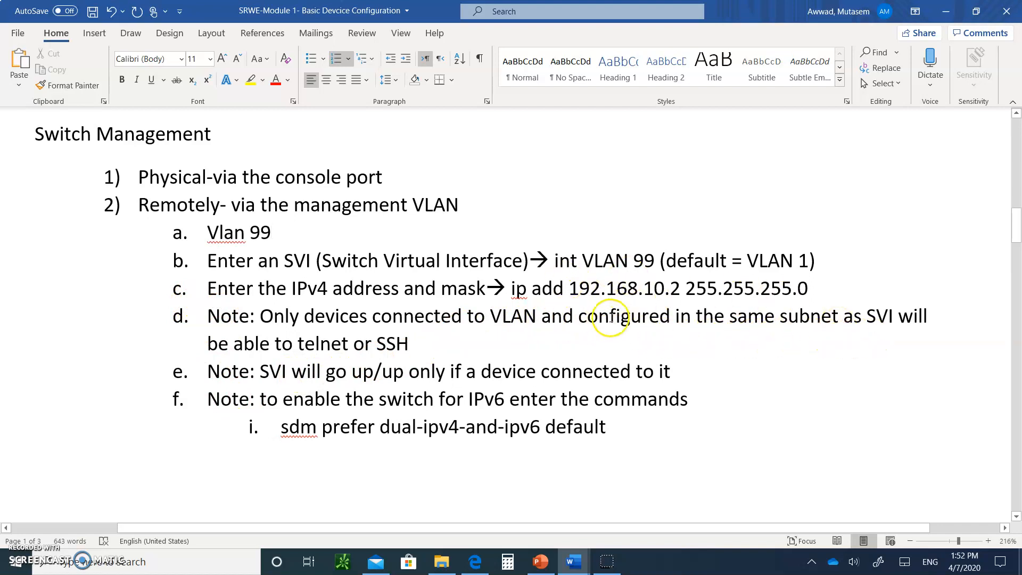
pyautogui.moveTo(381, 354)
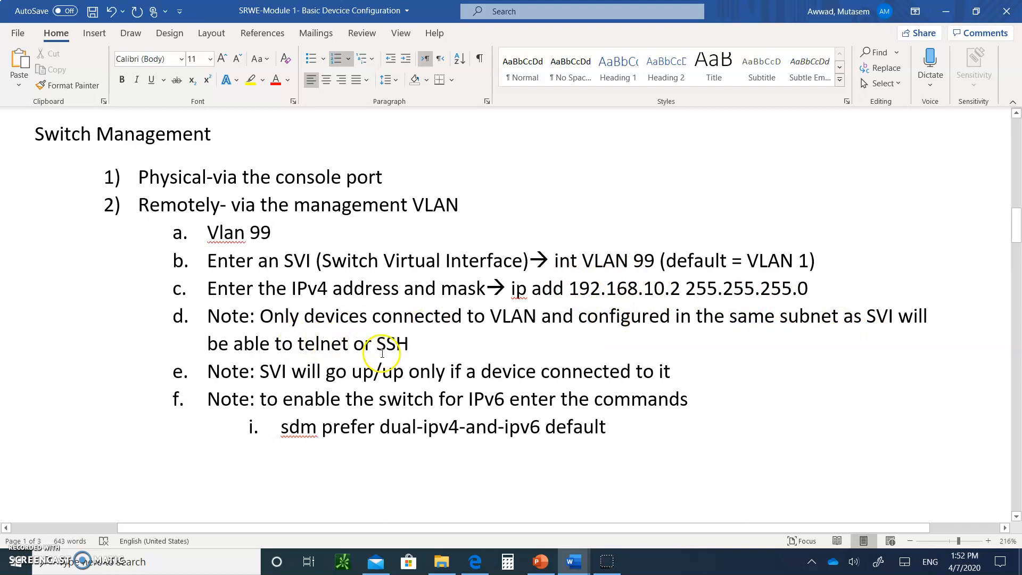
pyautogui.moveTo(571, 283)
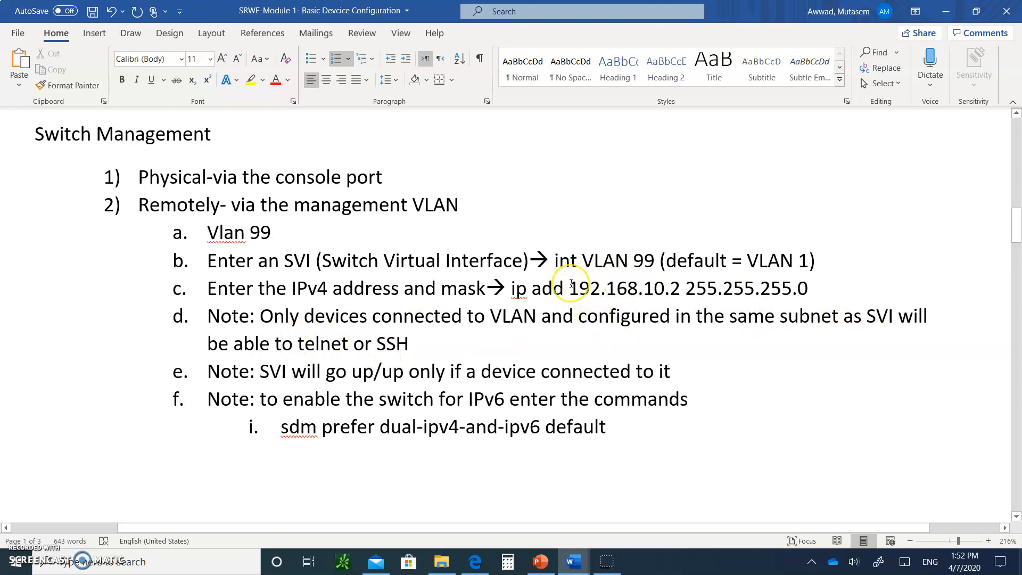
pyautogui.click(269, 233)
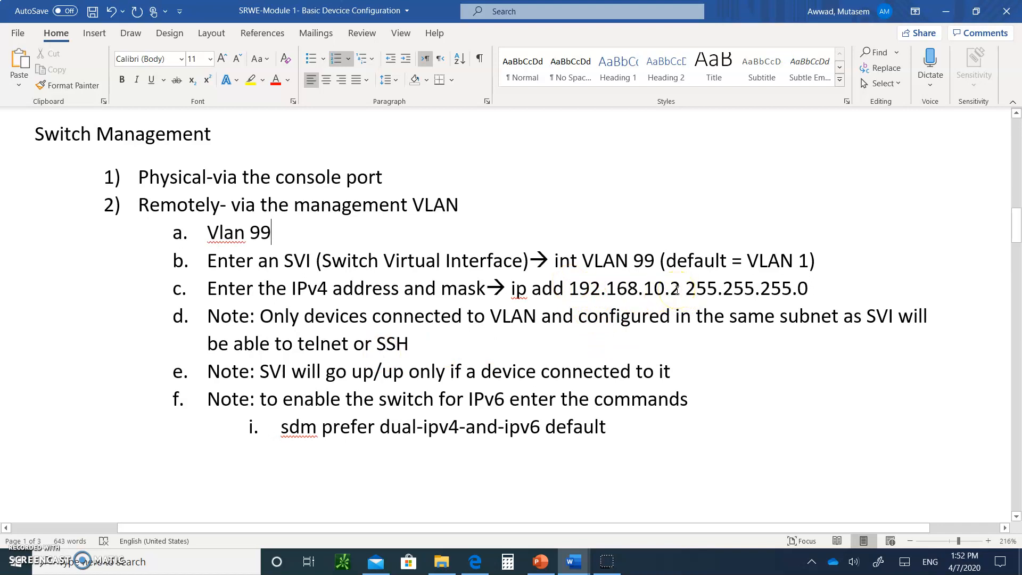
pyautogui.moveTo(641, 322)
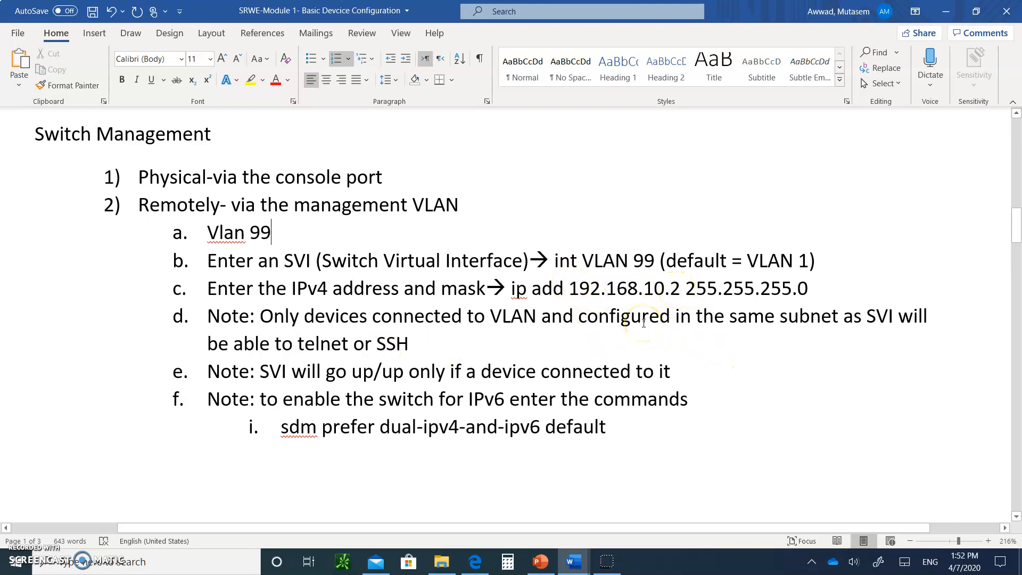
pyautogui.moveTo(606, 234)
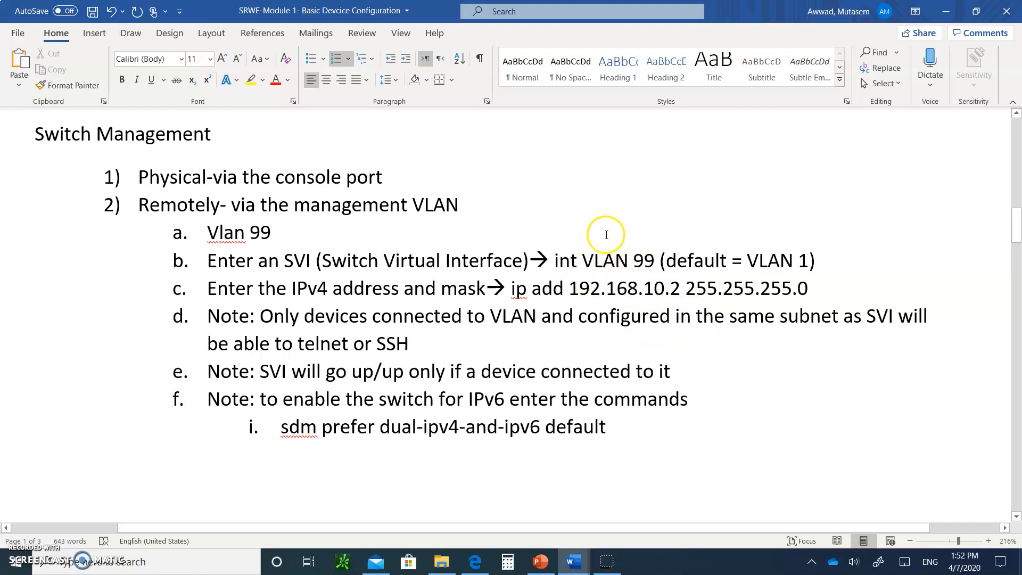
pyautogui.moveTo(627, 290)
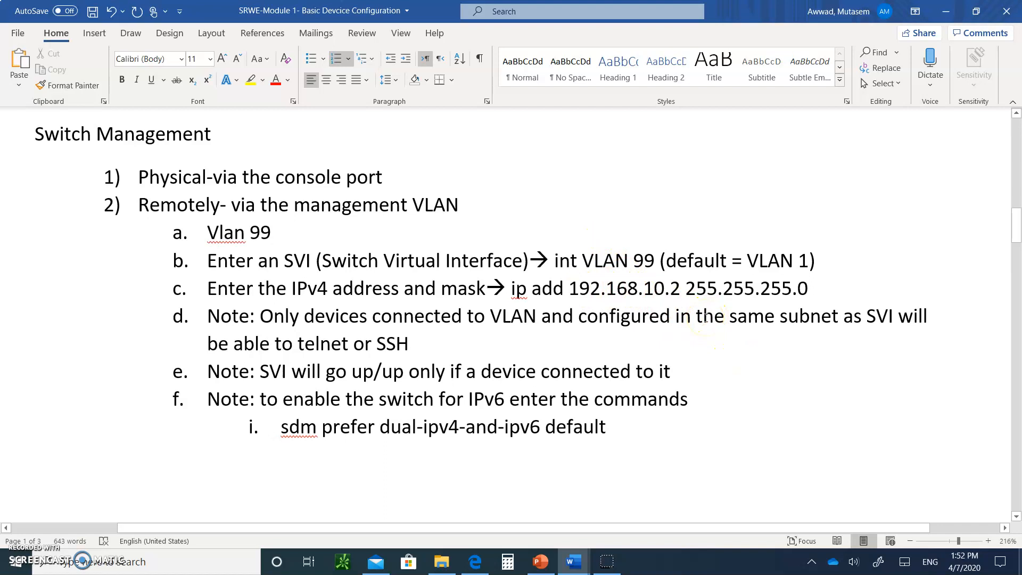
pyautogui.click(268, 232)
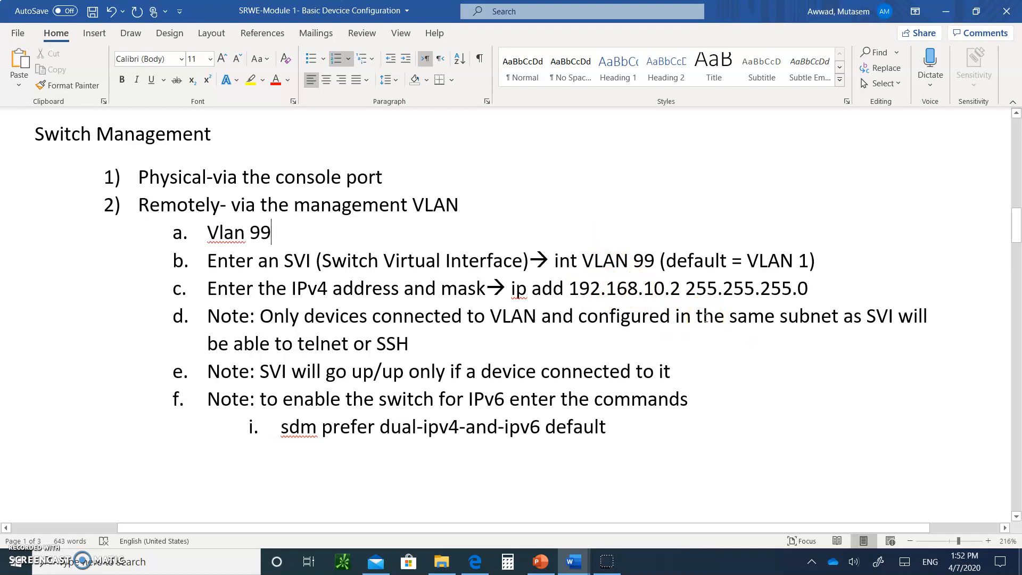
pyautogui.moveTo(675, 286)
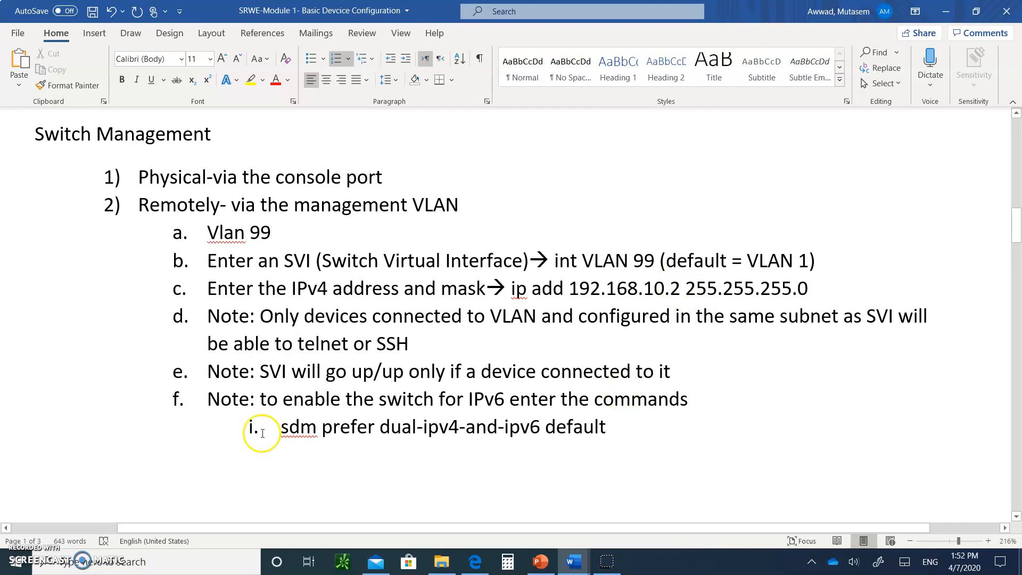
pyautogui.moveTo(338, 379)
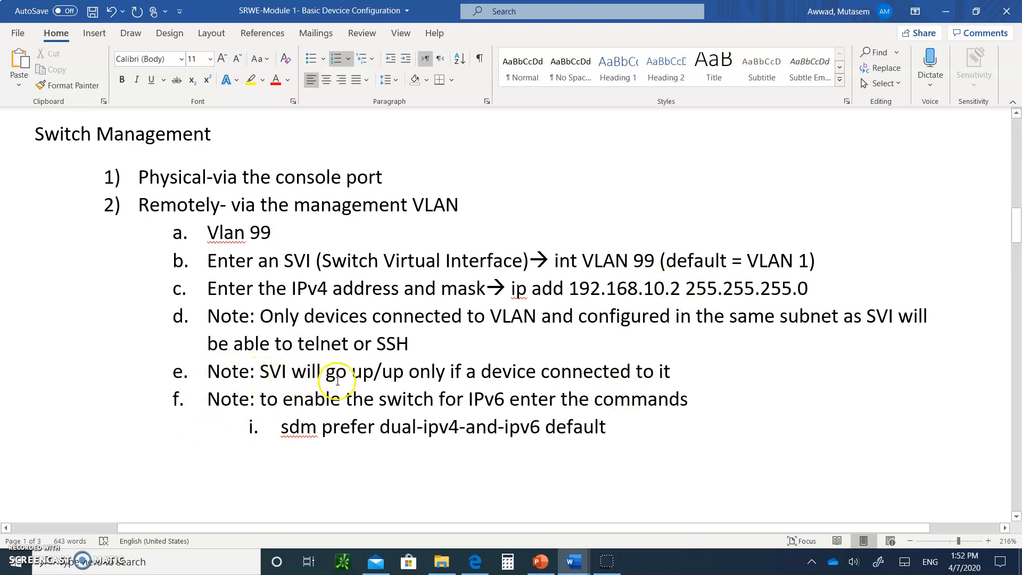
pyautogui.moveTo(525, 347)
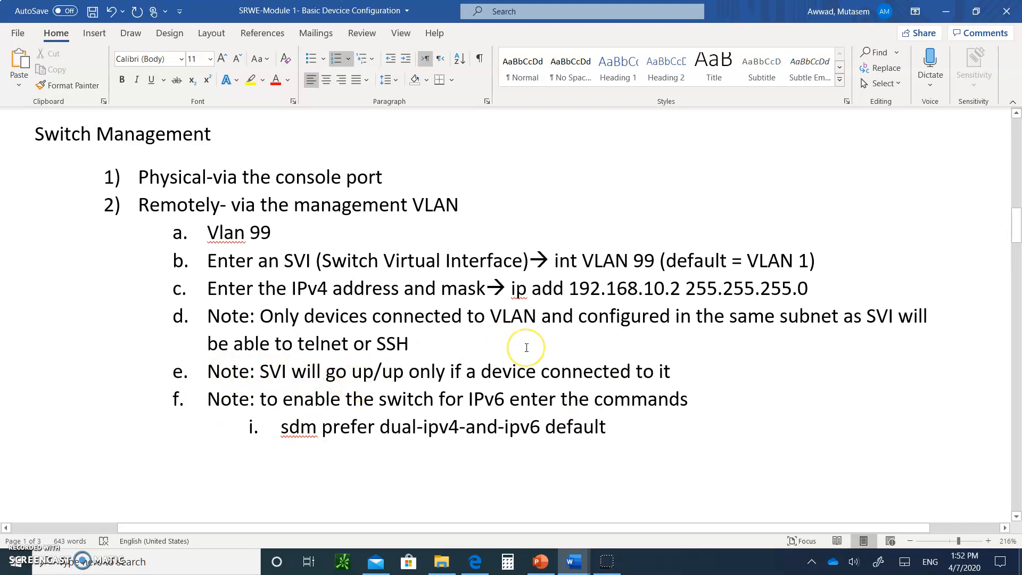
pyautogui.click(270, 233)
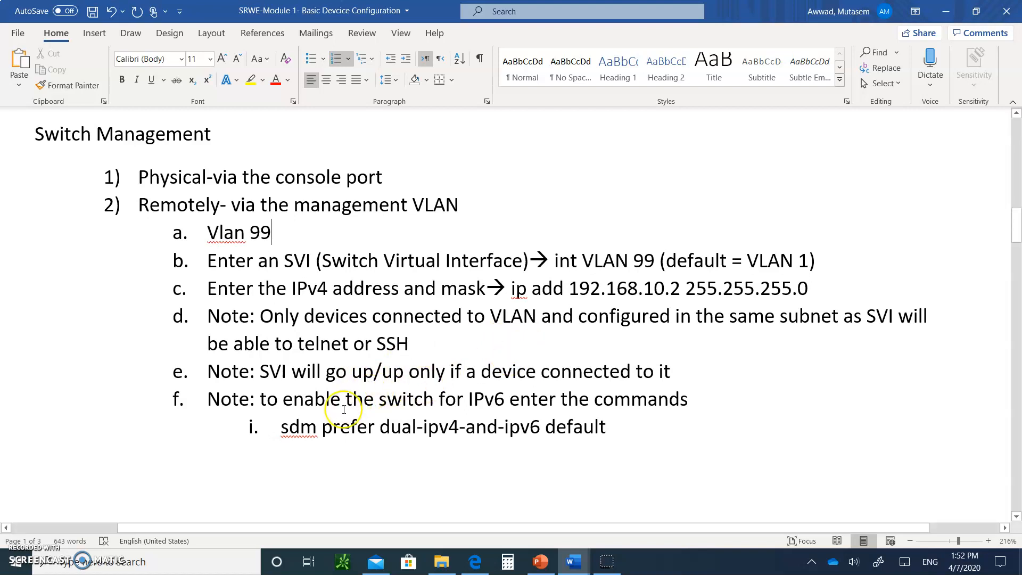
pyautogui.moveTo(465, 398)
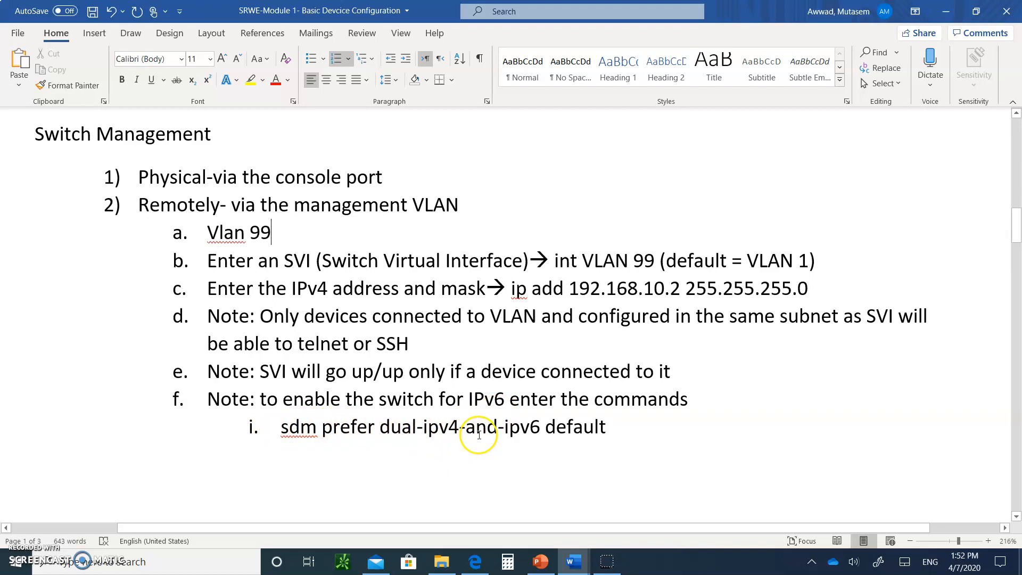
pyautogui.moveTo(561, 434)
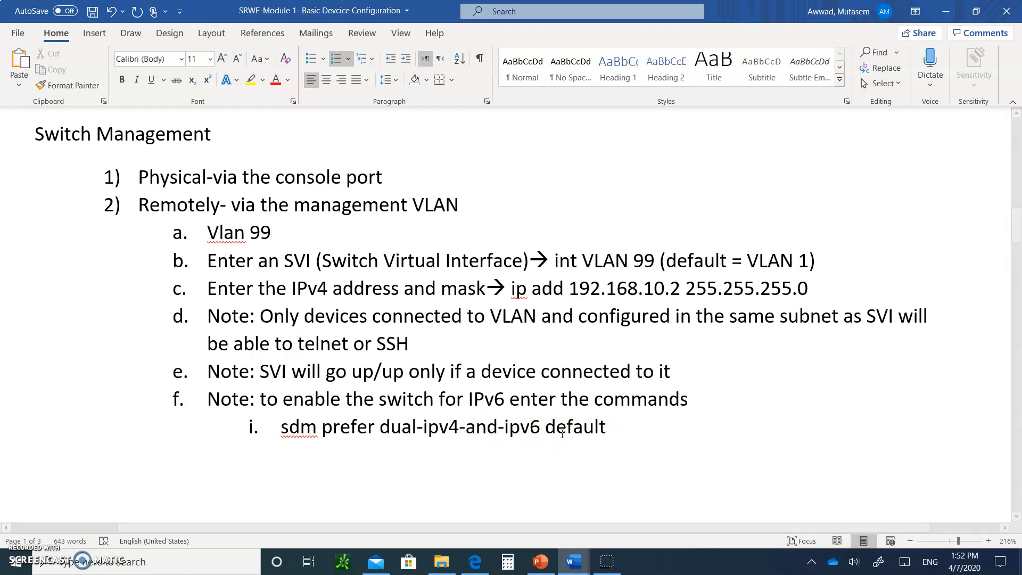
# Step: Scroll through note g to the reload and default-gateway items and the Duplex communication section
pyautogui.scroll(-3)
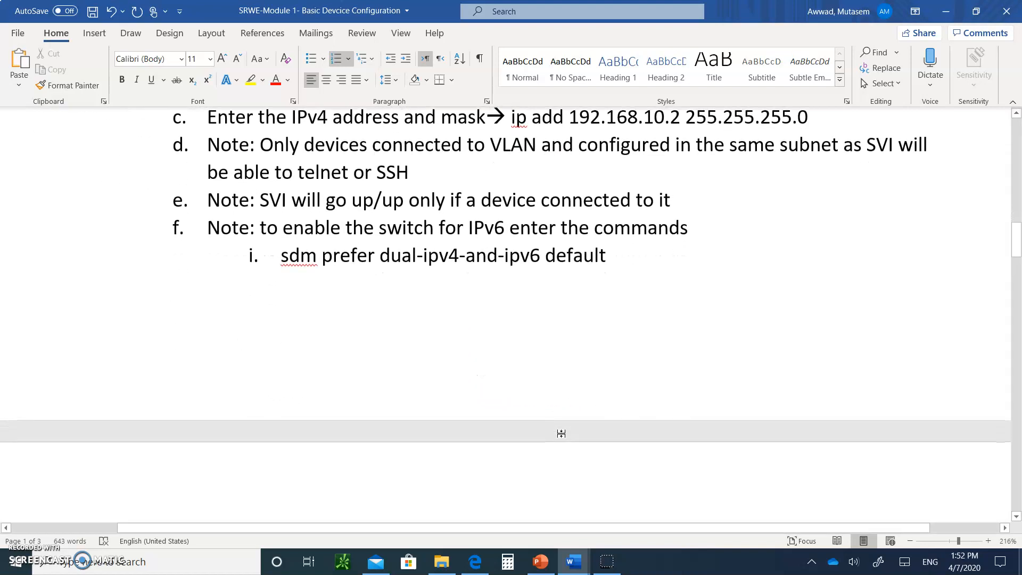
pyautogui.scroll(-3)
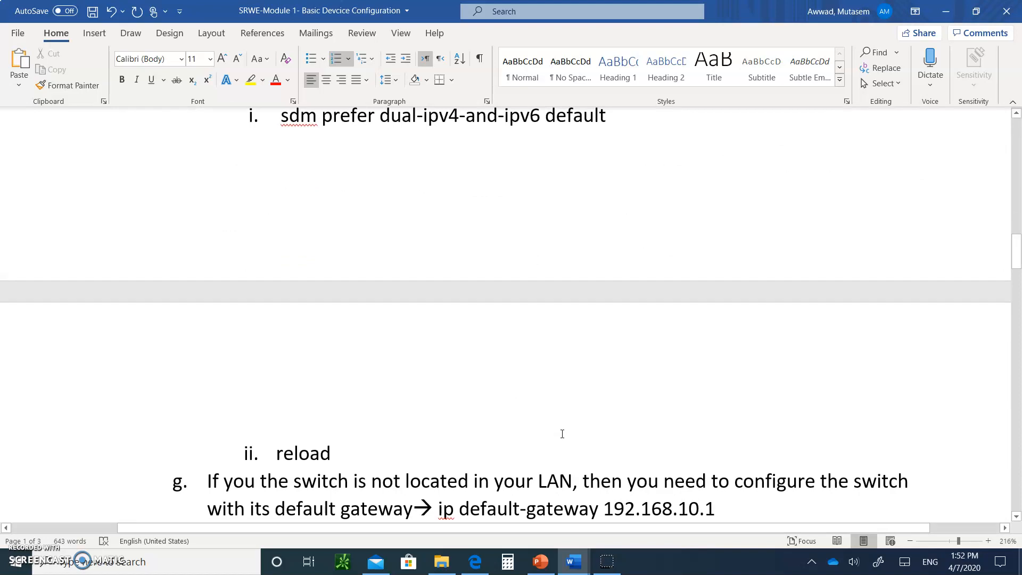
pyautogui.scroll(3)
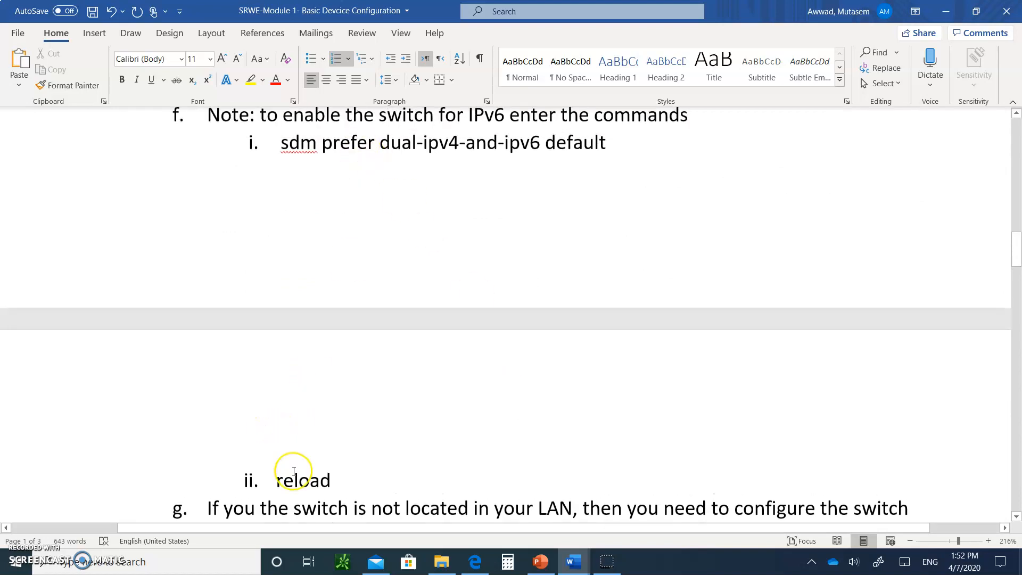
pyautogui.scroll(-3)
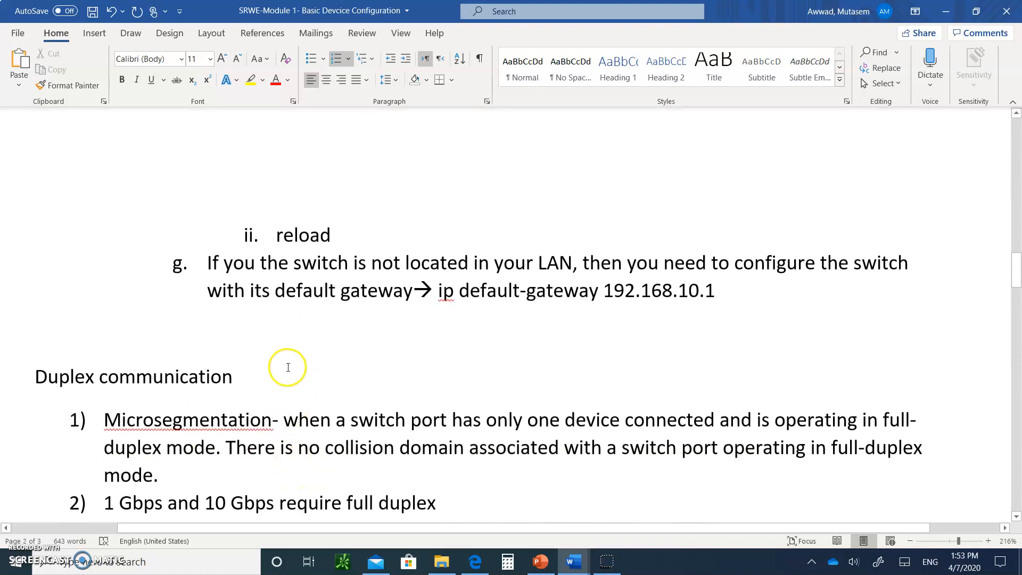
pyautogui.moveTo(269, 268)
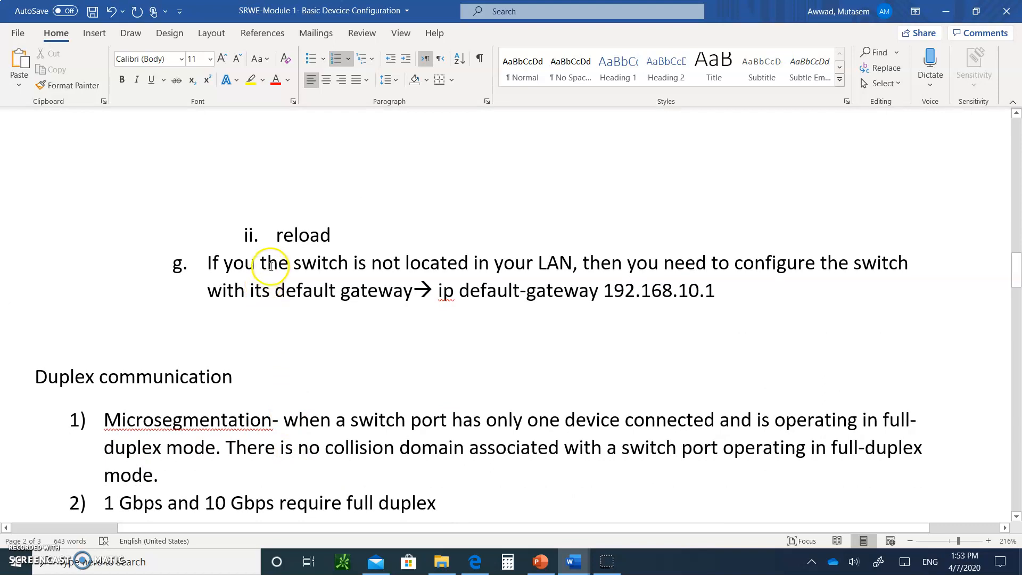
pyautogui.moveTo(219, 262)
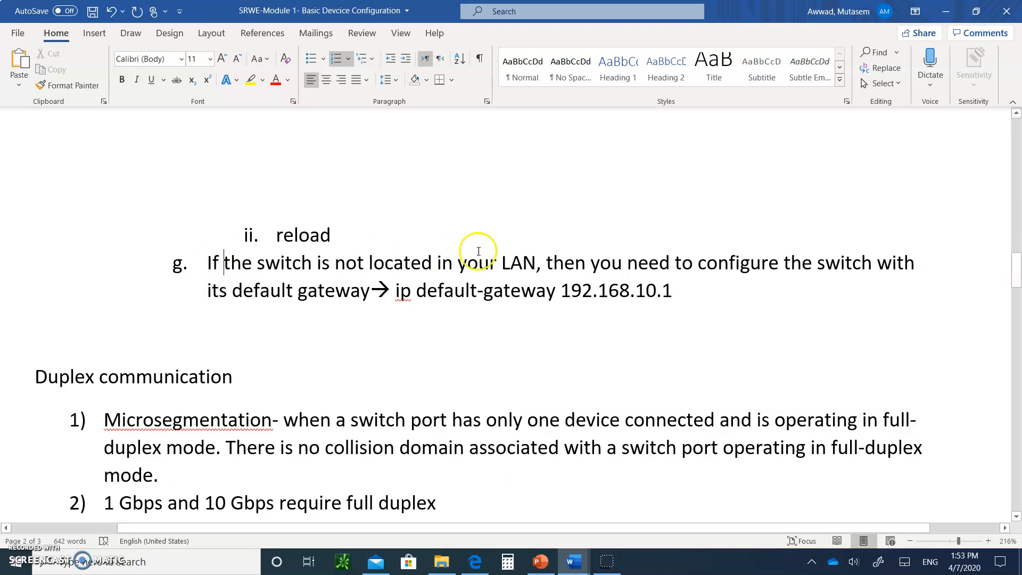
pyautogui.moveTo(560, 280)
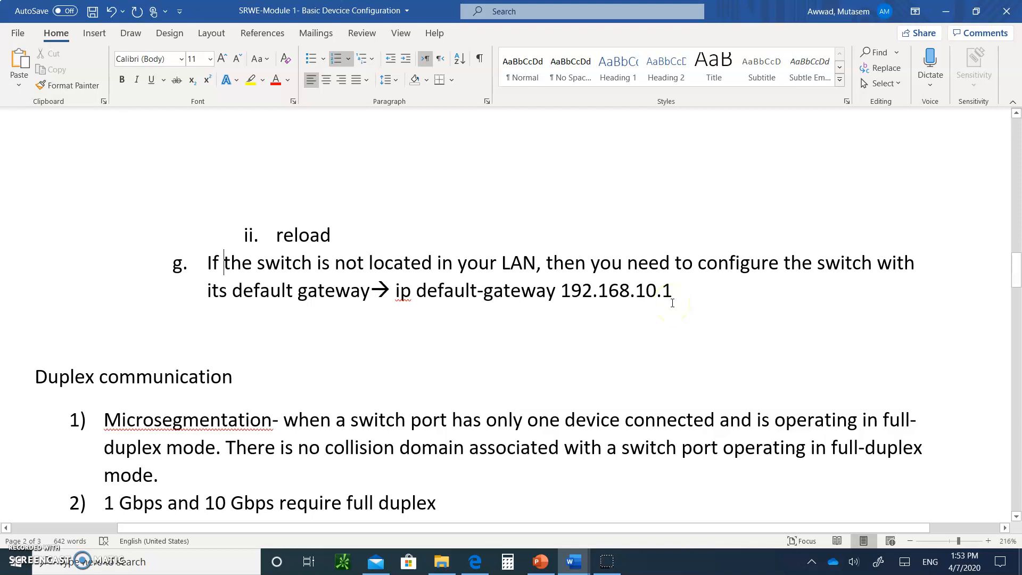
pyautogui.moveTo(870, 261)
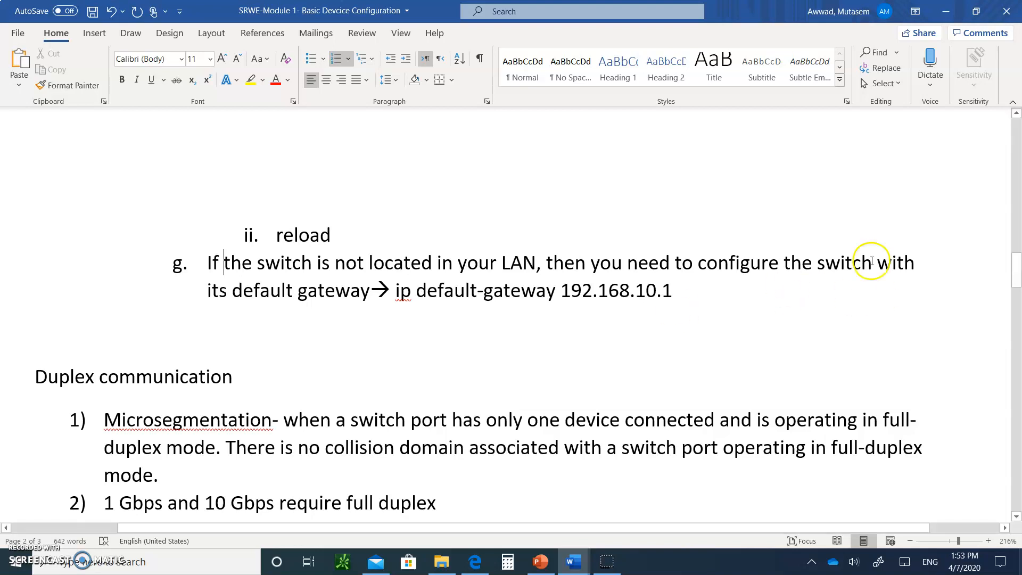
pyautogui.moveTo(545, 329)
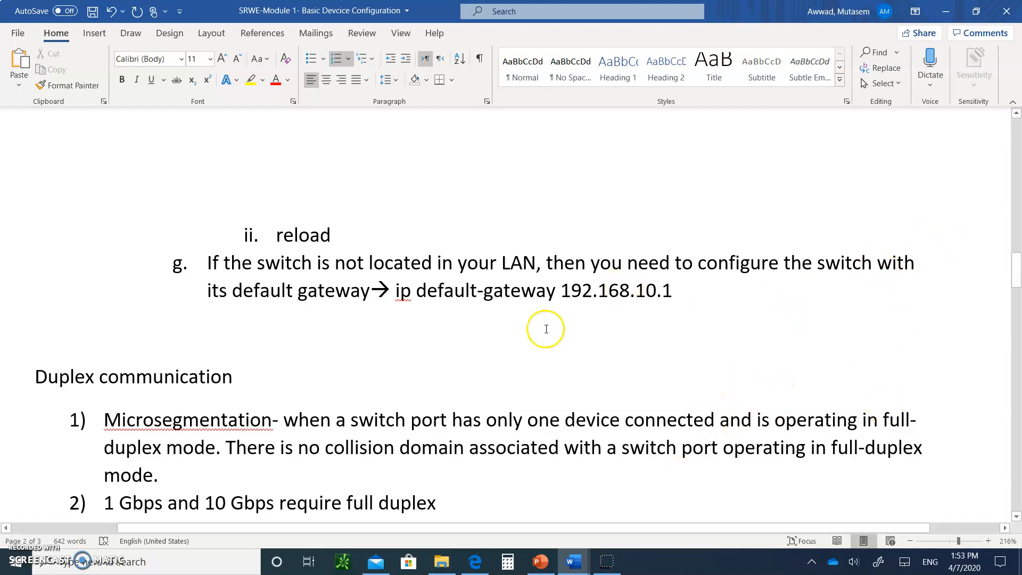
pyautogui.moveTo(526, 300)
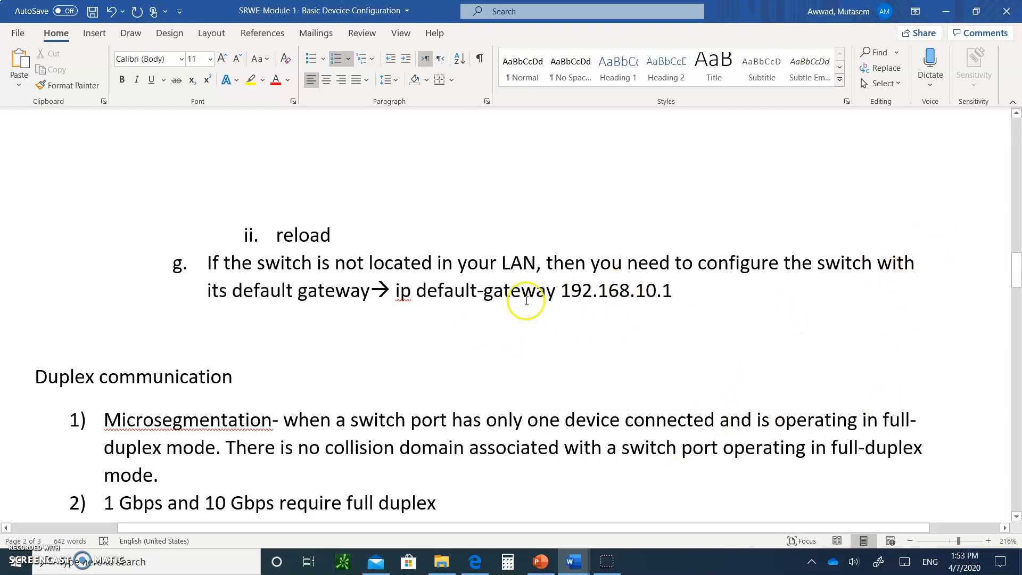
pyautogui.moveTo(624, 290)
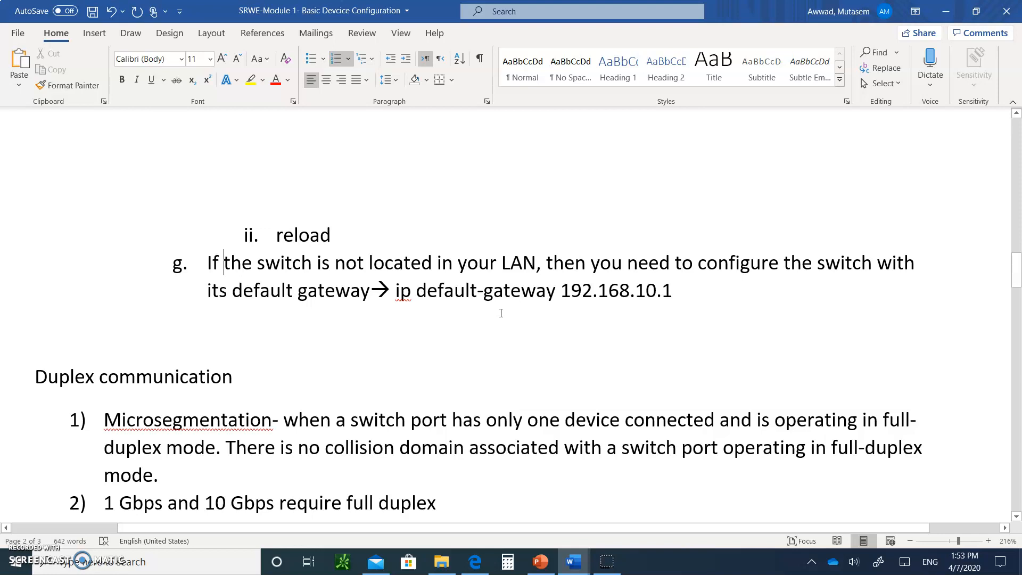
pyautogui.moveTo(553, 287)
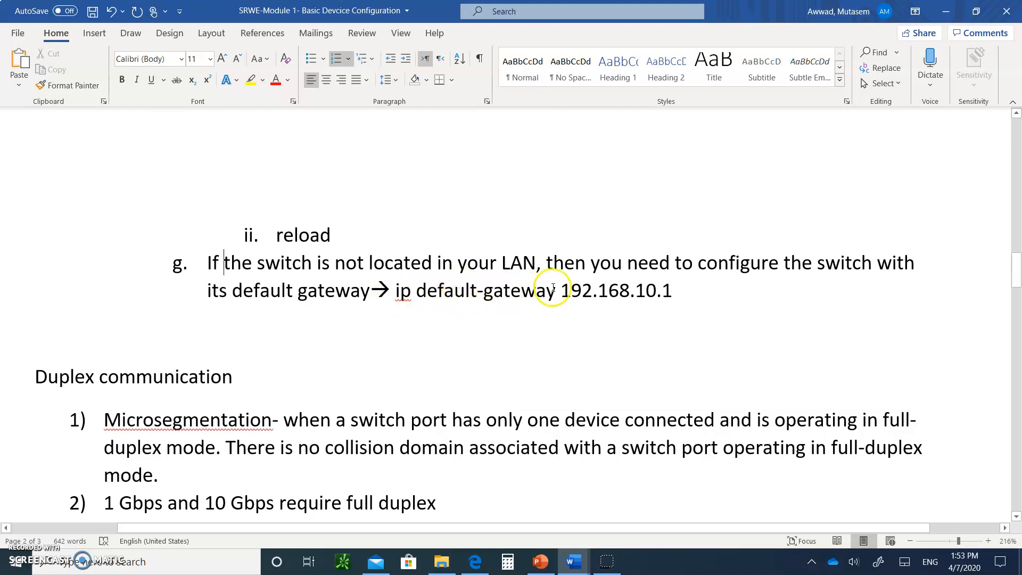
pyautogui.scroll(-3)
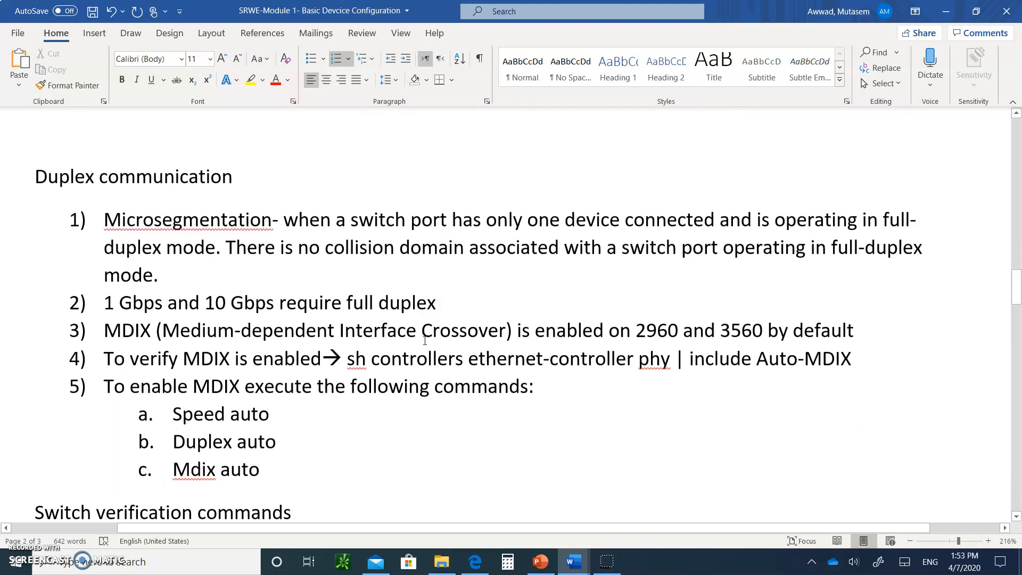
pyautogui.scroll(3)
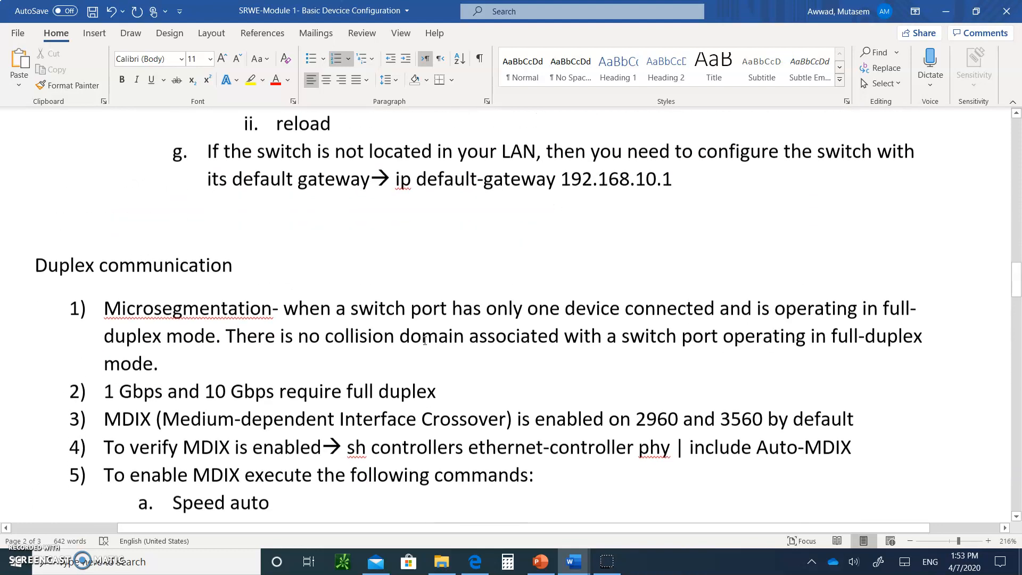
pyautogui.scroll(-3)
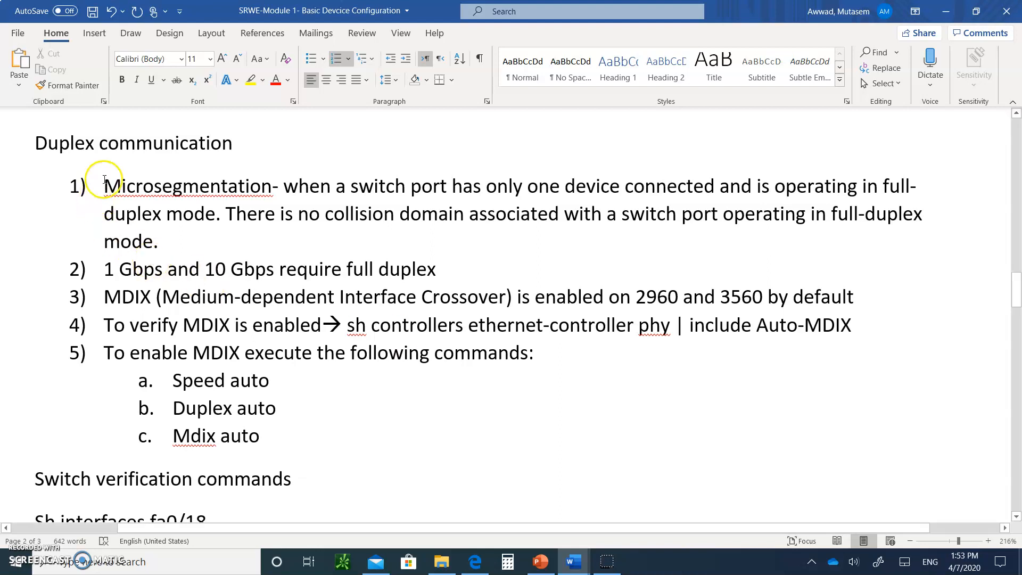
pyautogui.moveTo(592, 562)
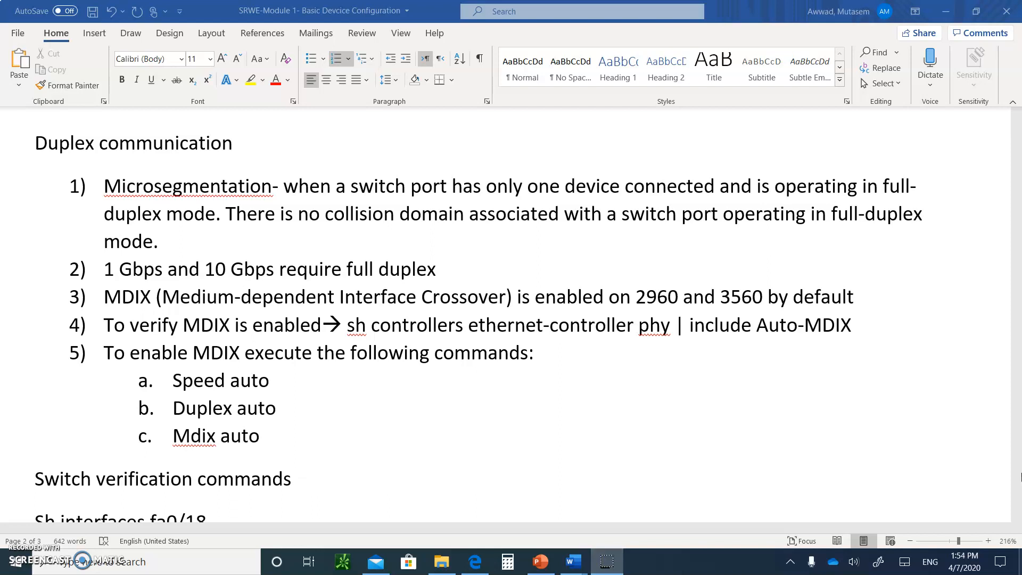
# Step: Insert 'NICs' so item 2 reads '1 Gbps and 10 Gbps NICs require full duplex'
pyautogui.scroll(-3)
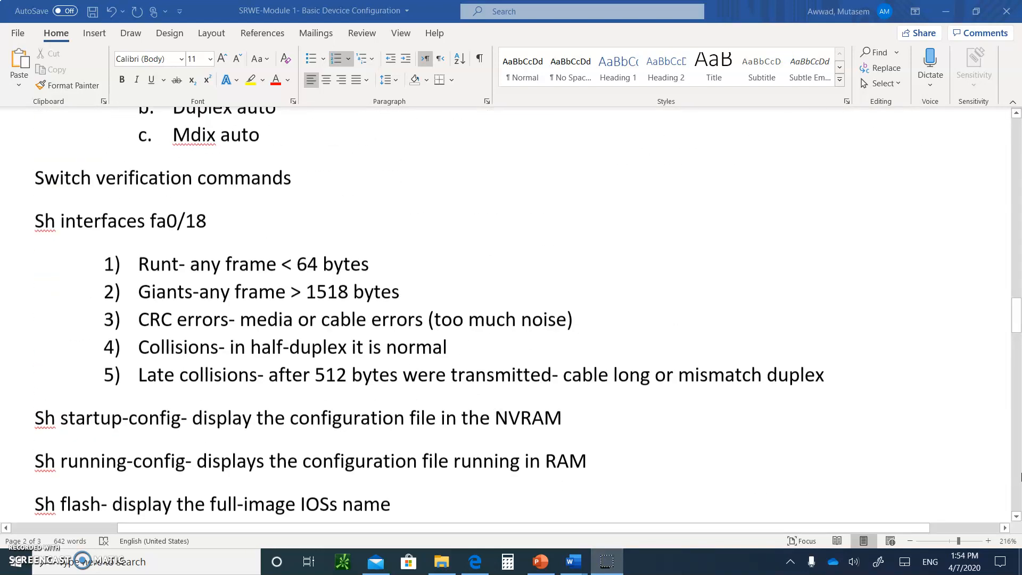
pyautogui.scroll(3)
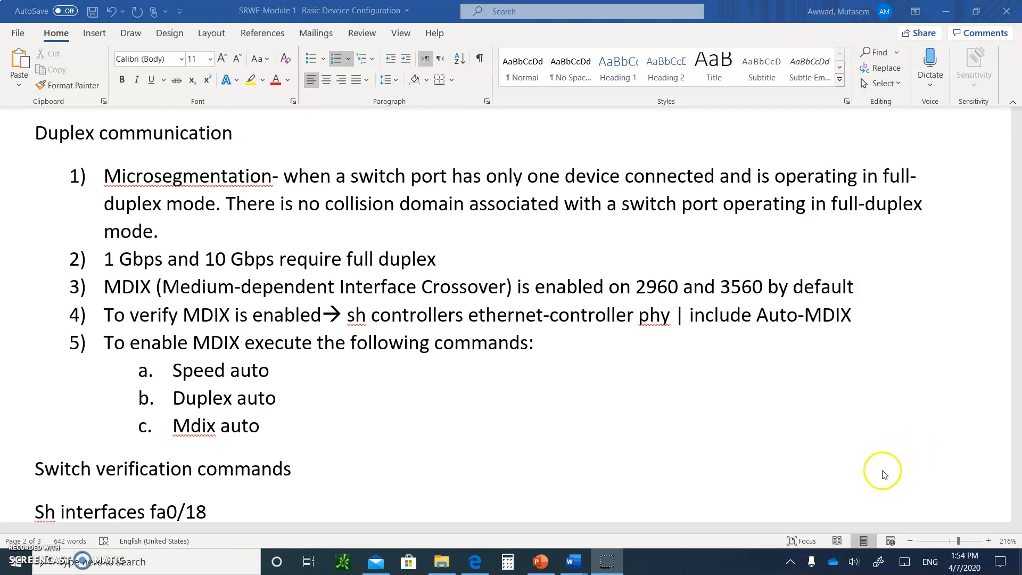
pyautogui.moveTo(275, 257)
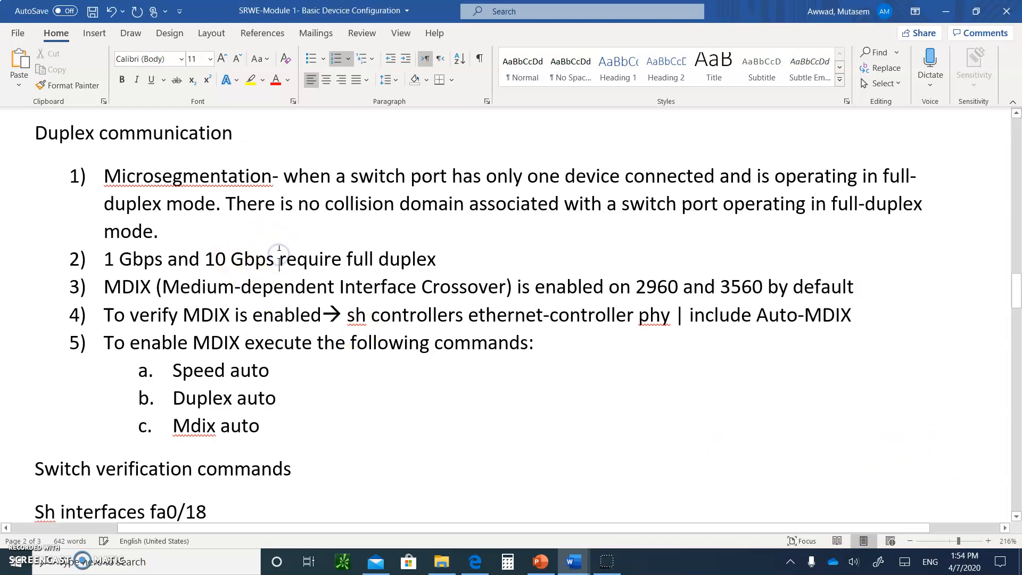
pyautogui.write('NIC')
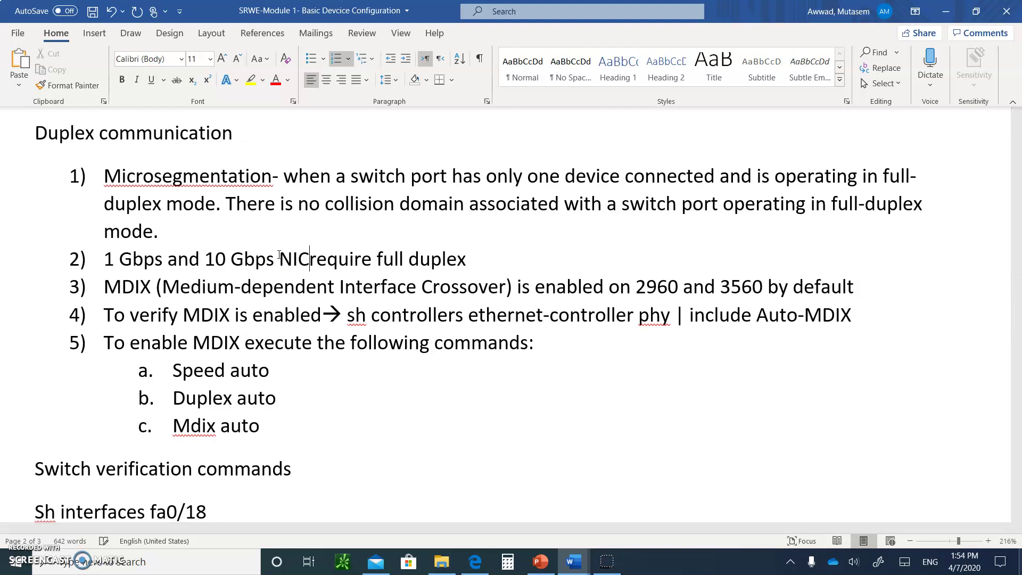
pyautogui.write('s')
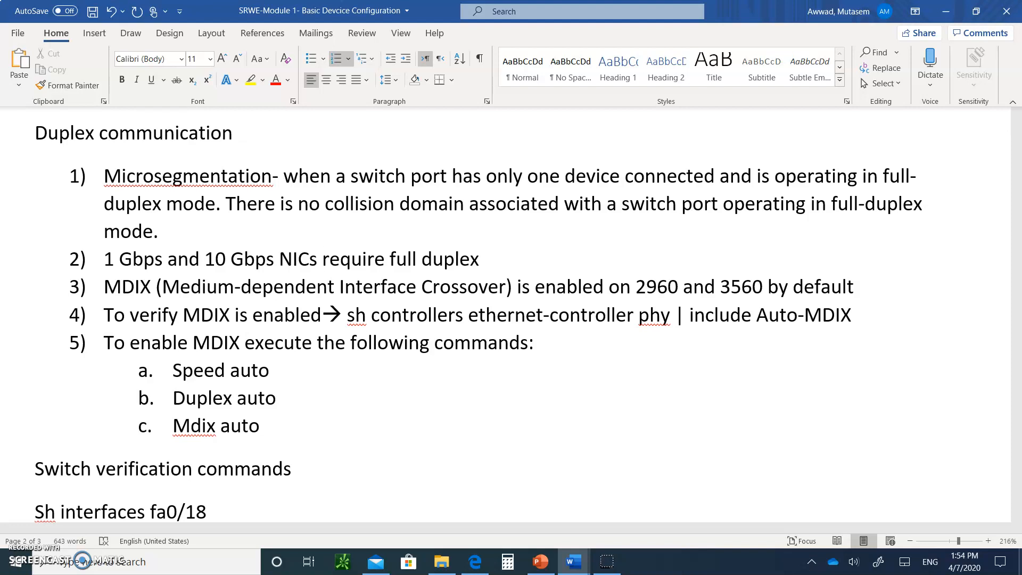
pyautogui.click(320, 259)
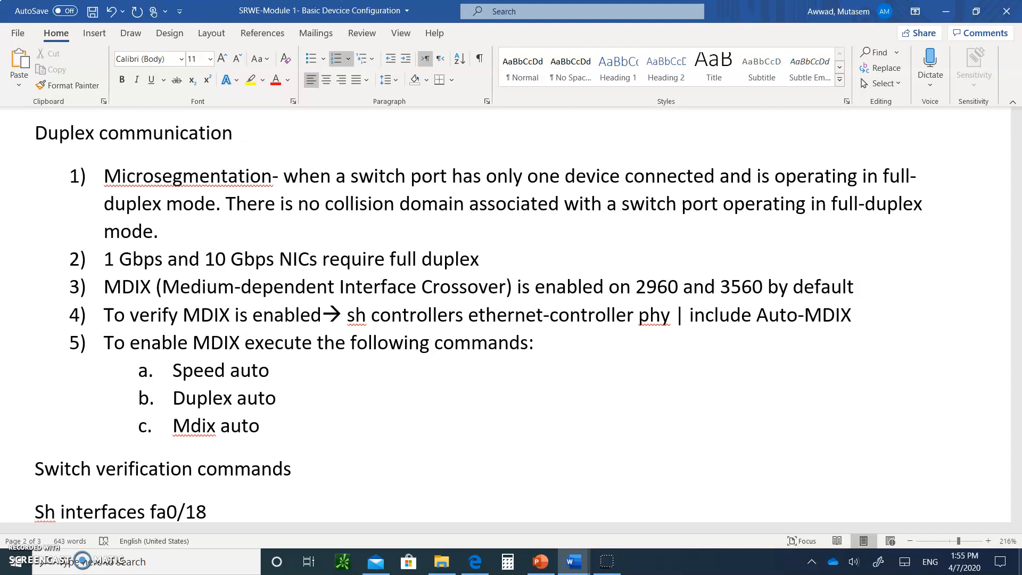
pyautogui.click(320, 259)
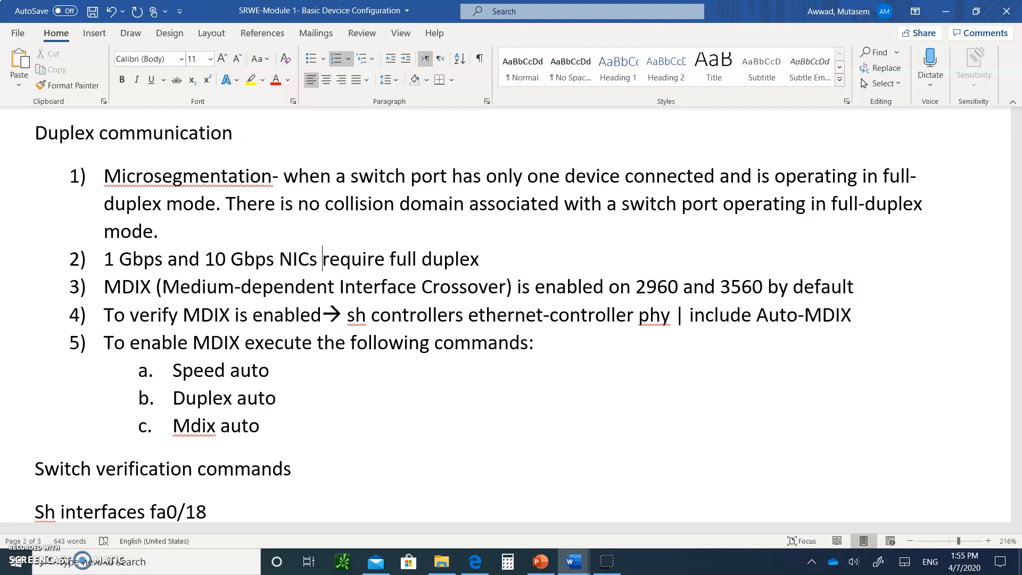
pyautogui.moveTo(717, 143)
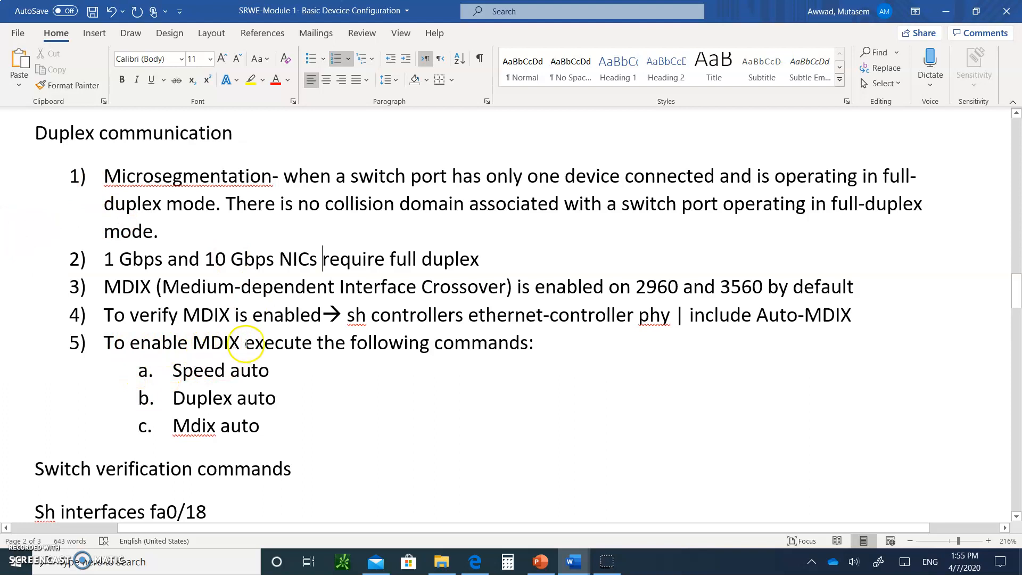
pyautogui.moveTo(173, 374)
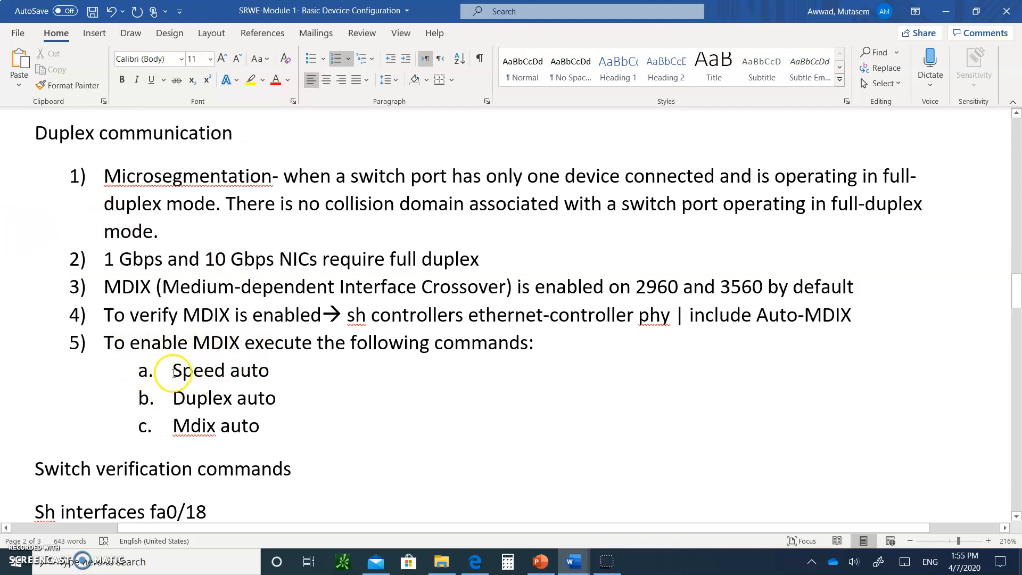
pyautogui.moveTo(184, 425)
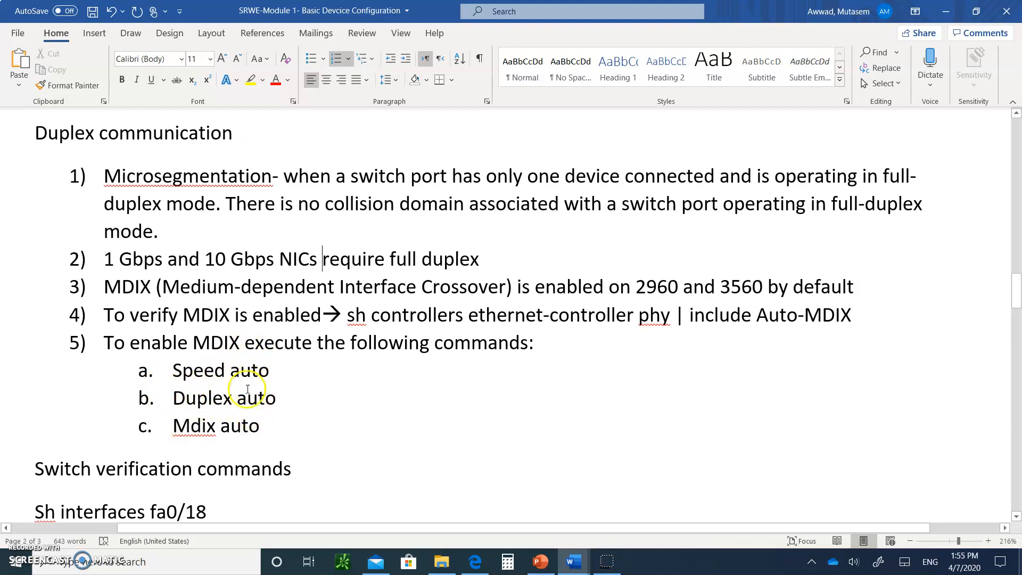
pyautogui.moveTo(238, 434)
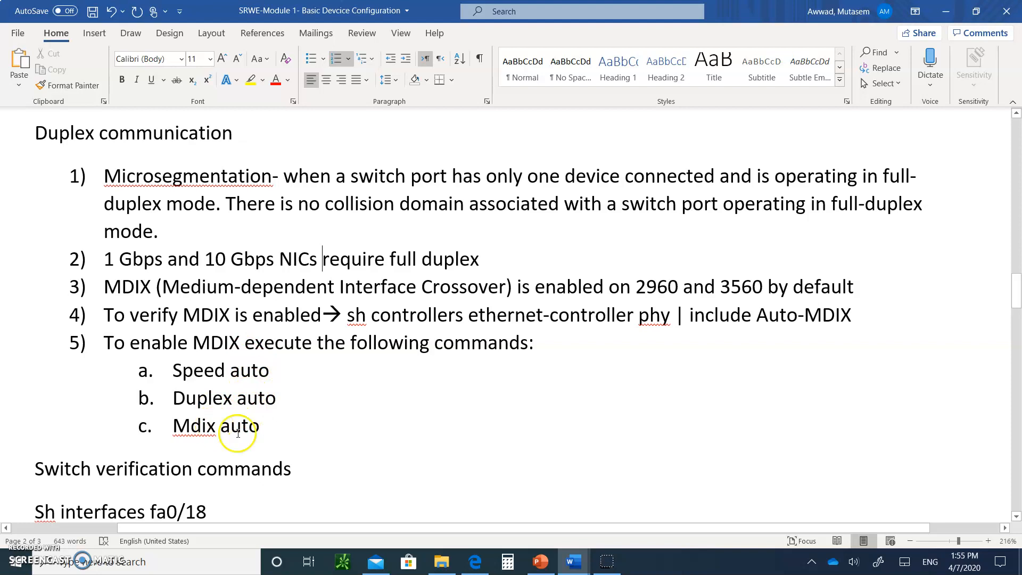
# Step: Scroll down to the Switch verification commands section ending with the 'Sh version' item
pyautogui.scroll(-3)
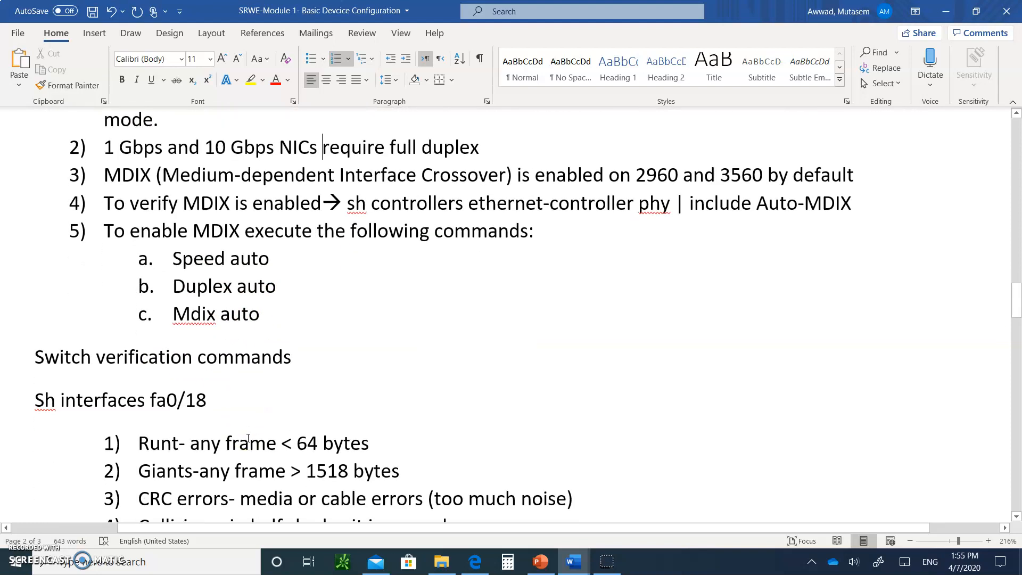
pyautogui.scroll(-3)
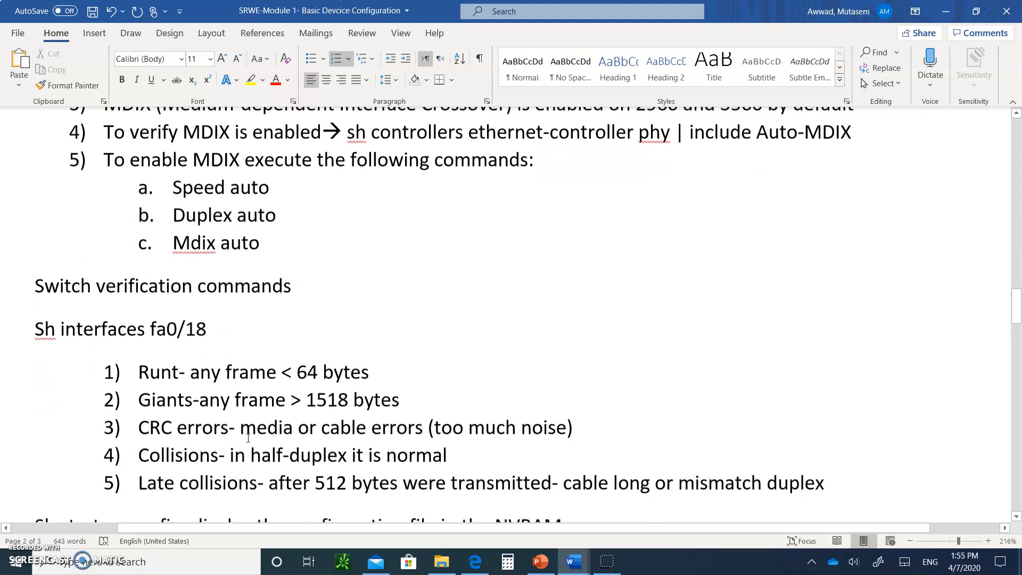
pyautogui.scroll(-3)
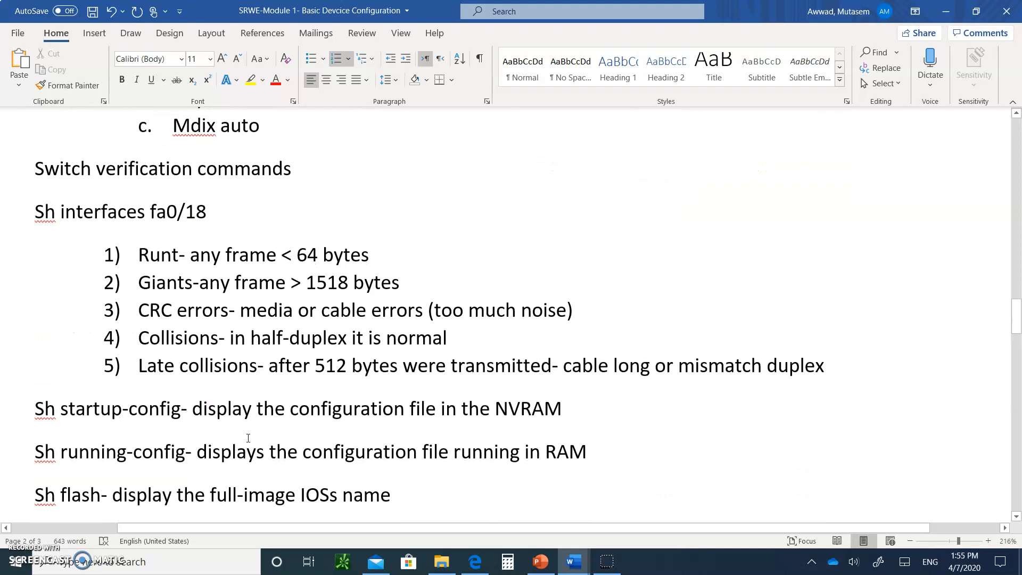
pyautogui.moveTo(146, 230)
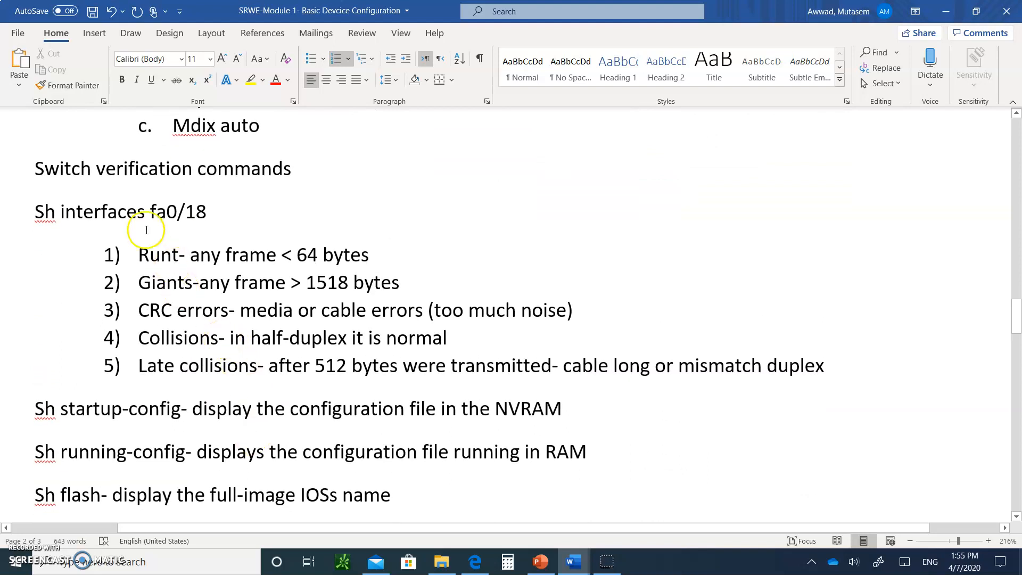
pyautogui.moveTo(65, 214)
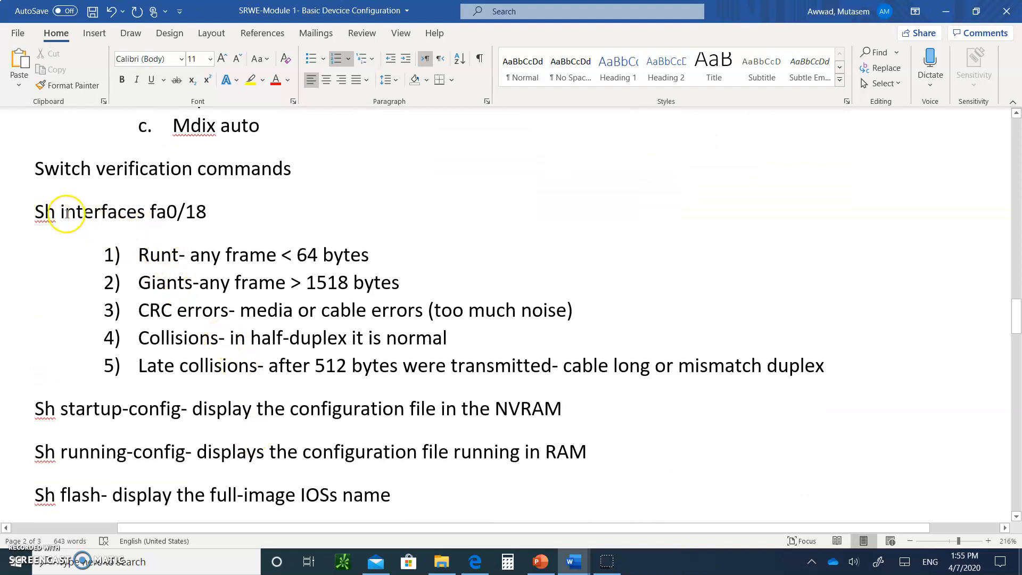
pyautogui.moveTo(217, 227)
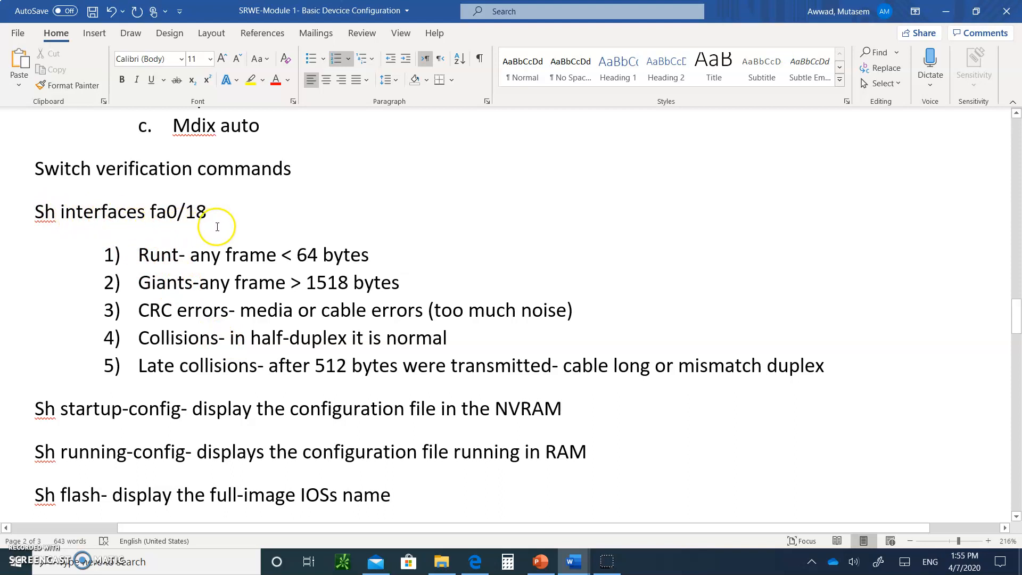
pyautogui.moveTo(210, 188)
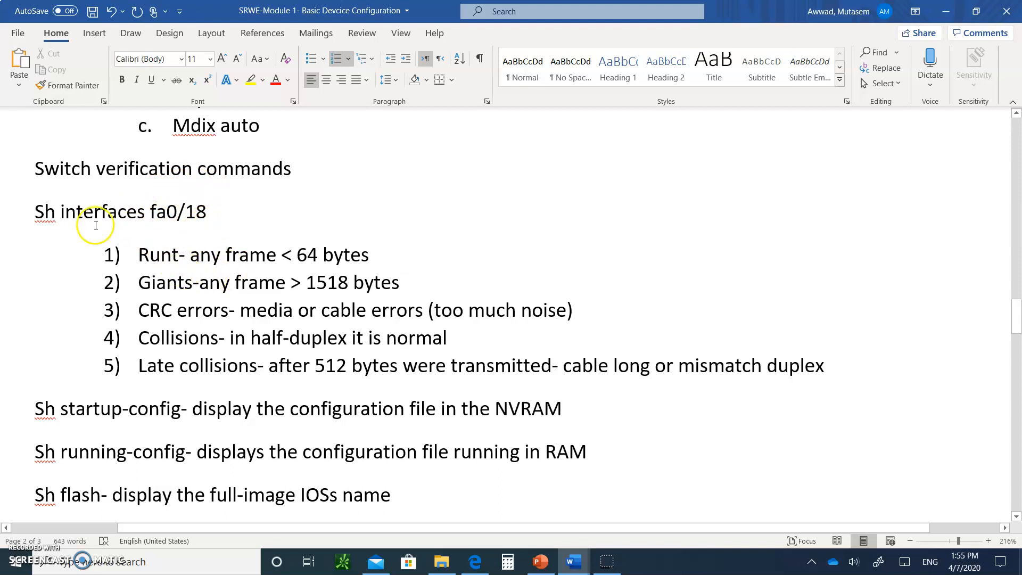
pyautogui.moveTo(140, 250)
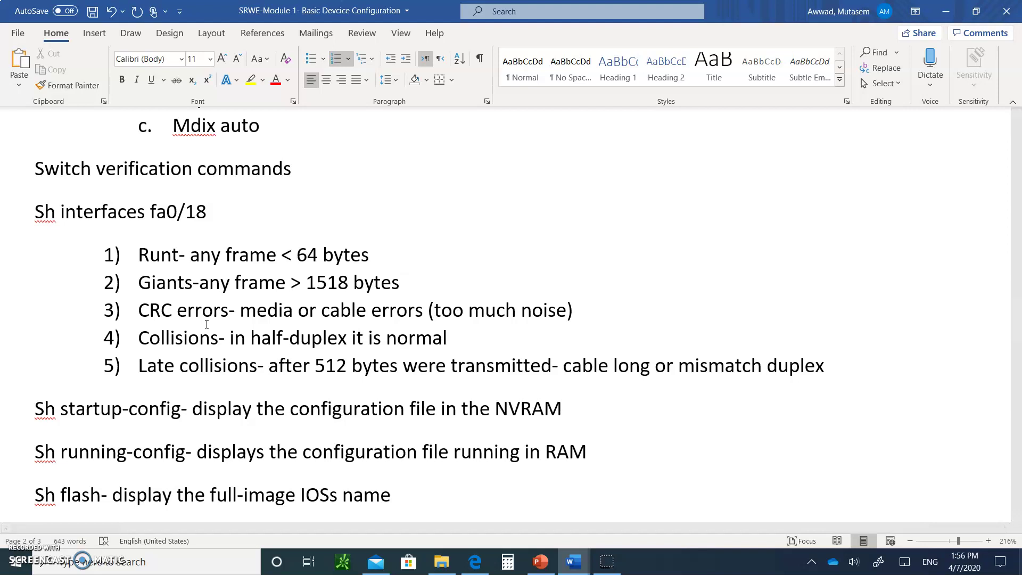
pyautogui.scroll(-3)
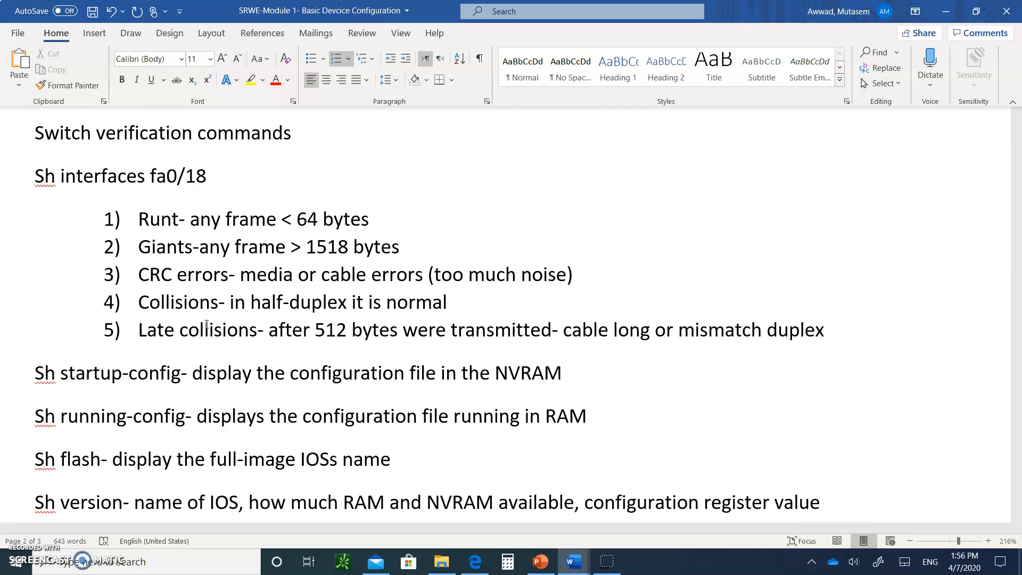
pyautogui.scroll(-3)
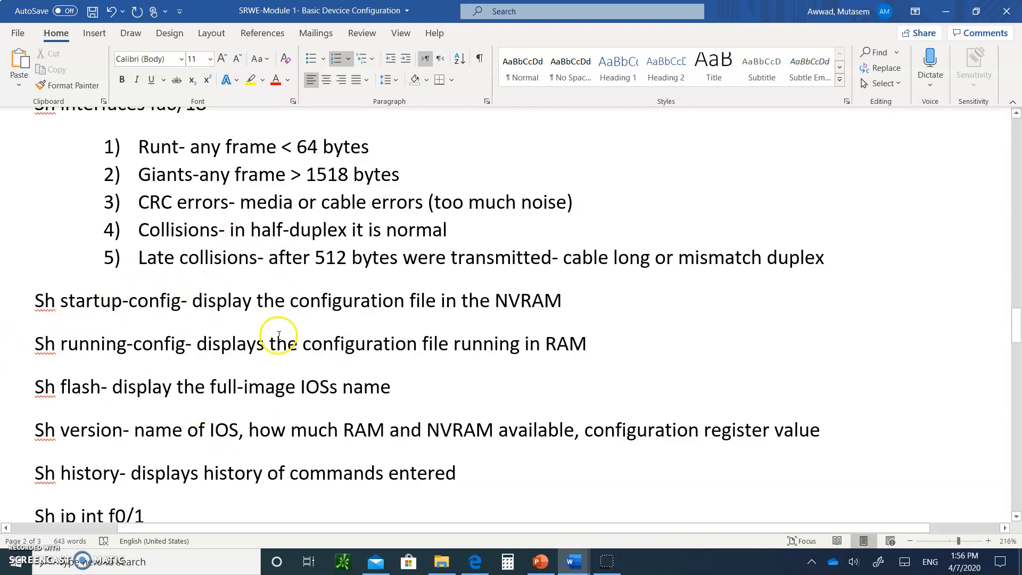
pyautogui.moveTo(209, 358)
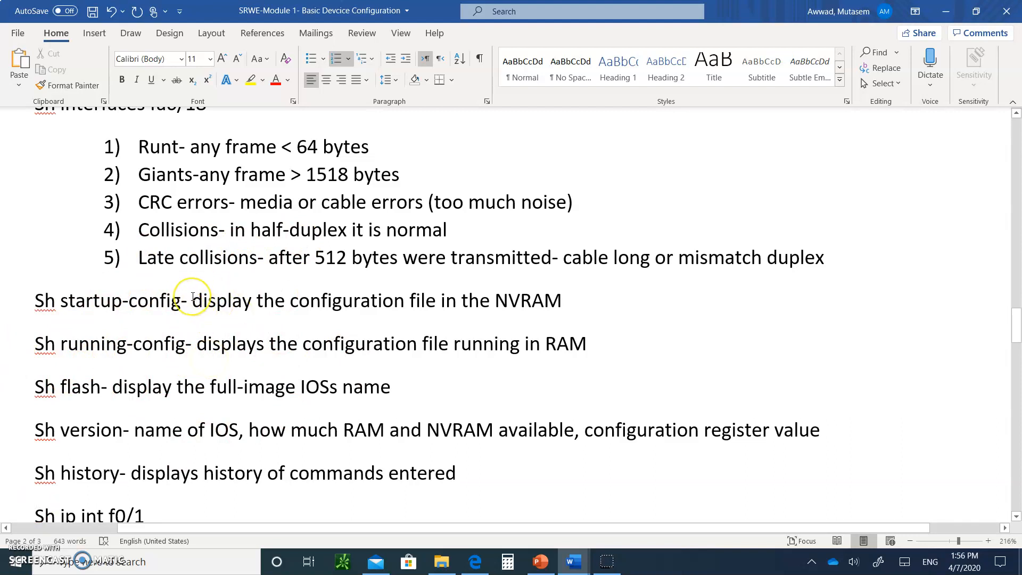
pyautogui.moveTo(99, 296)
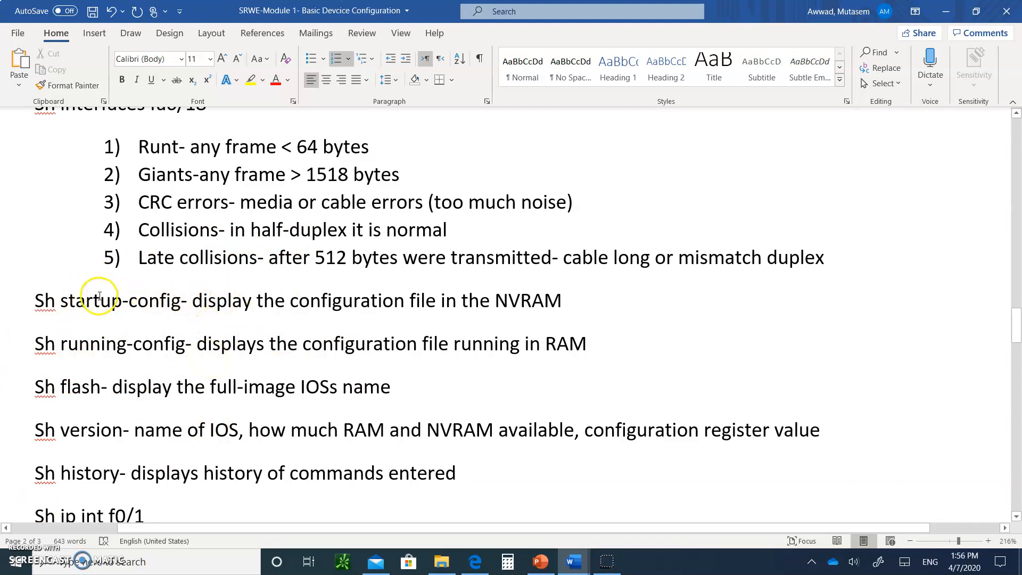
pyautogui.moveTo(19, 352)
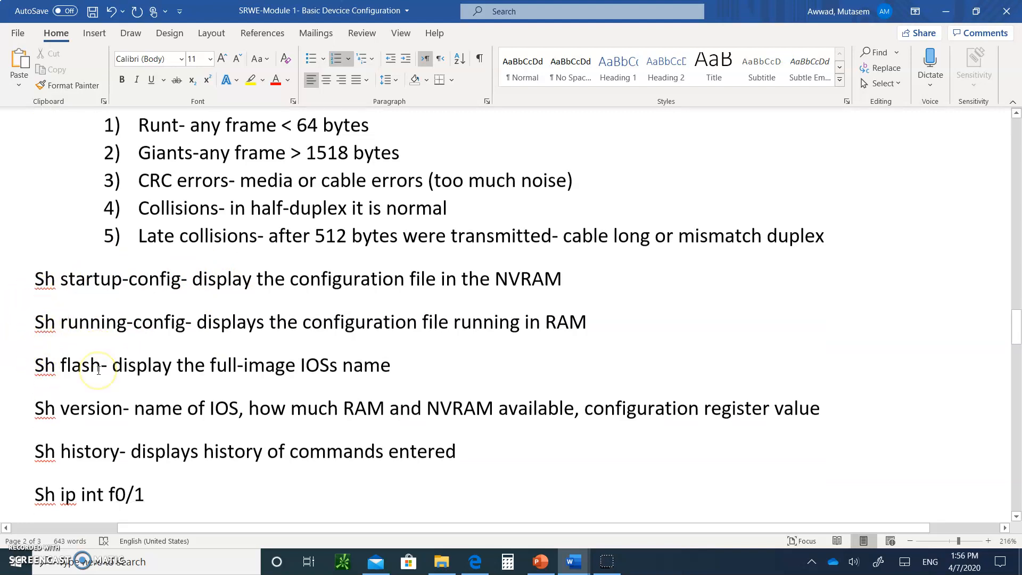
pyautogui.scroll(-3)
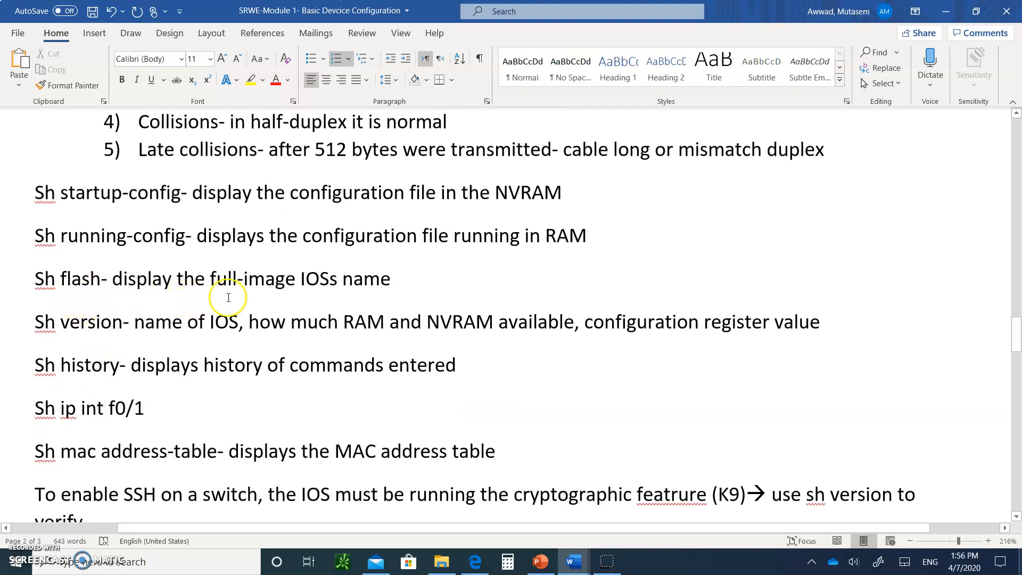
pyautogui.moveTo(228, 297)
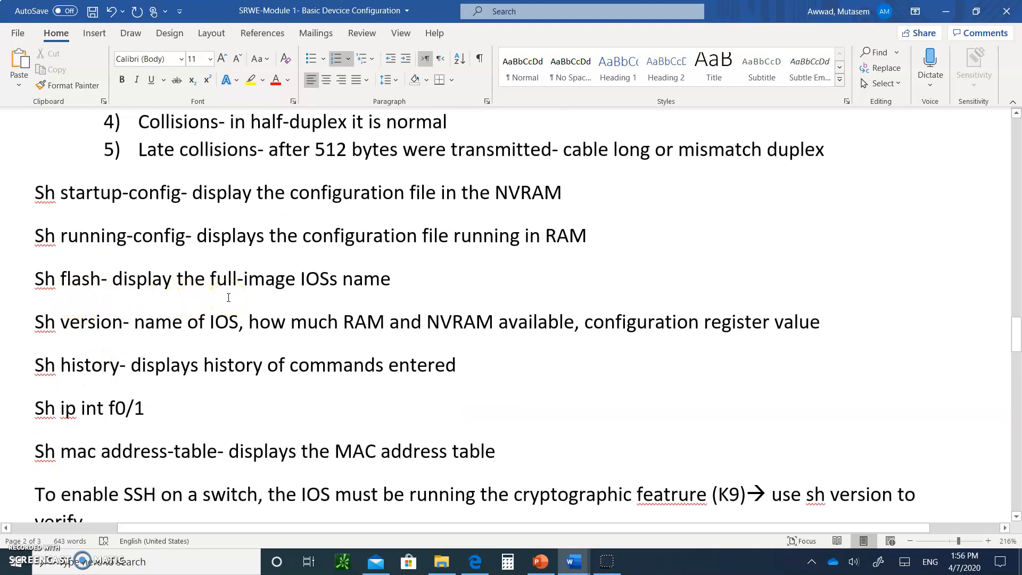
pyautogui.moveTo(357, 286)
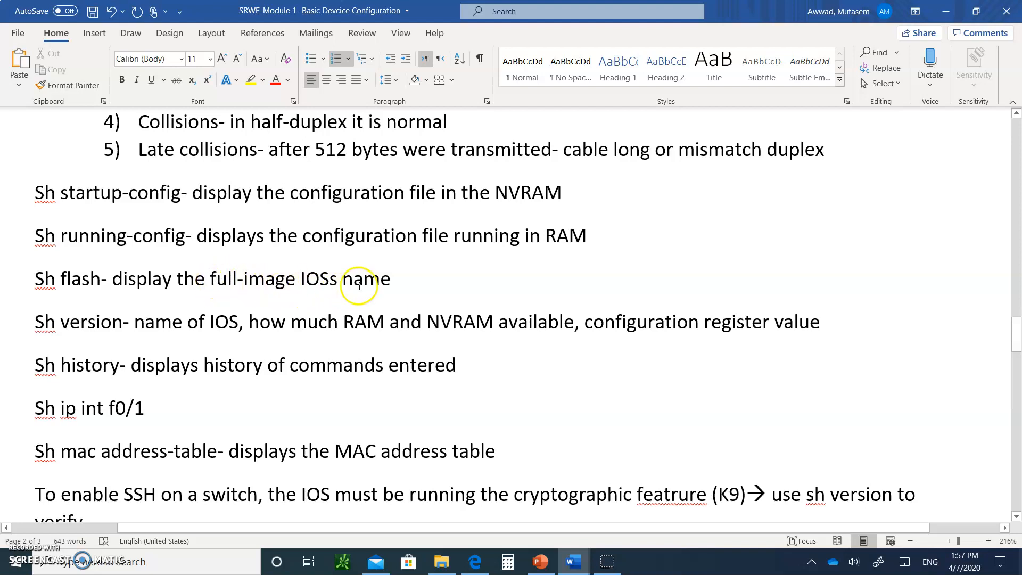